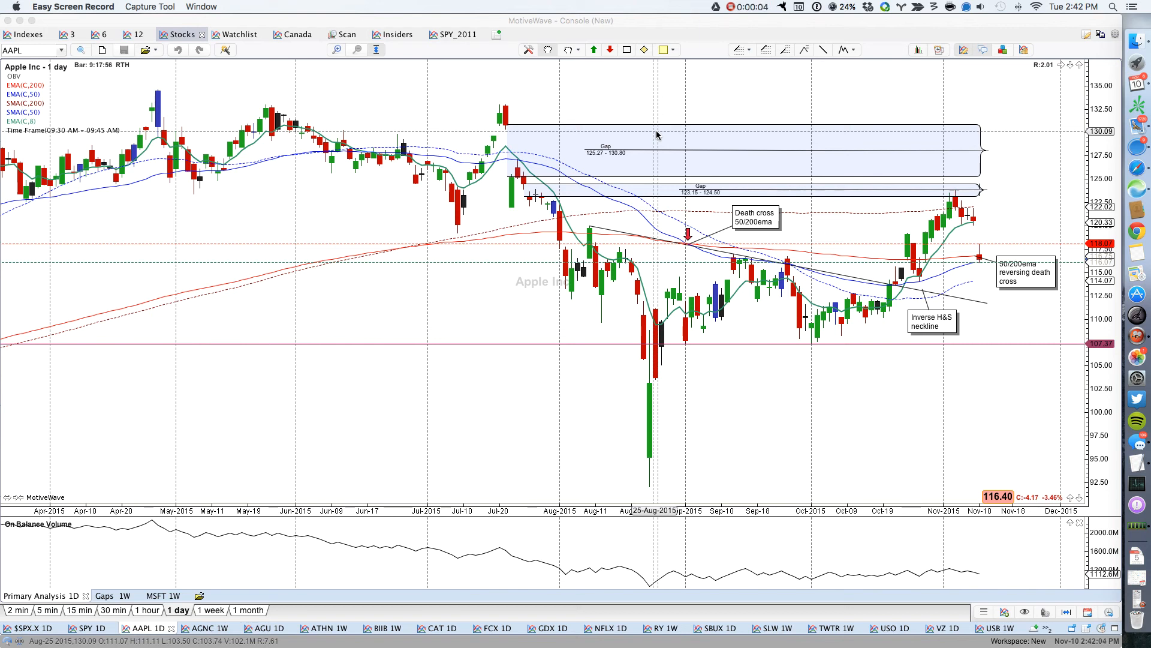
{"action": "mouse_move", "coordinate": [978, 262]}
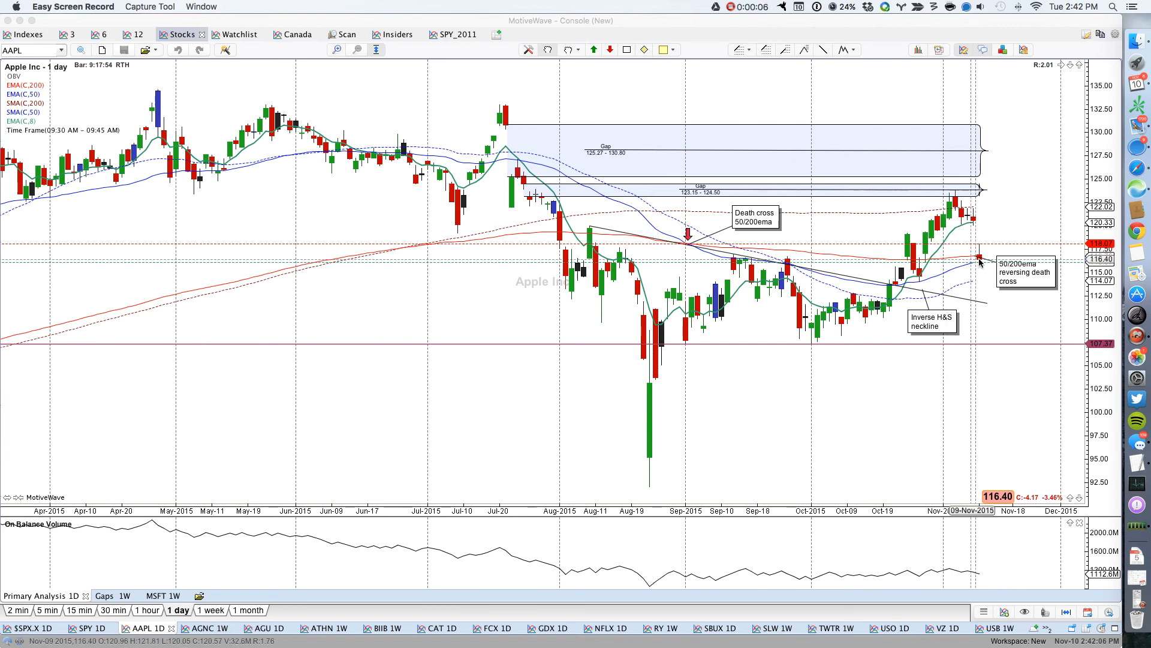
{"action": "mouse_move", "coordinate": [979, 272]}
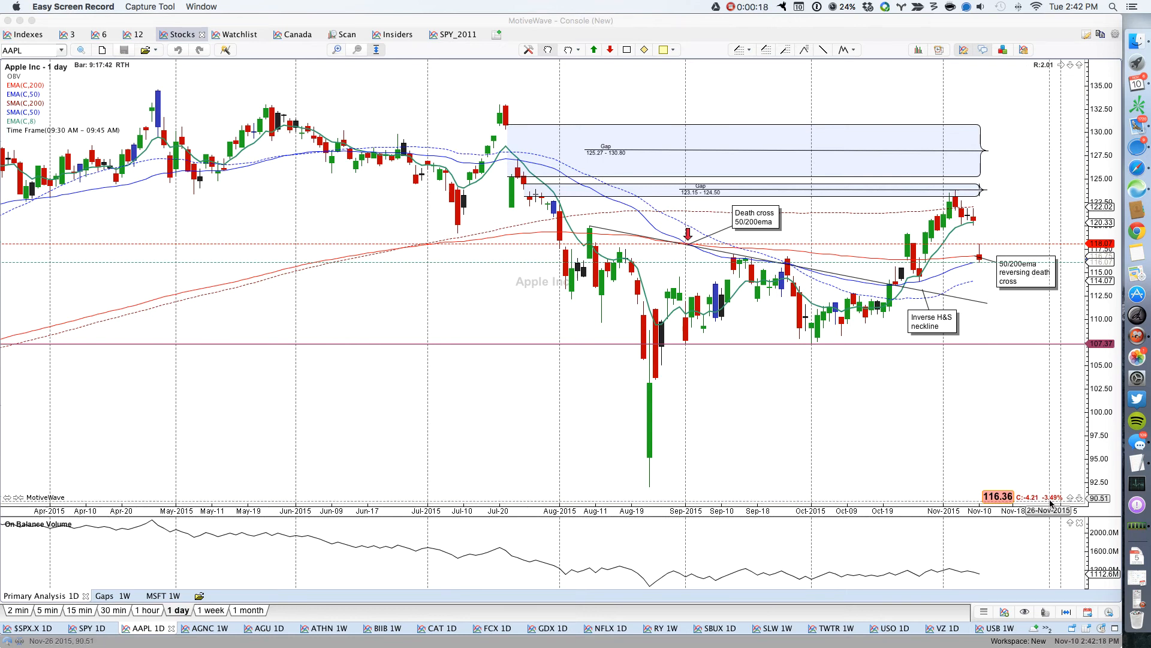
{"action": "mouse_move", "coordinate": [813, 247]}
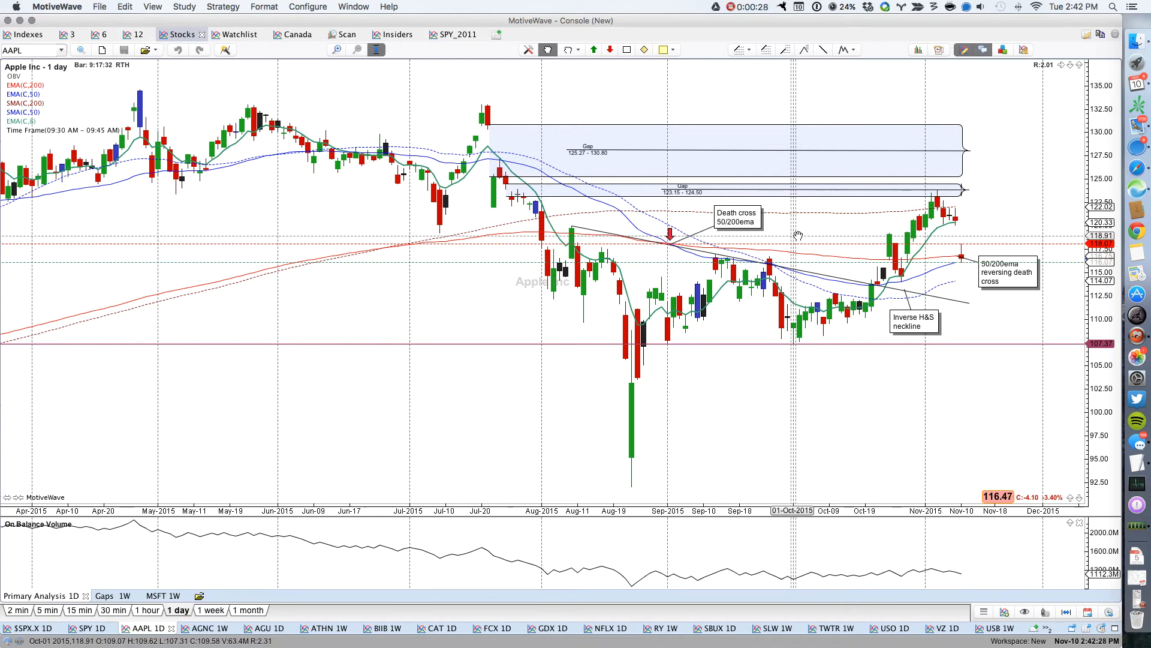
{"action": "mouse_move", "coordinate": [592, 276]}
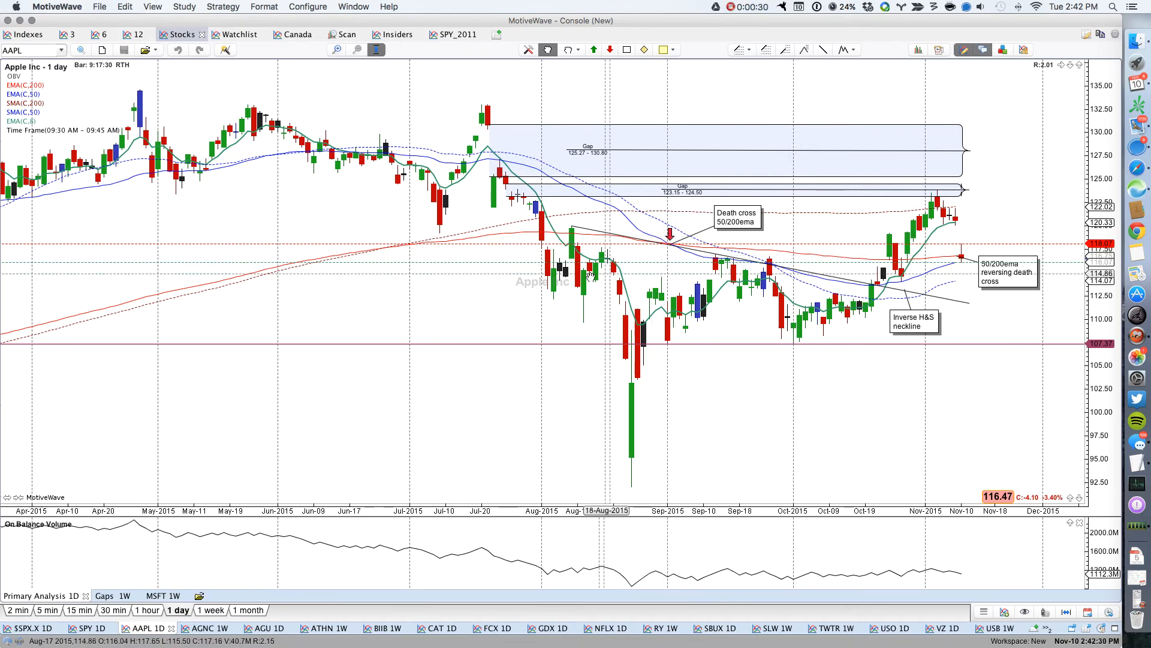
{"action": "mouse_move", "coordinate": [668, 249]}
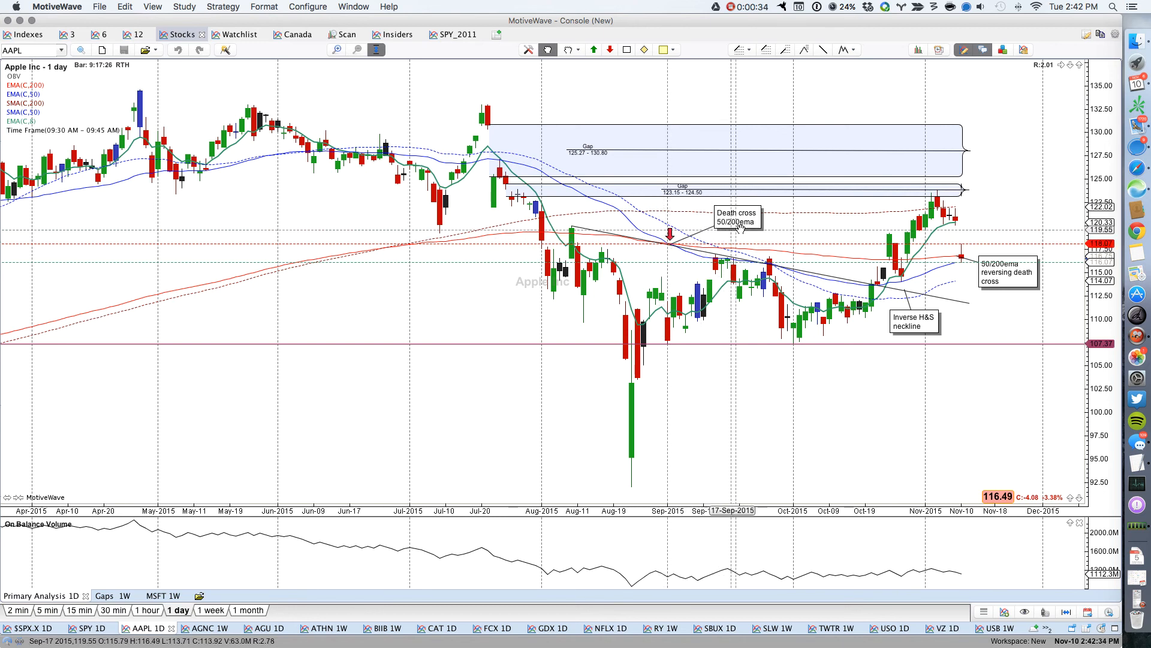
{"action": "mouse_move", "coordinate": [672, 246]}
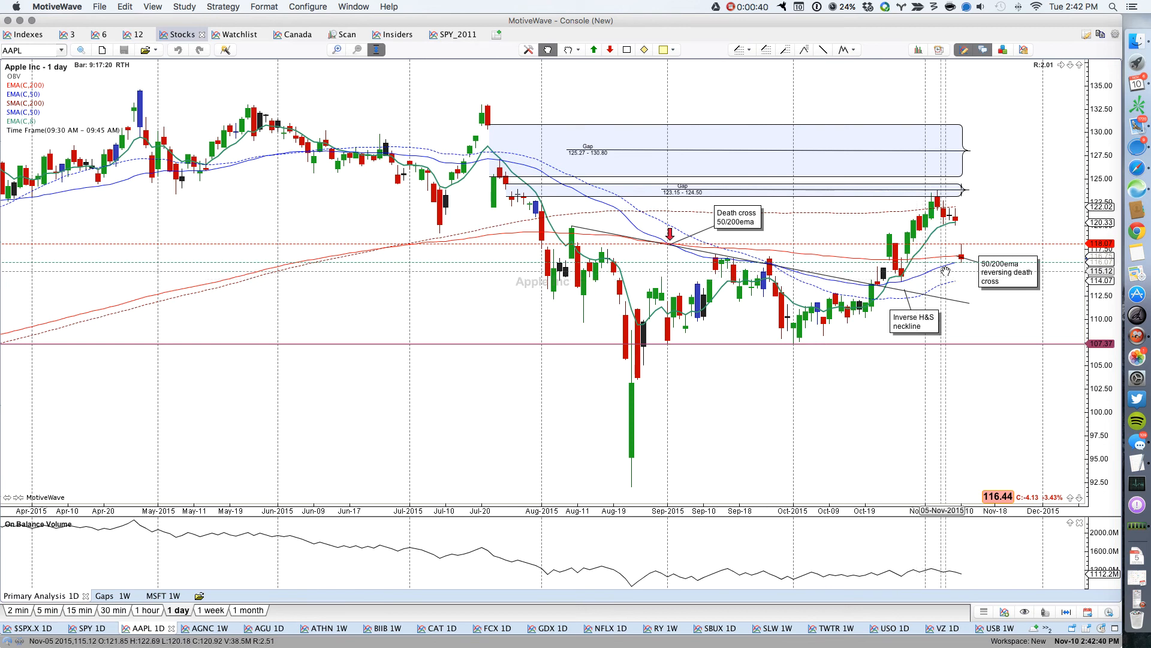
{"action": "mouse_move", "coordinate": [950, 264]}
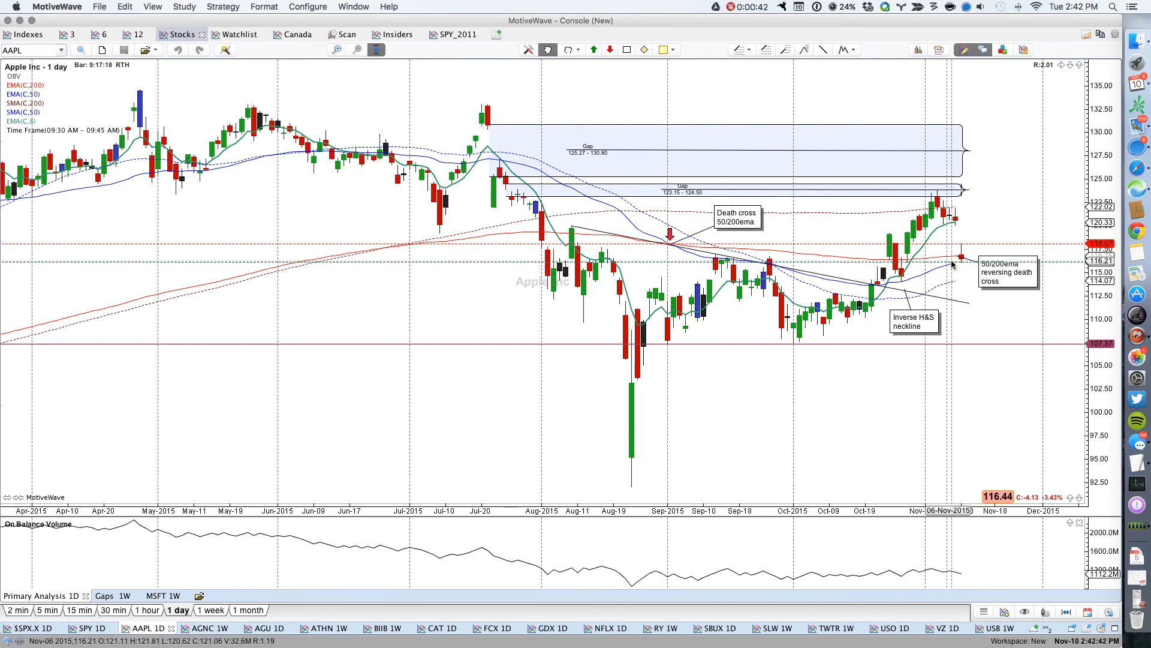
{"action": "mouse_move", "coordinate": [957, 267]}
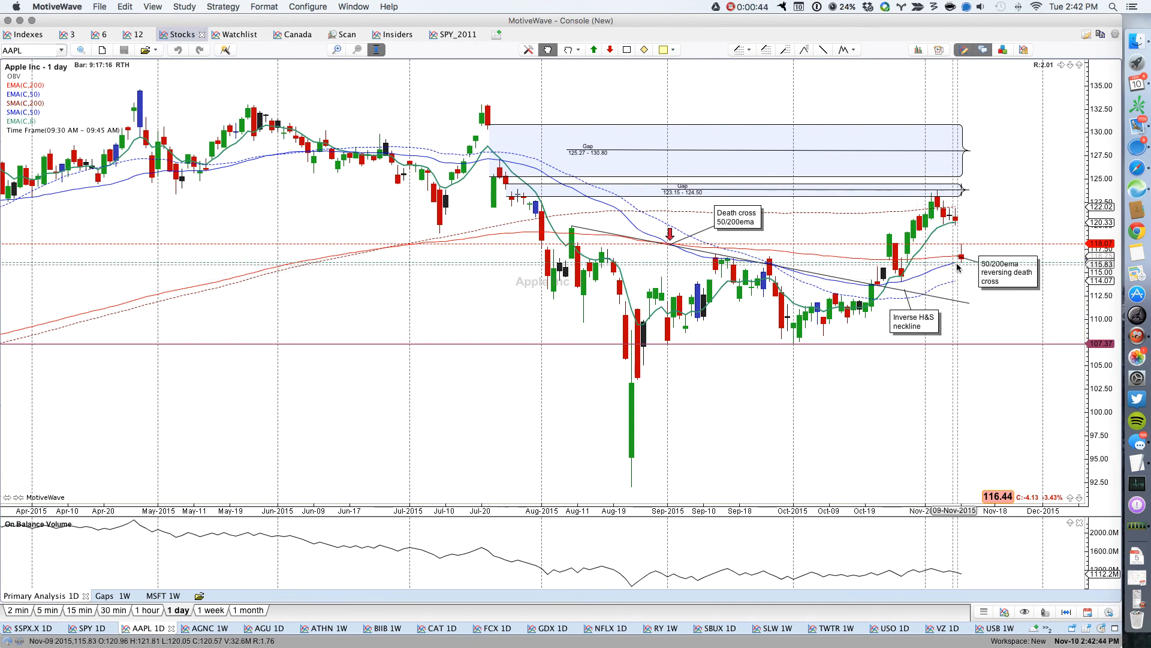
{"action": "mouse_move", "coordinate": [958, 263]}
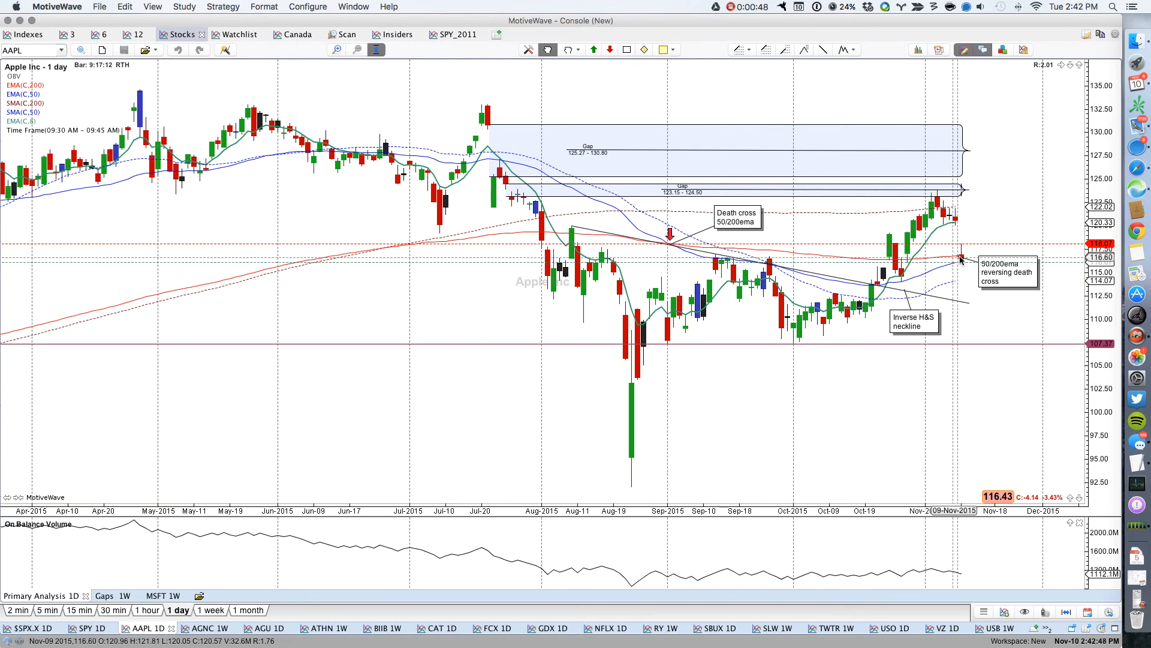
{"action": "mouse_move", "coordinate": [969, 268]}
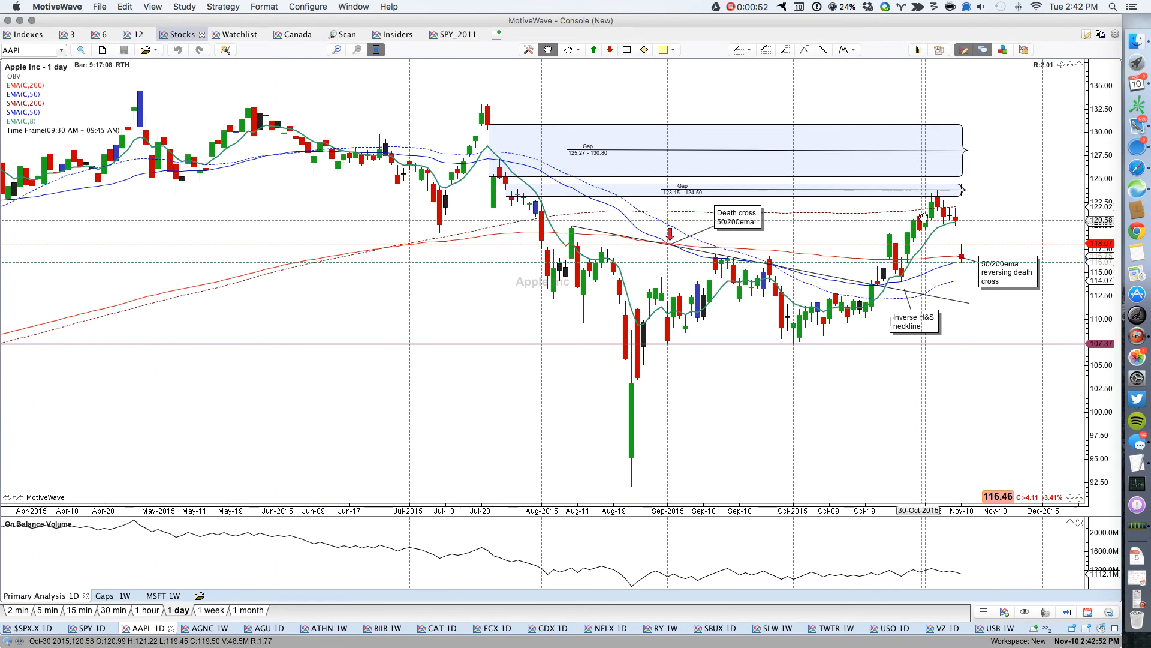
{"action": "mouse_move", "coordinate": [940, 214]}
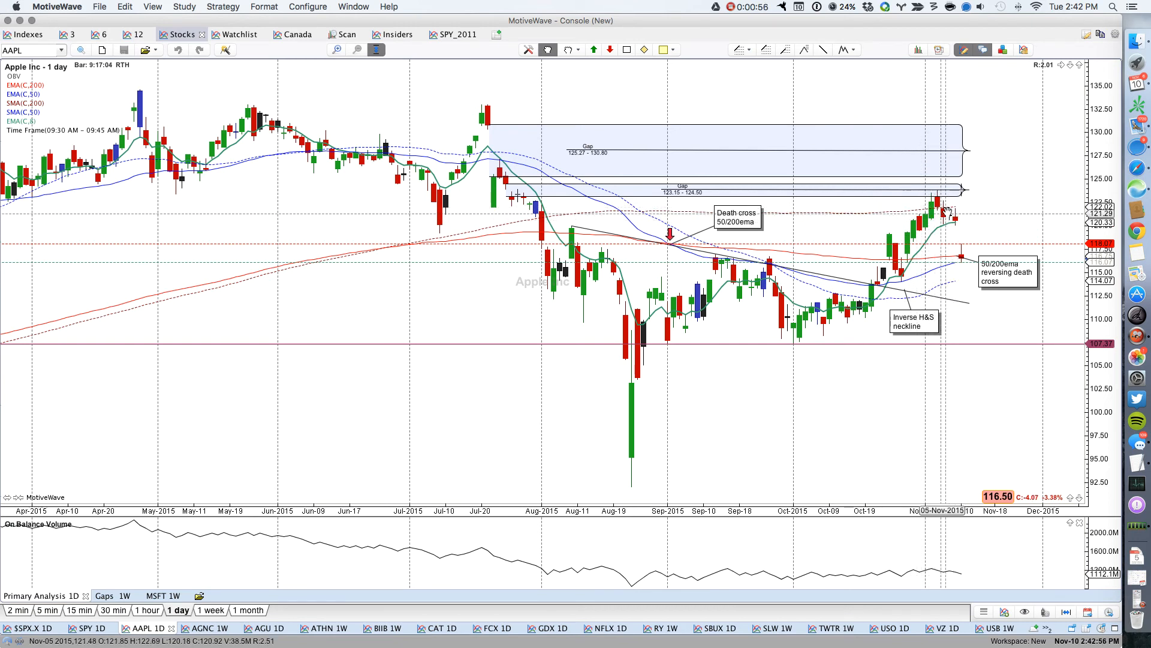
{"action": "mouse_move", "coordinate": [929, 200]}
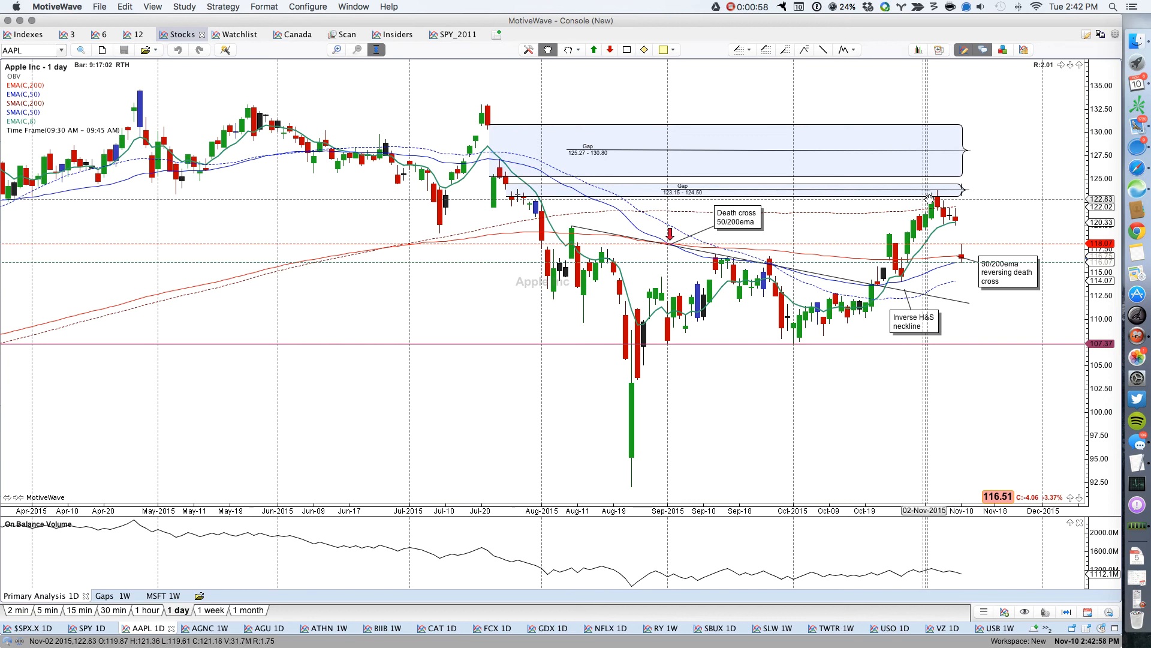
{"action": "mouse_move", "coordinate": [502, 198]}
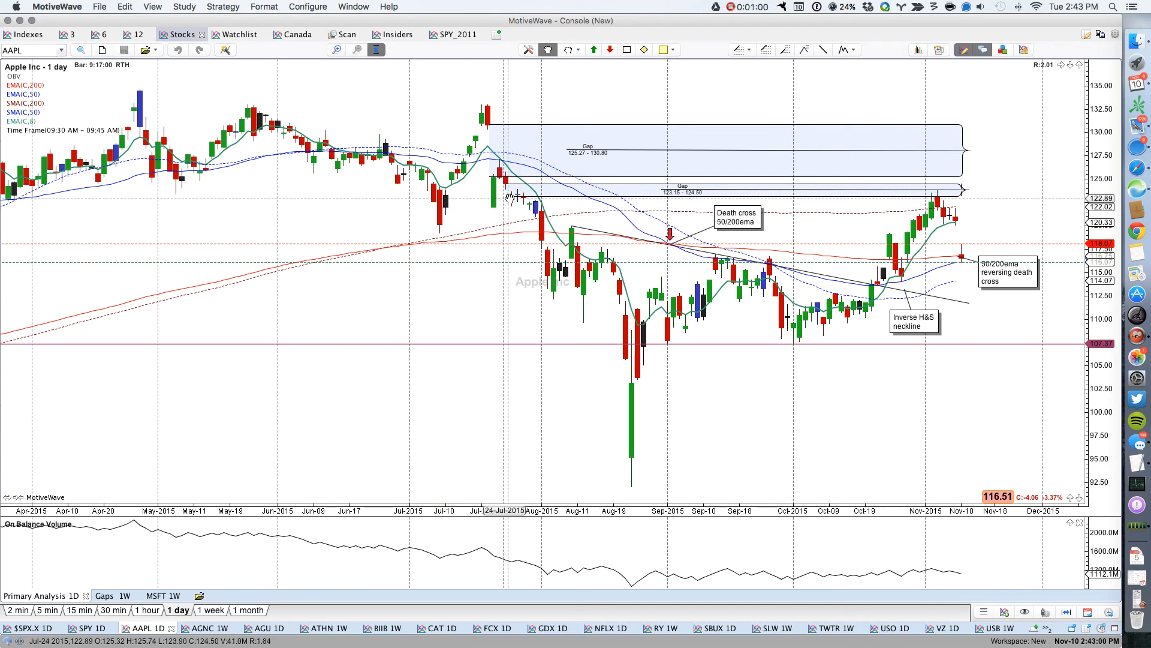
{"action": "mouse_move", "coordinate": [820, 192]}
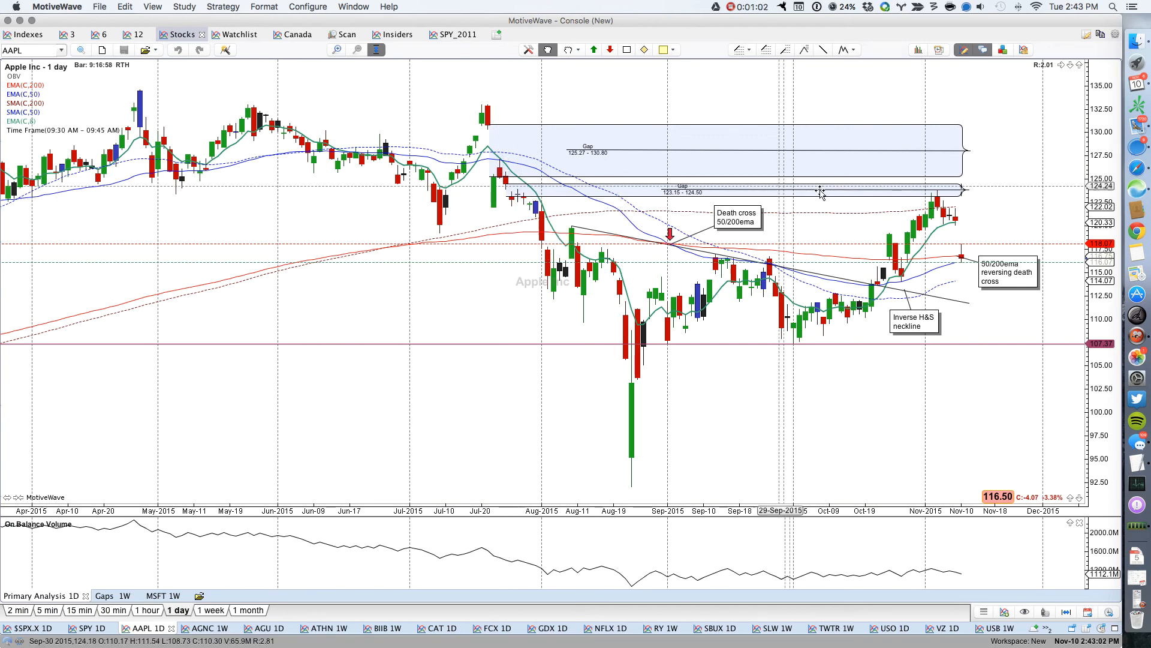
{"action": "mouse_move", "coordinate": [947, 213]}
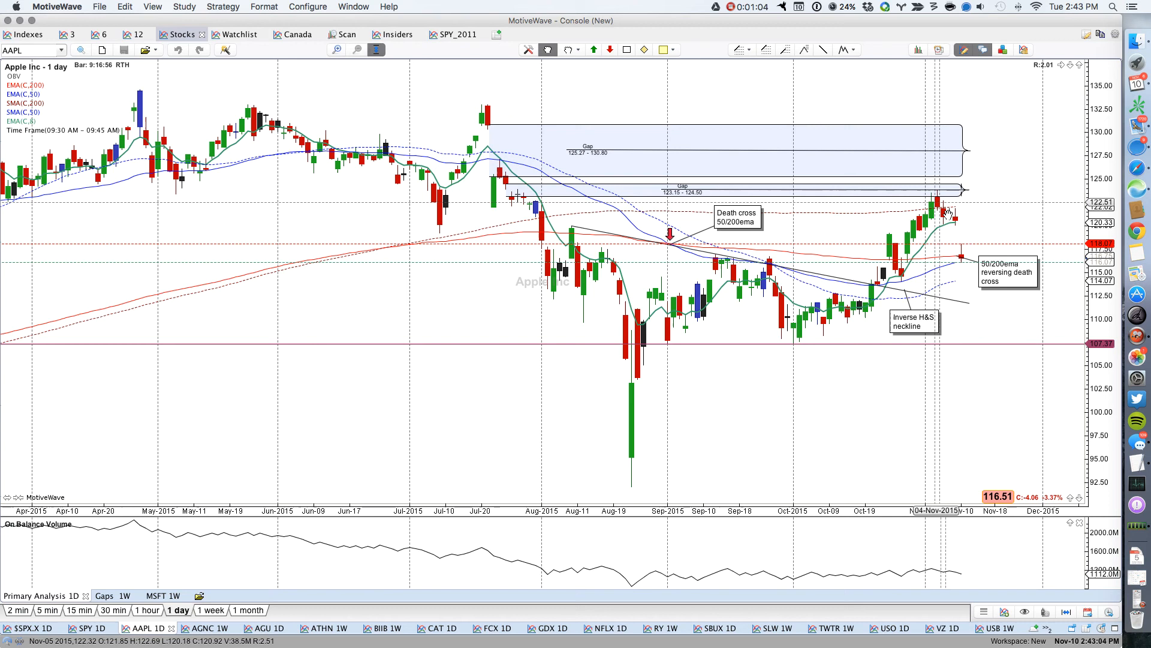
{"action": "mouse_move", "coordinate": [969, 204]}
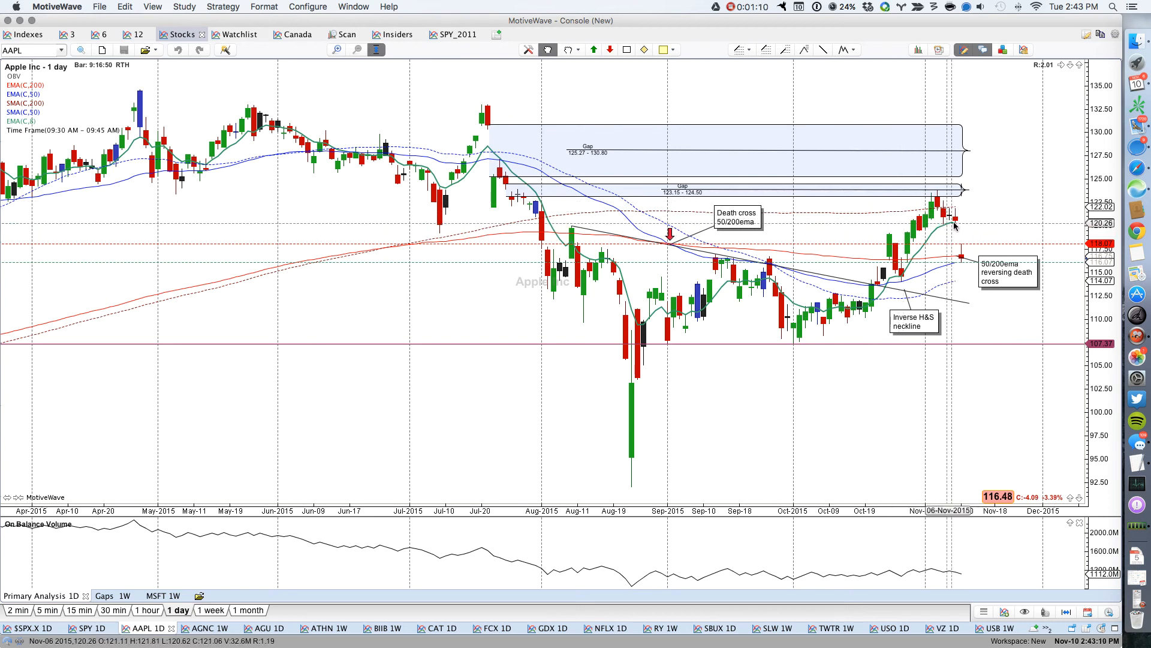
{"action": "mouse_move", "coordinate": [960, 262]}
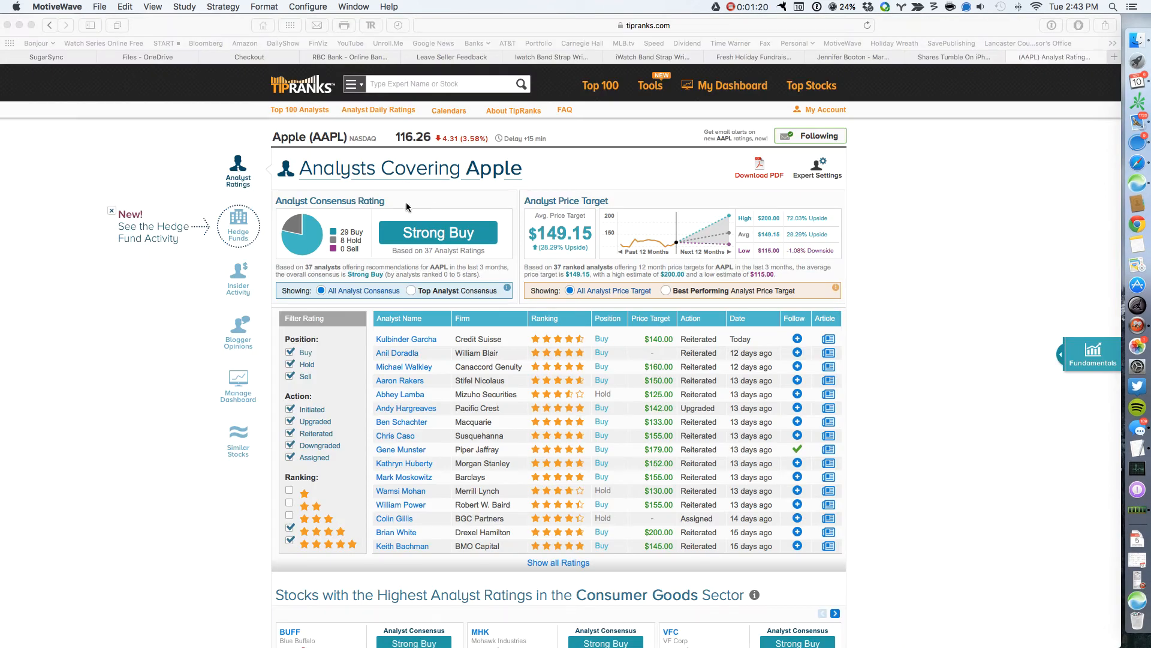
{"action": "mouse_move", "coordinate": [245, 198]}
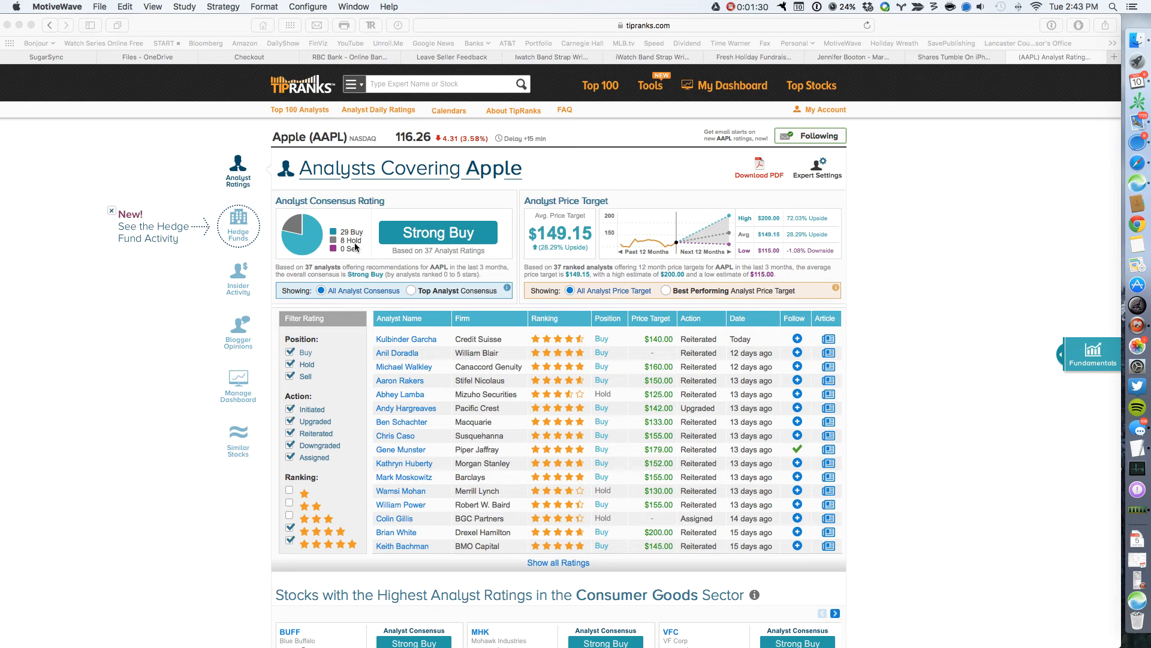
{"action": "mouse_move", "coordinate": [352, 256]}
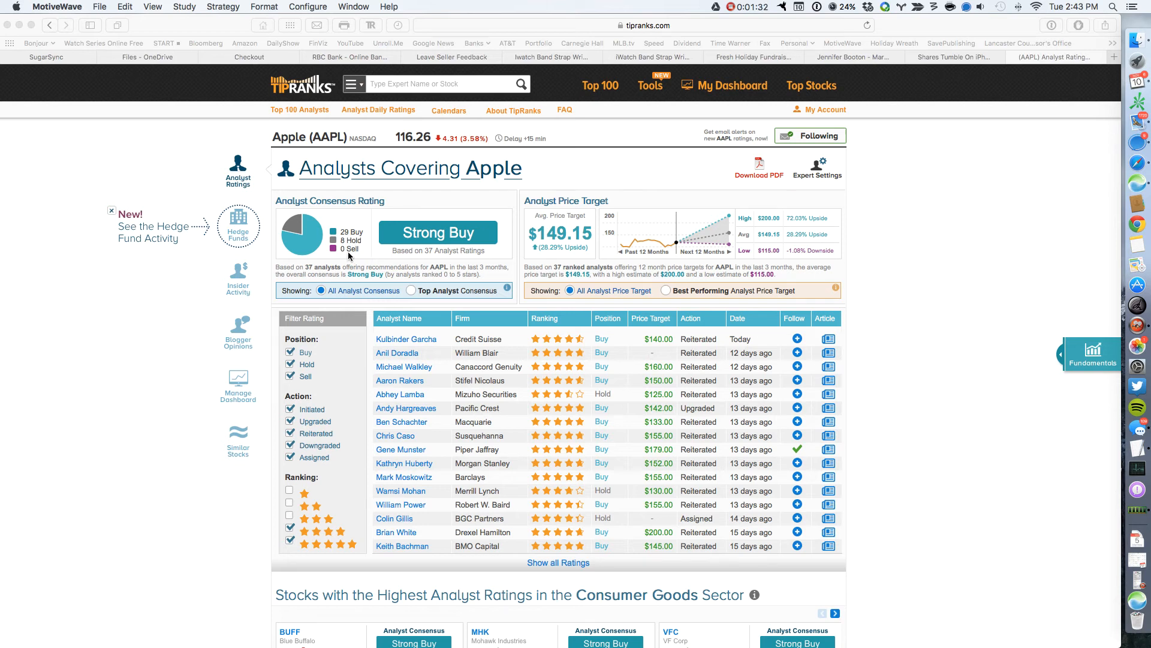
{"action": "mouse_move", "coordinate": [579, 213]}
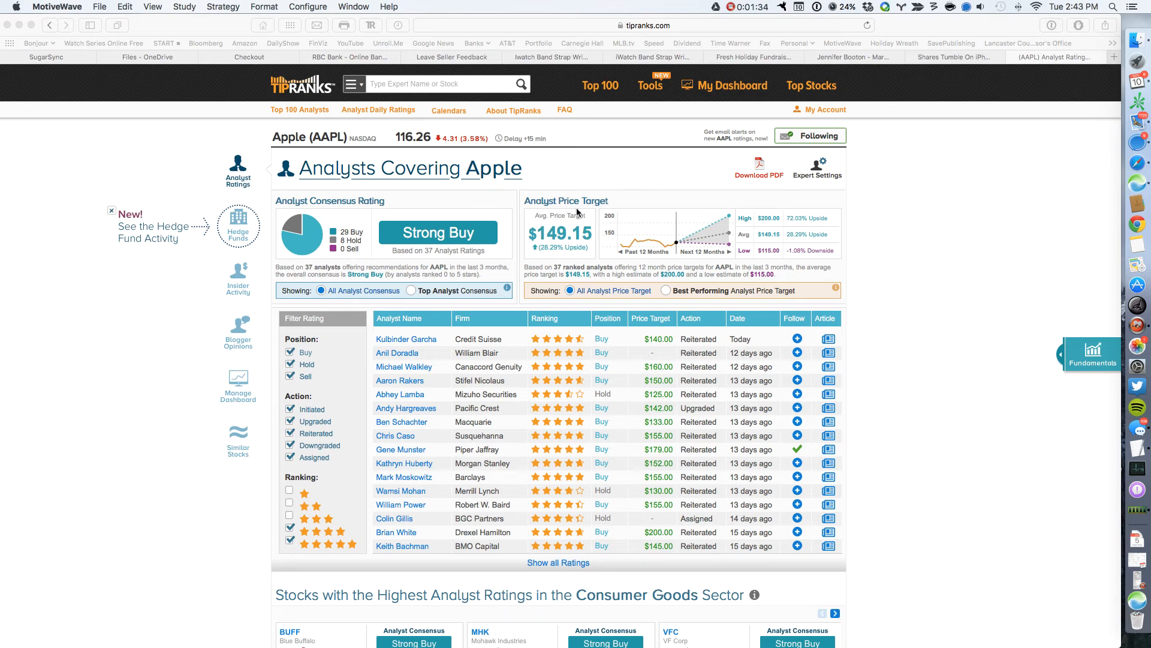
{"action": "mouse_move", "coordinate": [588, 257]}
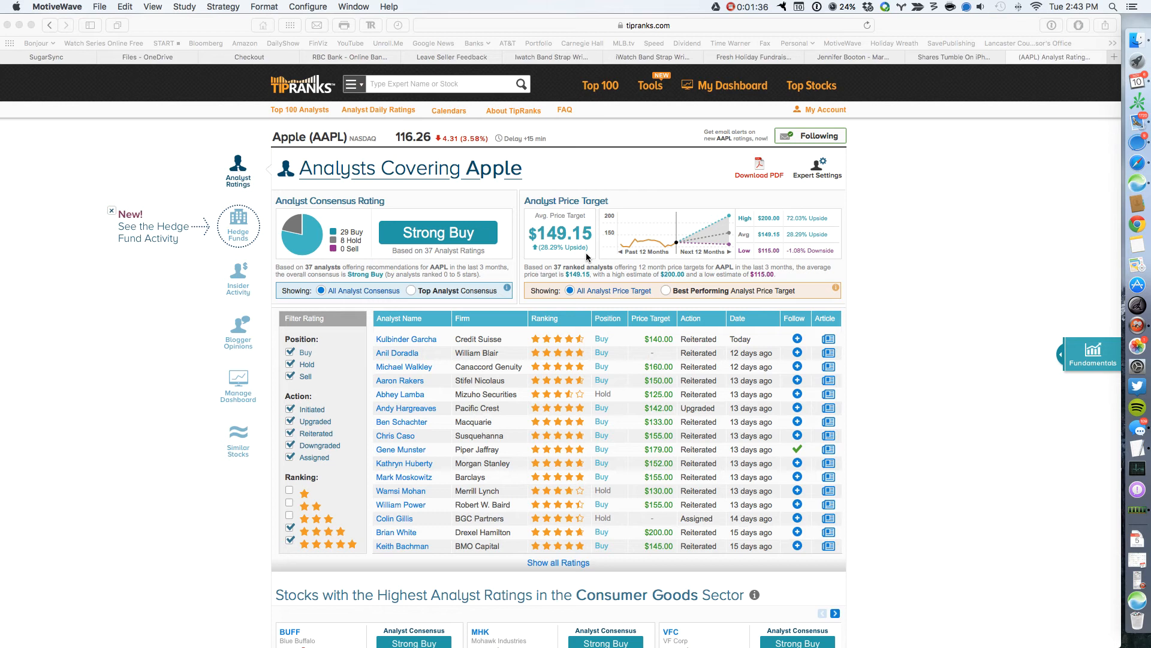
{"action": "mouse_move", "coordinate": [384, 359]}
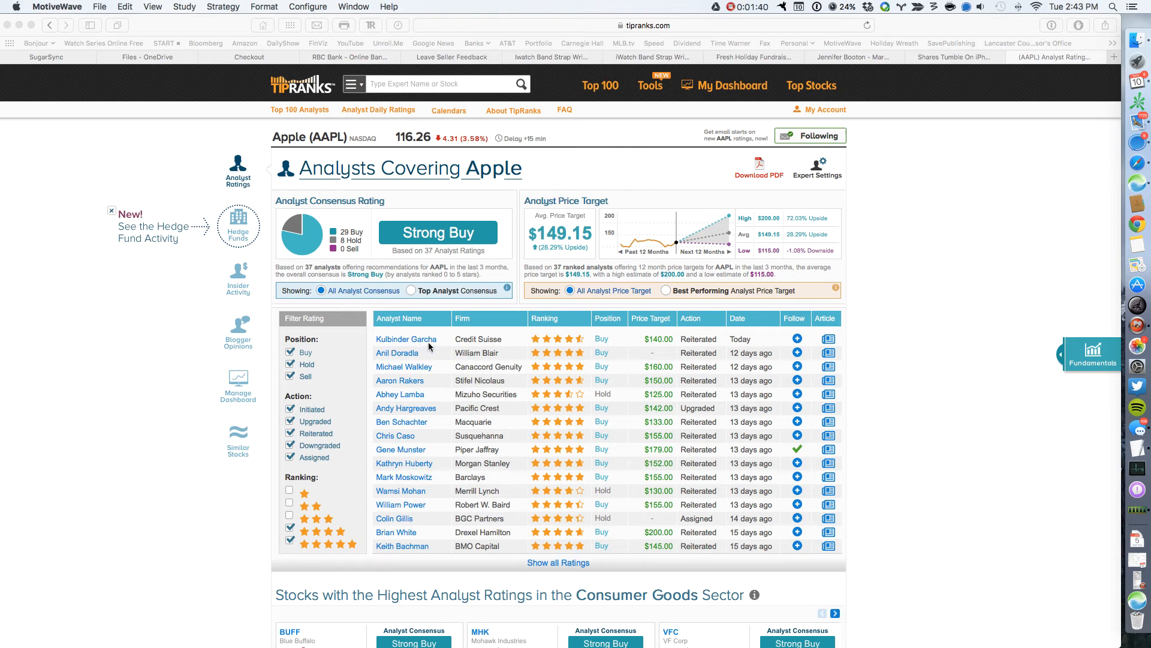
{"action": "mouse_move", "coordinate": [468, 345]}
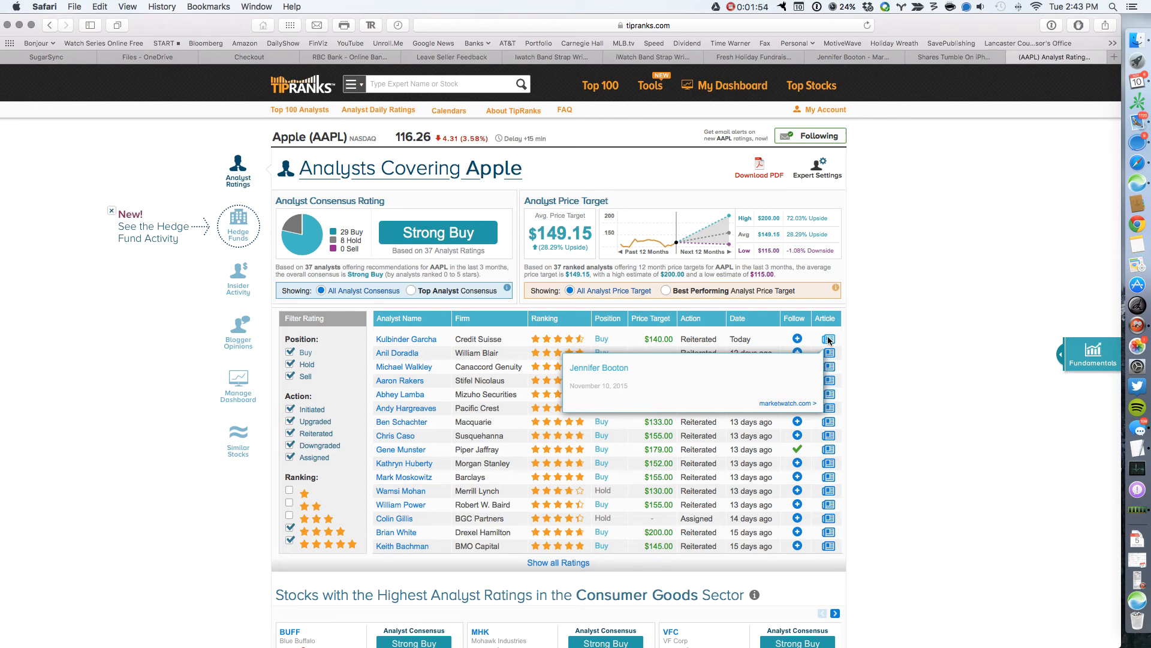
{"action": "mouse_move", "coordinate": [786, 405]}
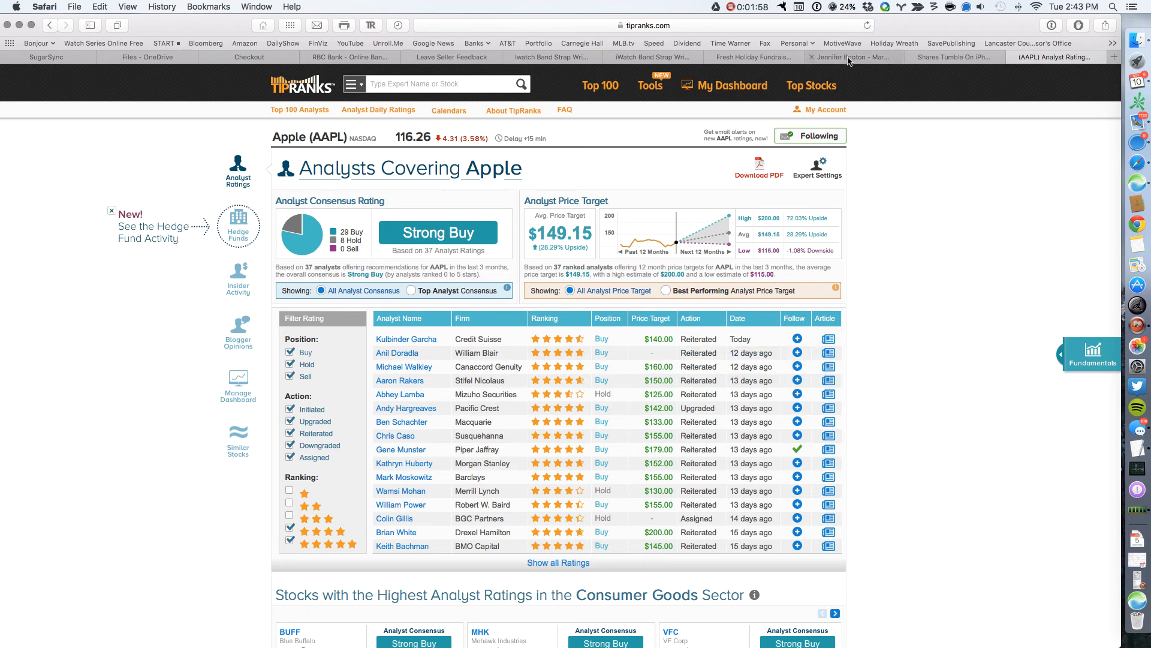
Browse the reporter's MarketWatch profile and read the iPhone 6s weak-demand story summary.
{"action": "left_click", "coordinate": [854, 56]}
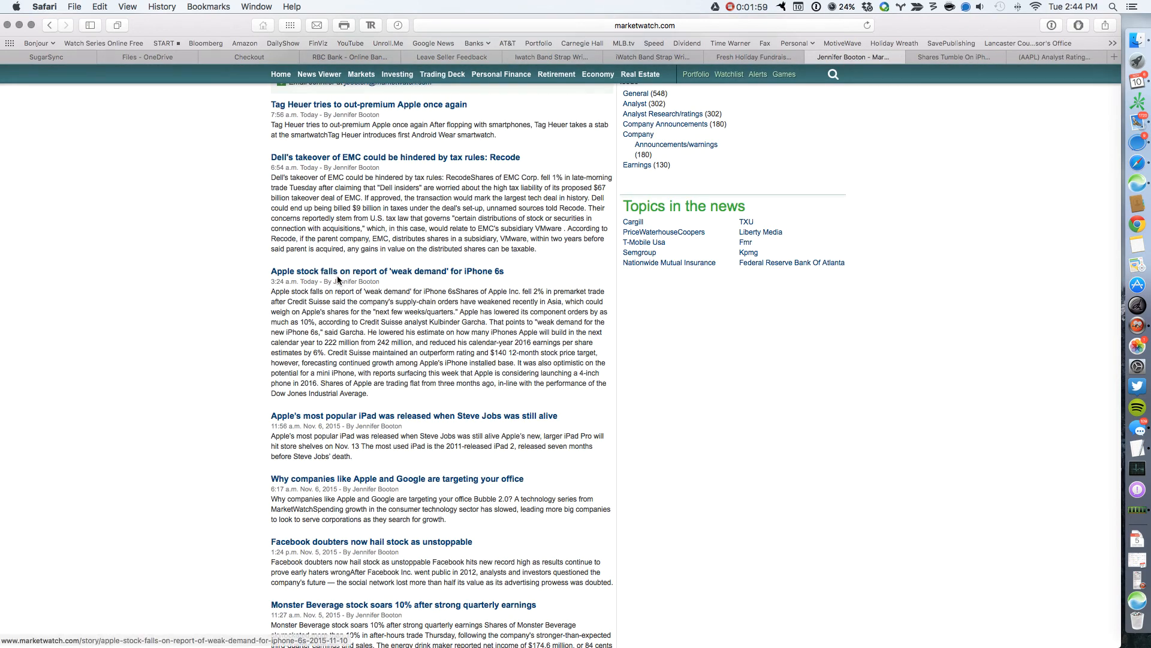
{"action": "scroll", "scroll_direction": "up", "scroll_amount": 3}
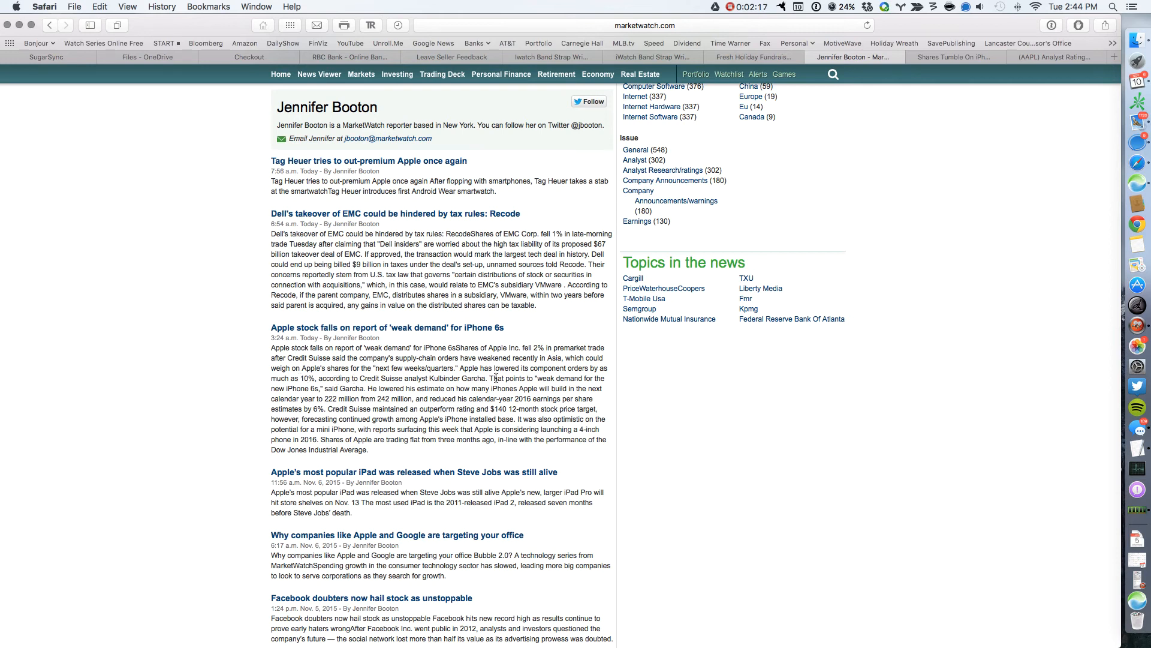
{"action": "mouse_move", "coordinate": [310, 392]}
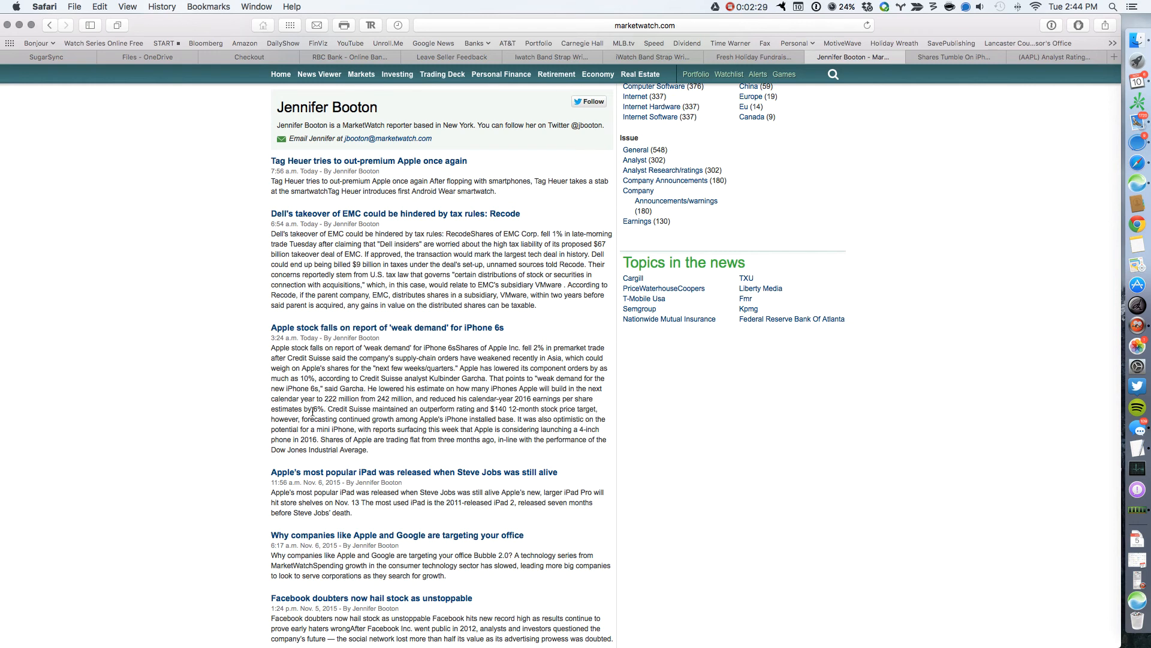
{"action": "scroll", "scroll_direction": "down", "scroll_amount": 3}
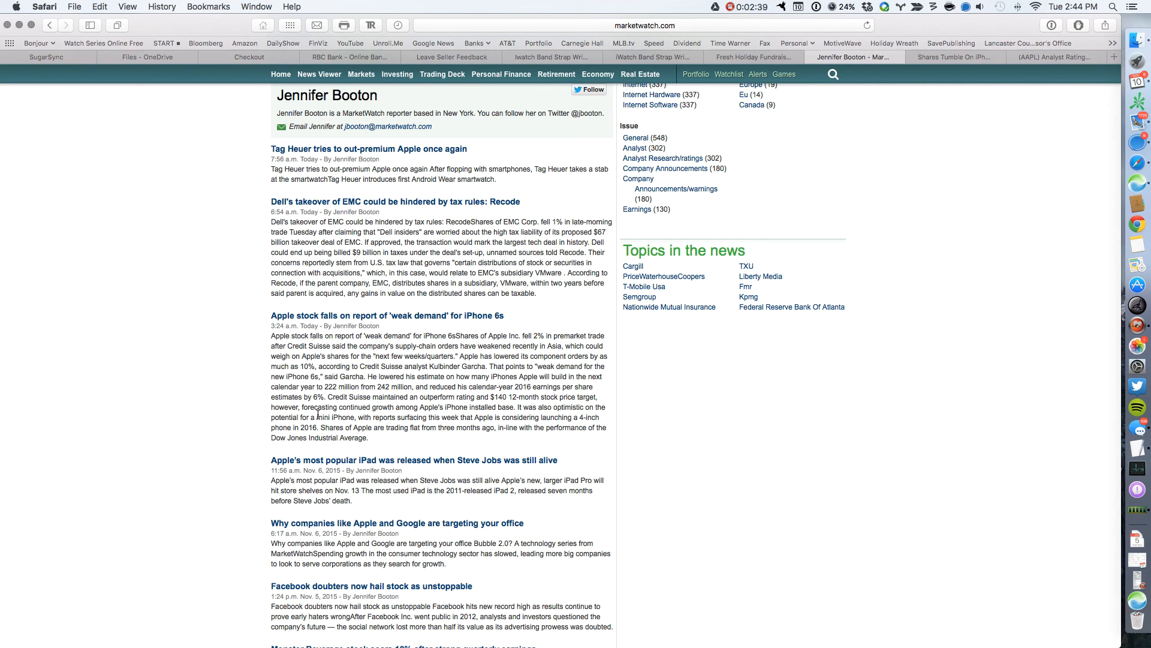
{"action": "scroll", "scroll_direction": "down", "scroll_amount": 3}
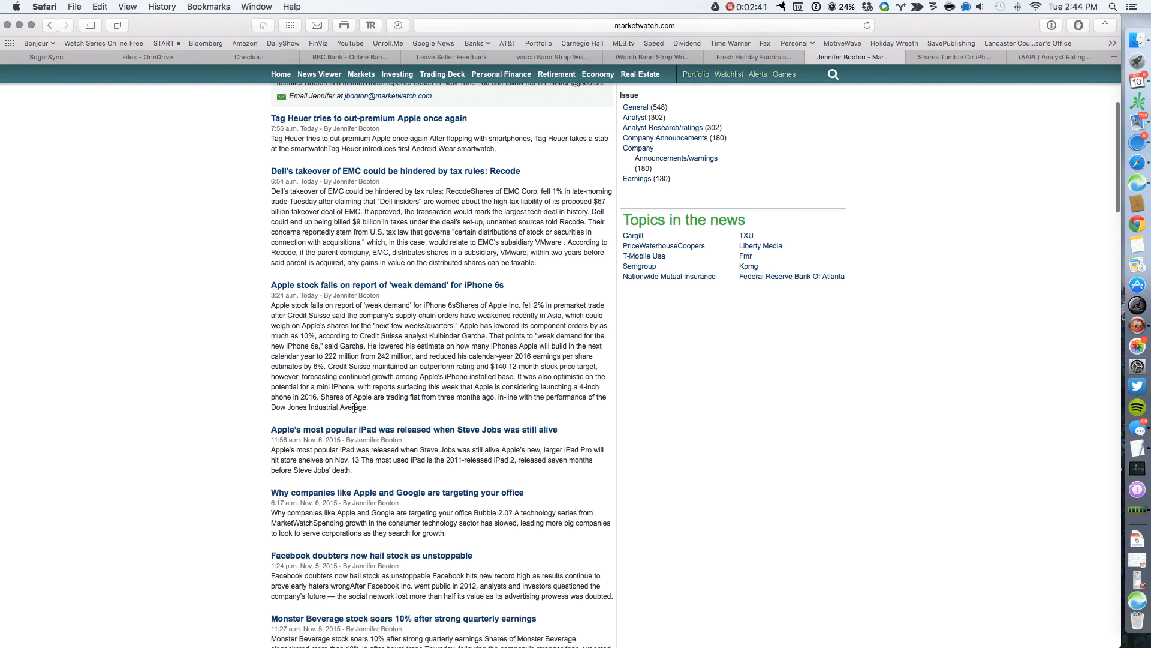
{"action": "mouse_move", "coordinate": [504, 369]}
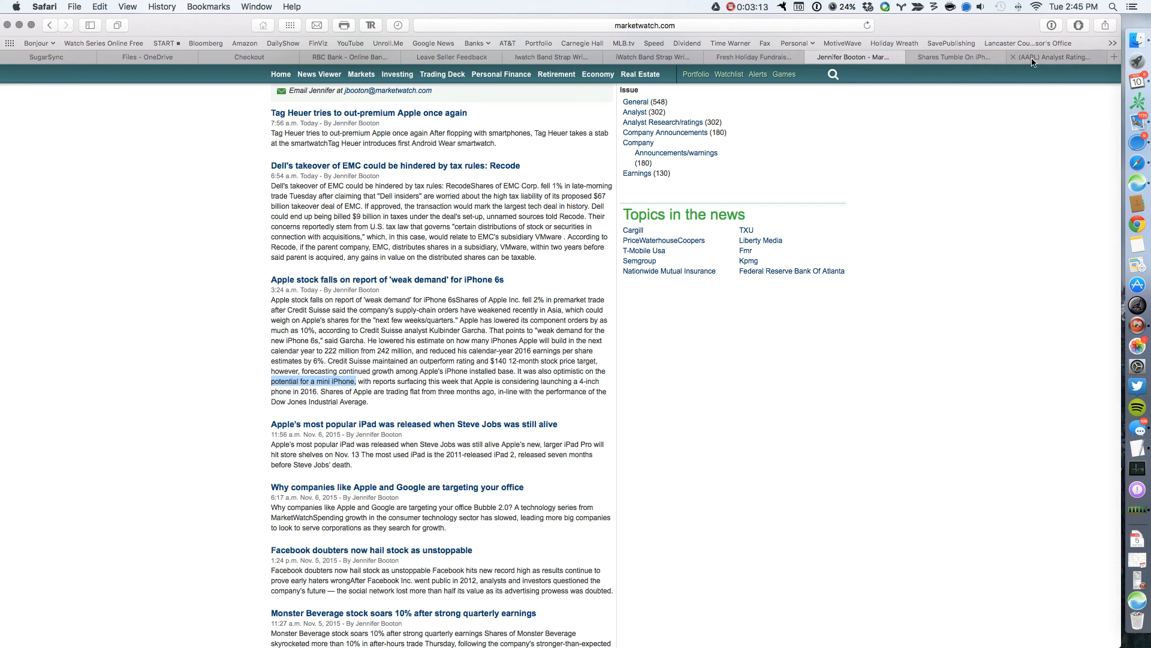
Read the WSJ MoneyBeat 'Apple Shares Tumble' post down to the Credit Suisse analyst's cuts.
{"action": "left_click", "coordinate": [1051, 57]}
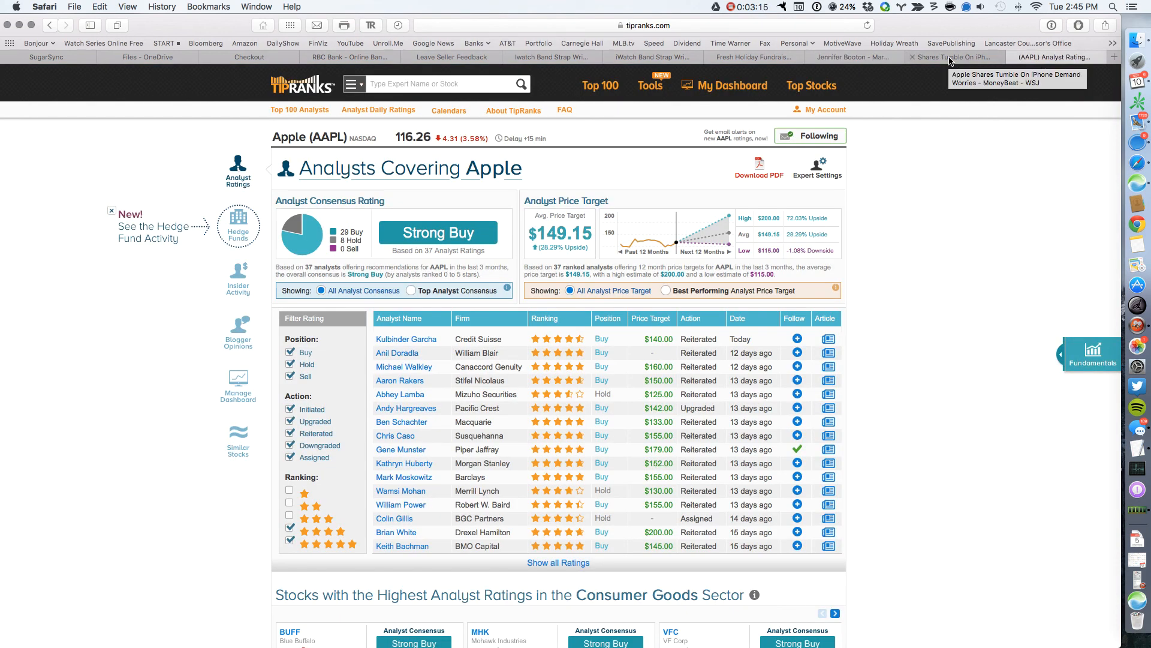
{"action": "left_click", "coordinate": [954, 58]}
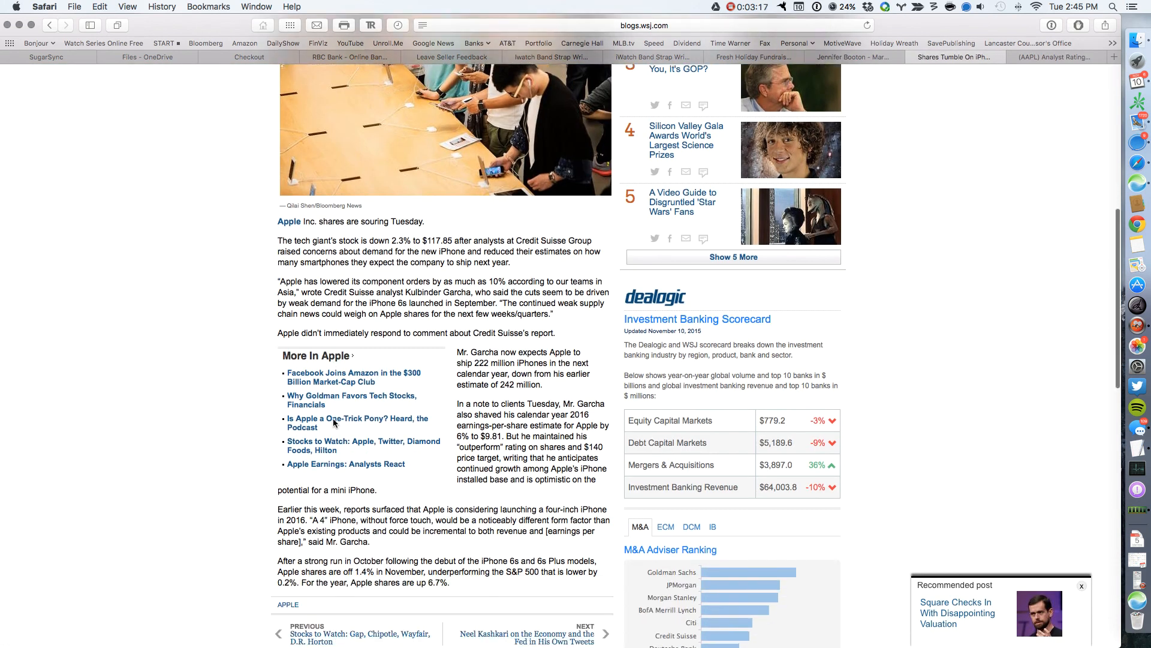
{"action": "scroll", "scroll_direction": "down", "scroll_amount": 3}
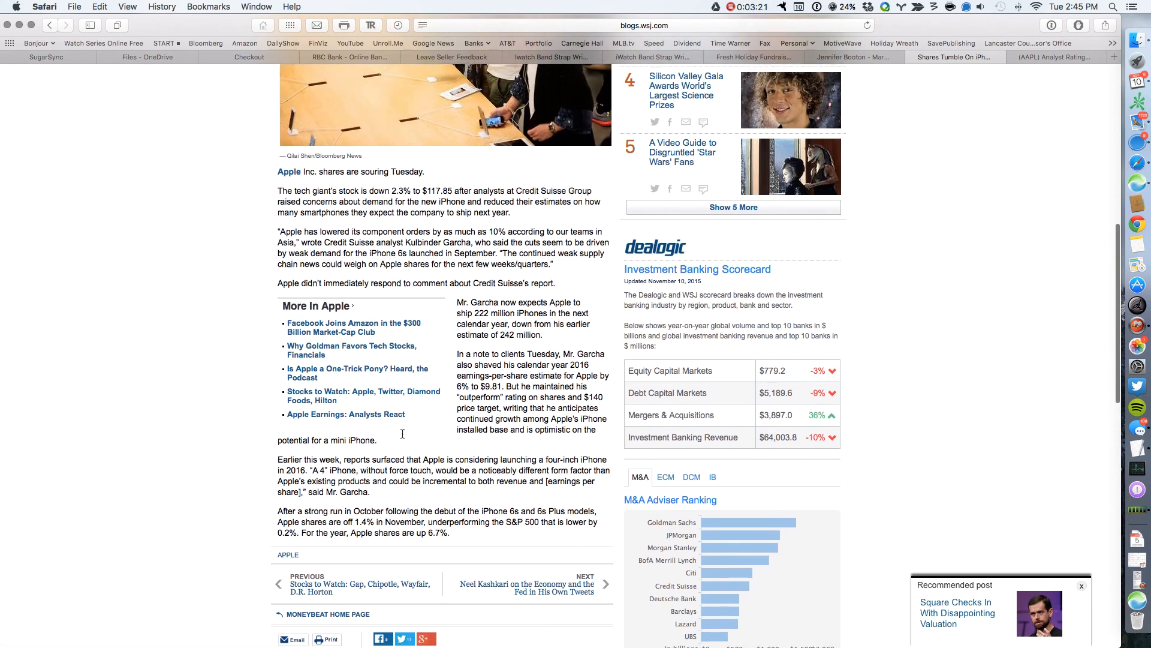
{"action": "scroll", "scroll_direction": "down", "scroll_amount": 3}
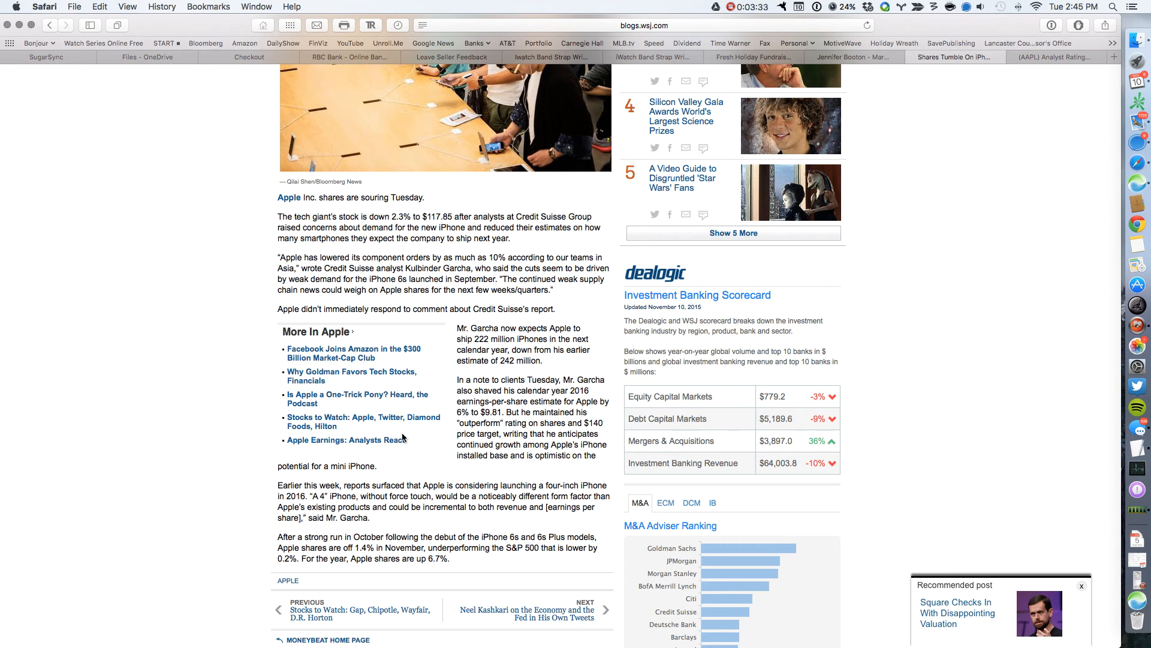
{"action": "mouse_move", "coordinate": [417, 391]}
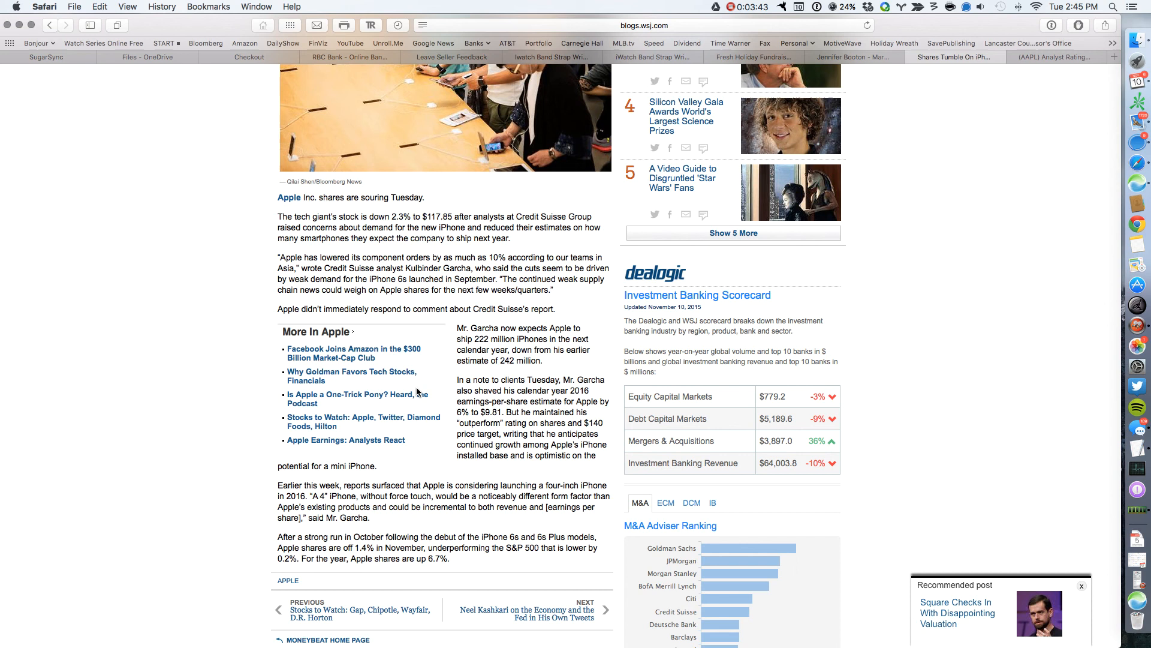
{"action": "mouse_move", "coordinate": [1029, 83]}
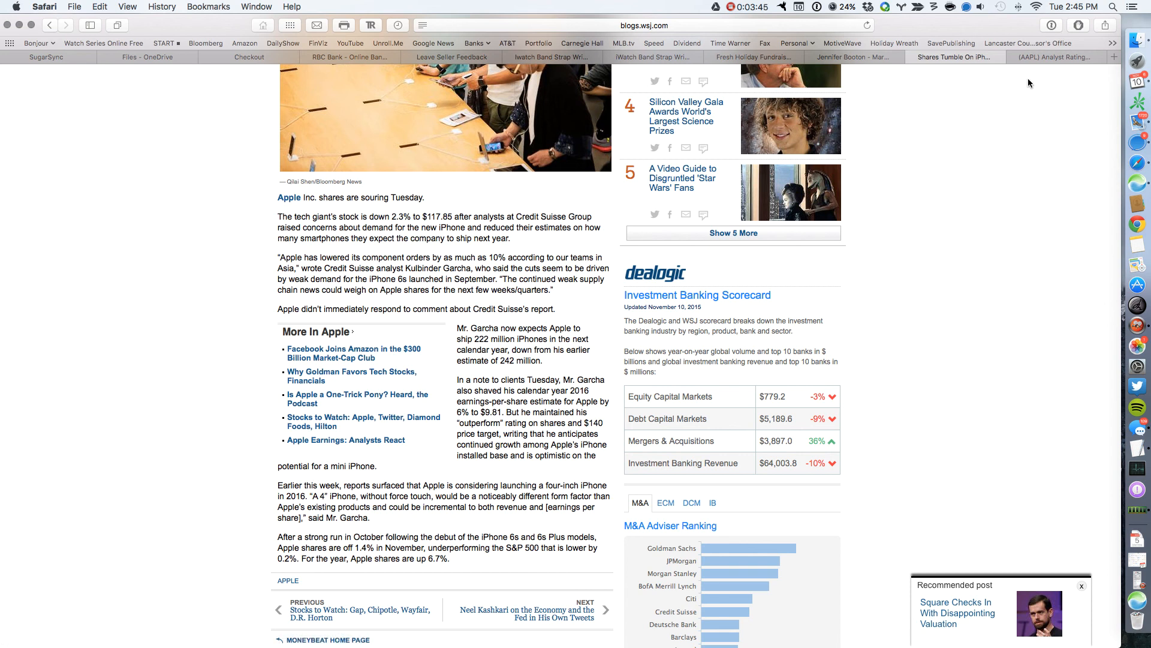
Review Credit Suisse analyst Kulbinder Garcha's TipRanks ratings and stock coverage.
{"action": "left_click", "coordinate": [1056, 56]}
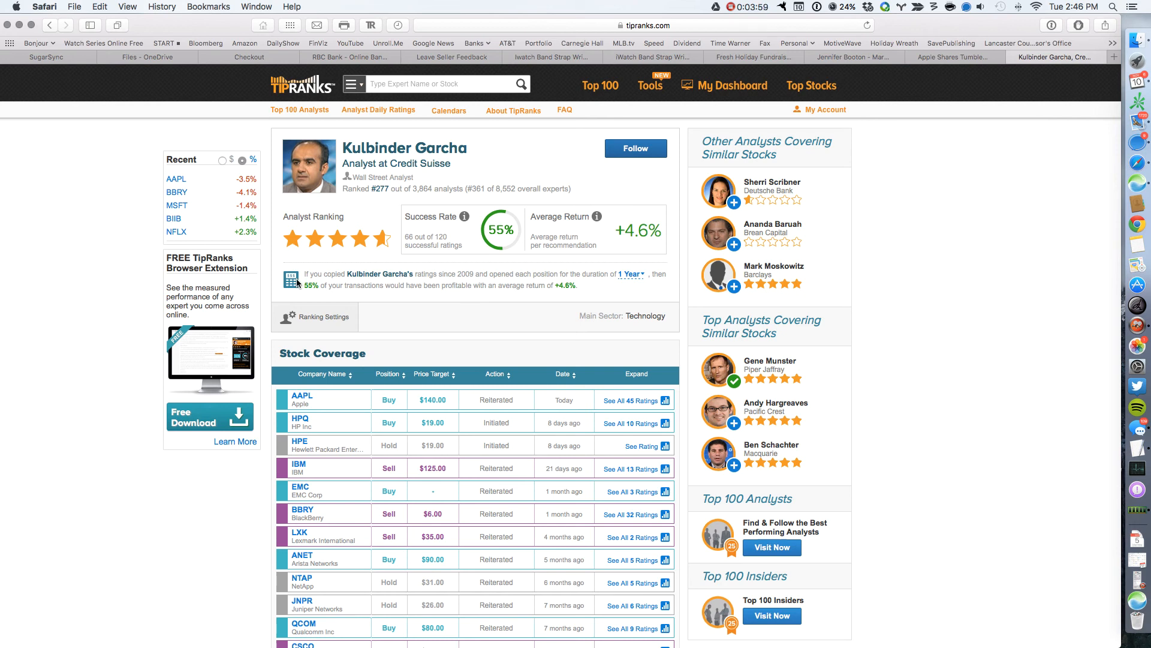
{"action": "mouse_move", "coordinate": [403, 188]}
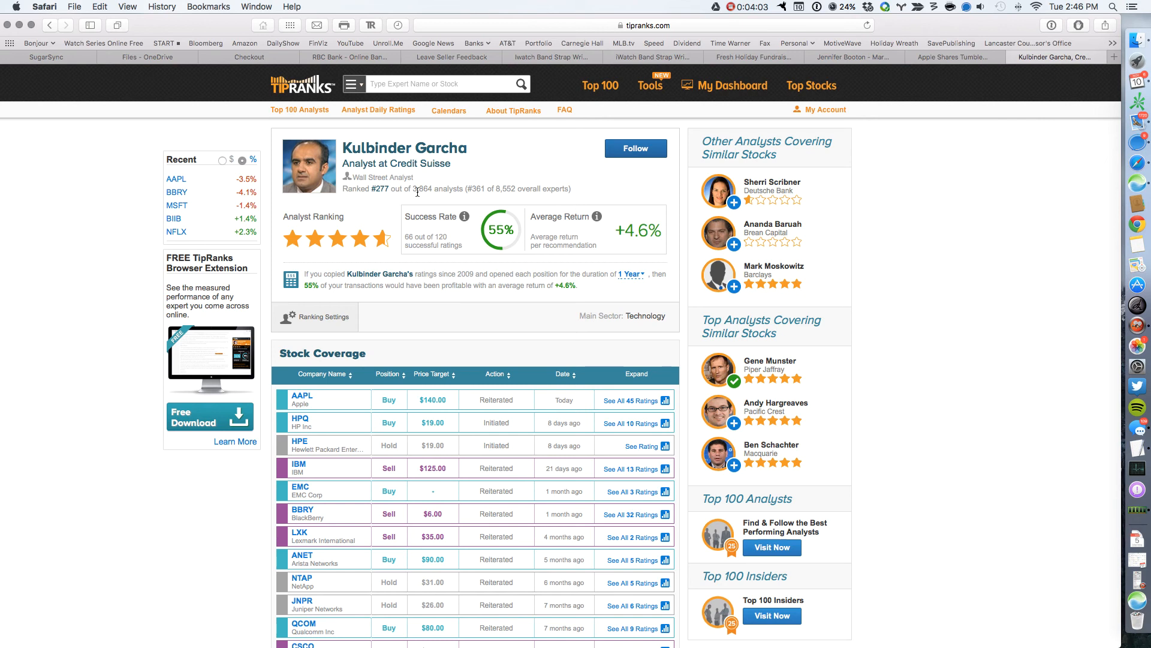
{"action": "mouse_move", "coordinate": [436, 204]}
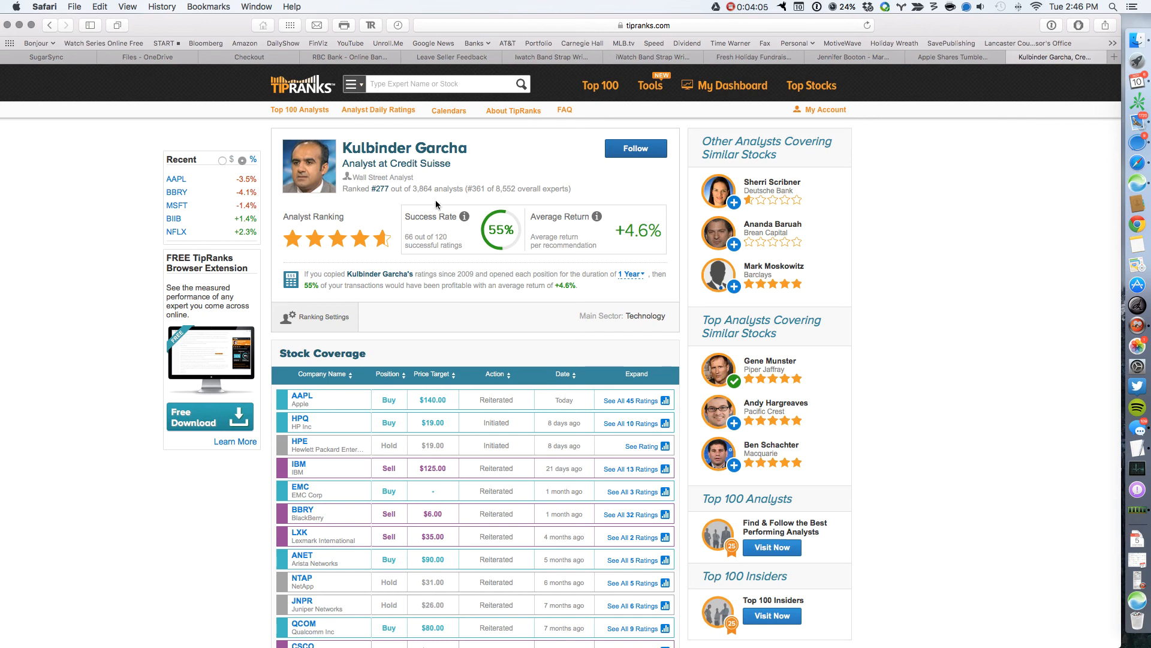
{"action": "mouse_move", "coordinate": [463, 254]}
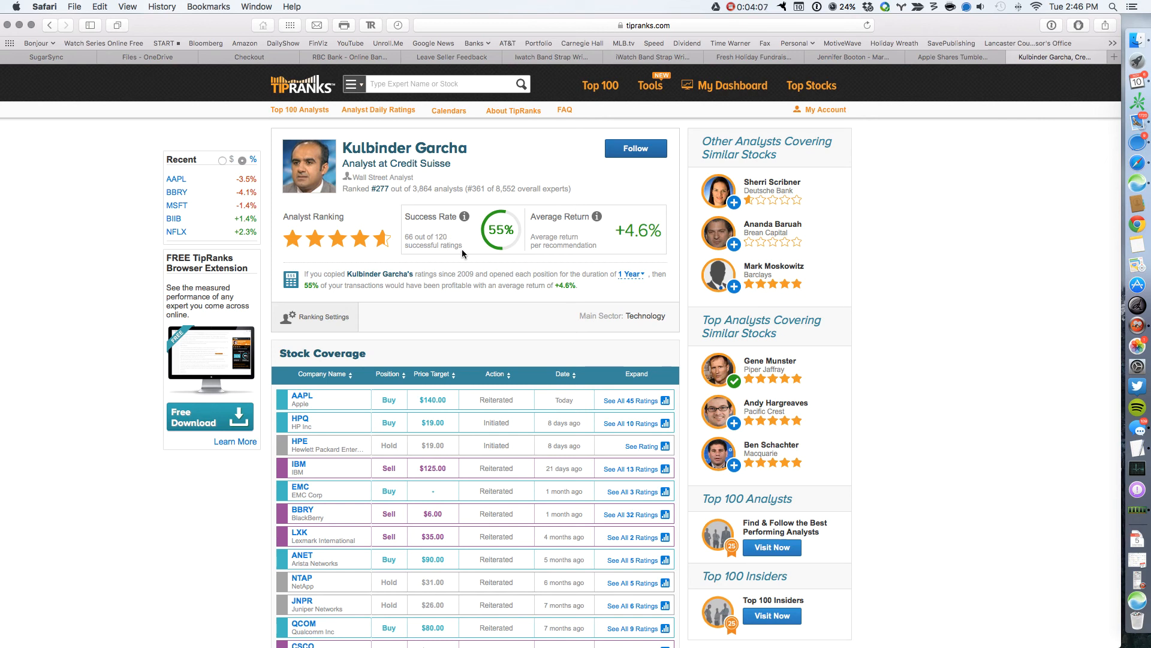
{"action": "mouse_move", "coordinate": [478, 239]}
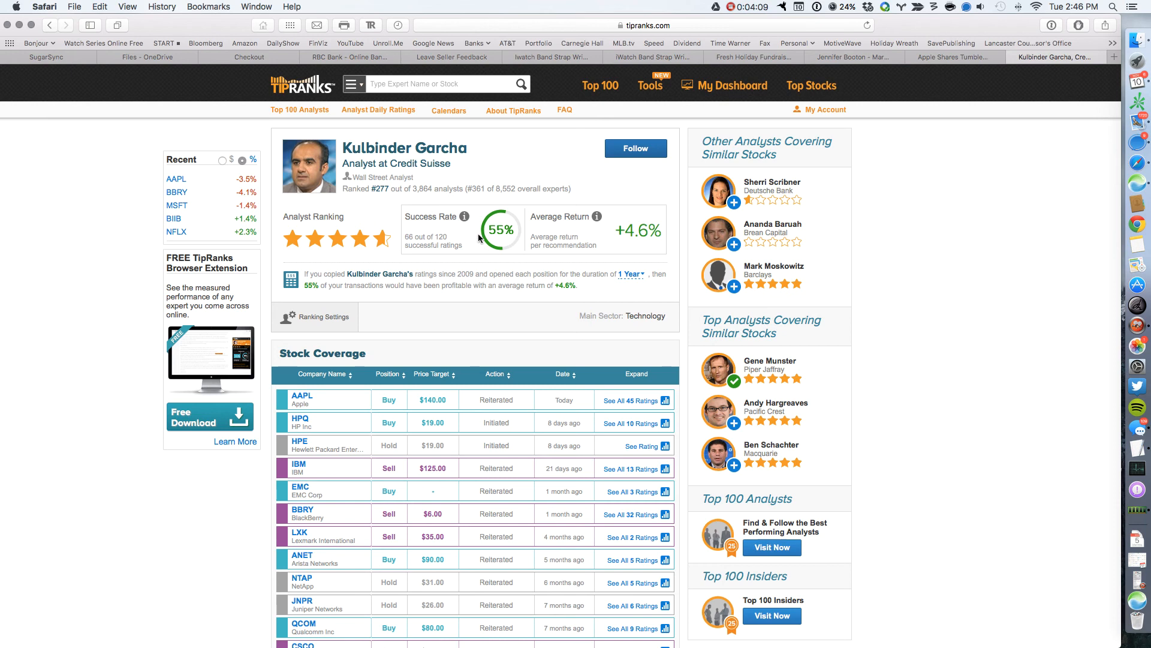
{"action": "mouse_move", "coordinate": [630, 235]}
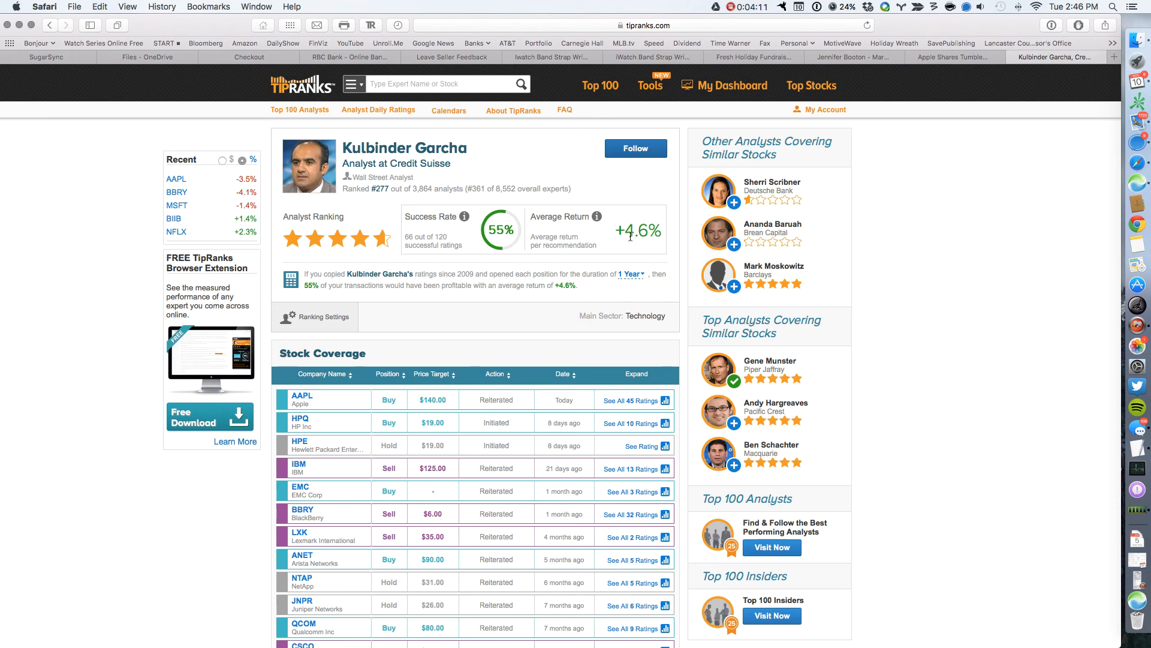
{"action": "scroll", "scroll_direction": "down", "scroll_amount": 3}
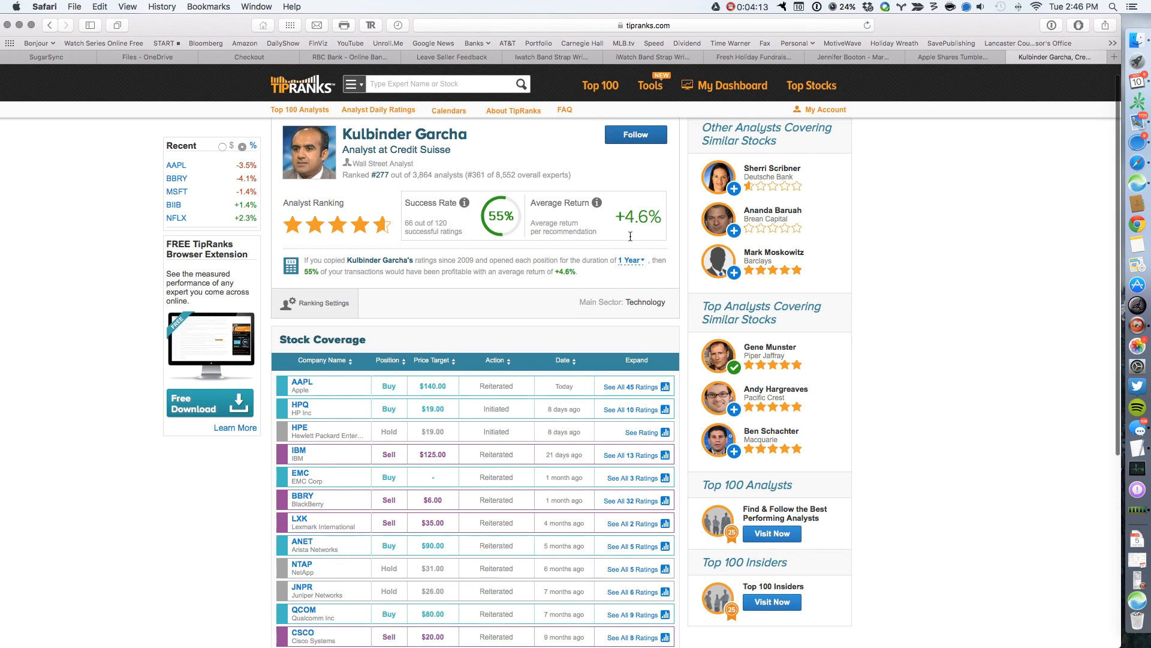
{"action": "scroll", "scroll_direction": "down", "scroll_amount": 3}
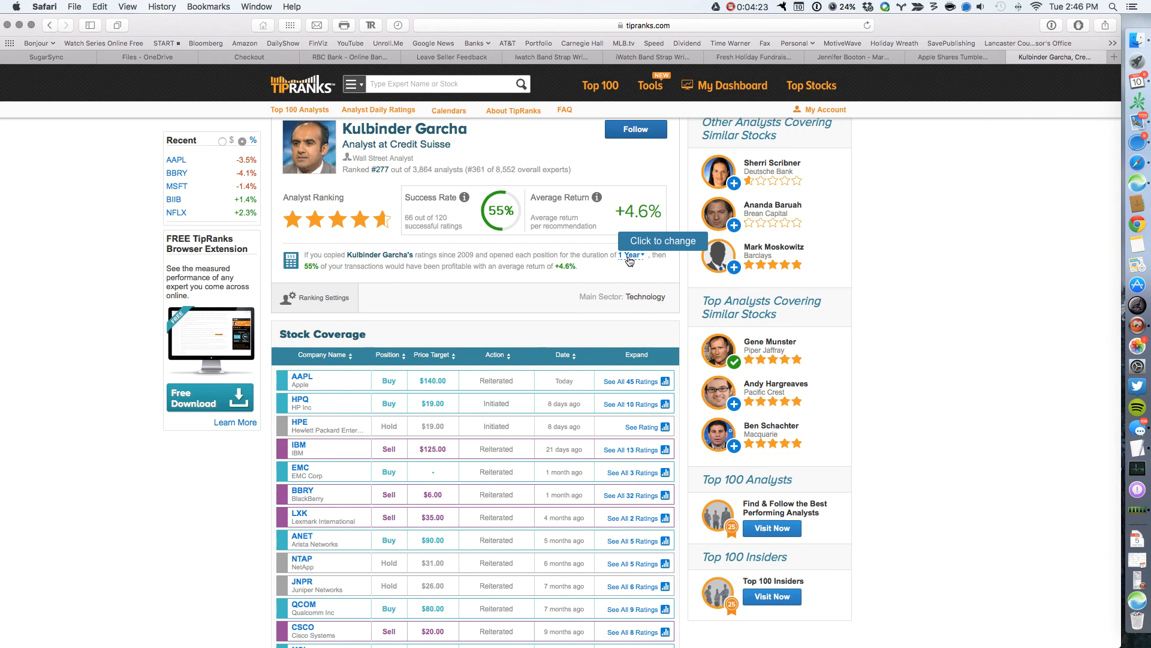
{"action": "mouse_move", "coordinate": [343, 277]}
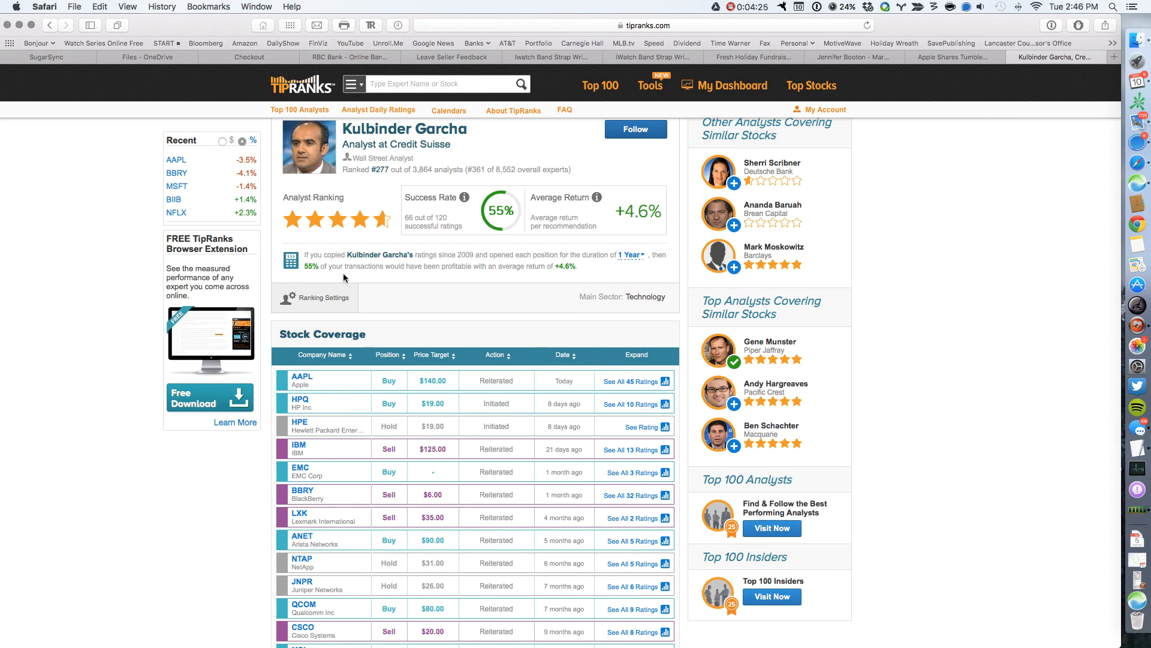
{"action": "scroll", "scroll_direction": "down", "scroll_amount": 3}
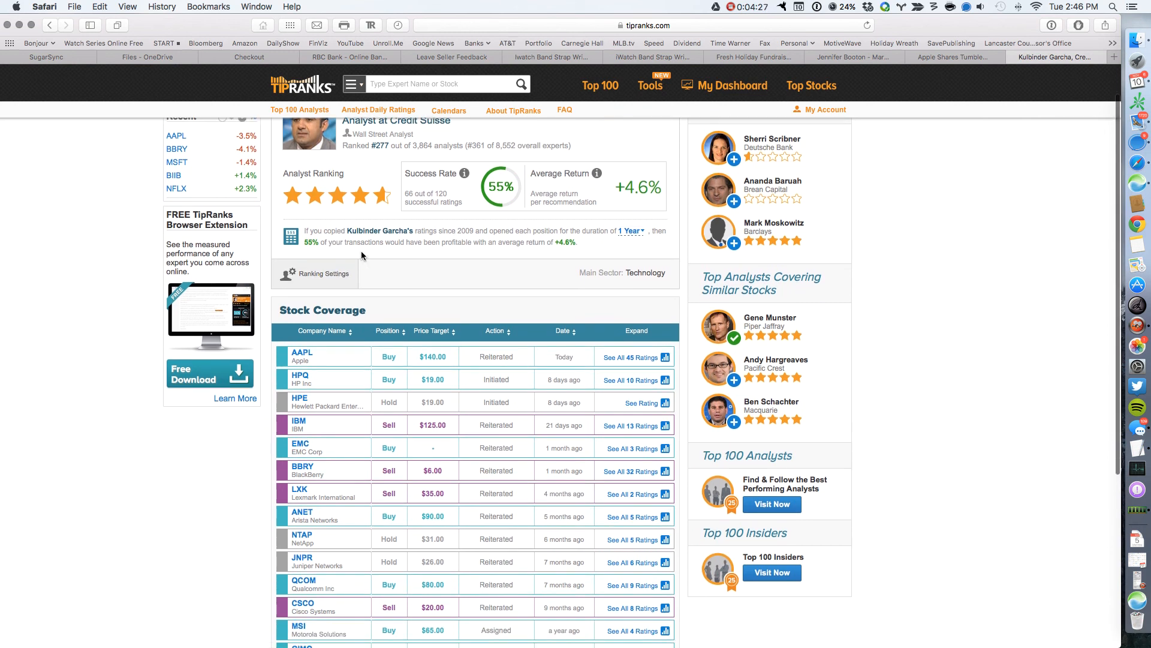
{"action": "mouse_move", "coordinate": [454, 253]}
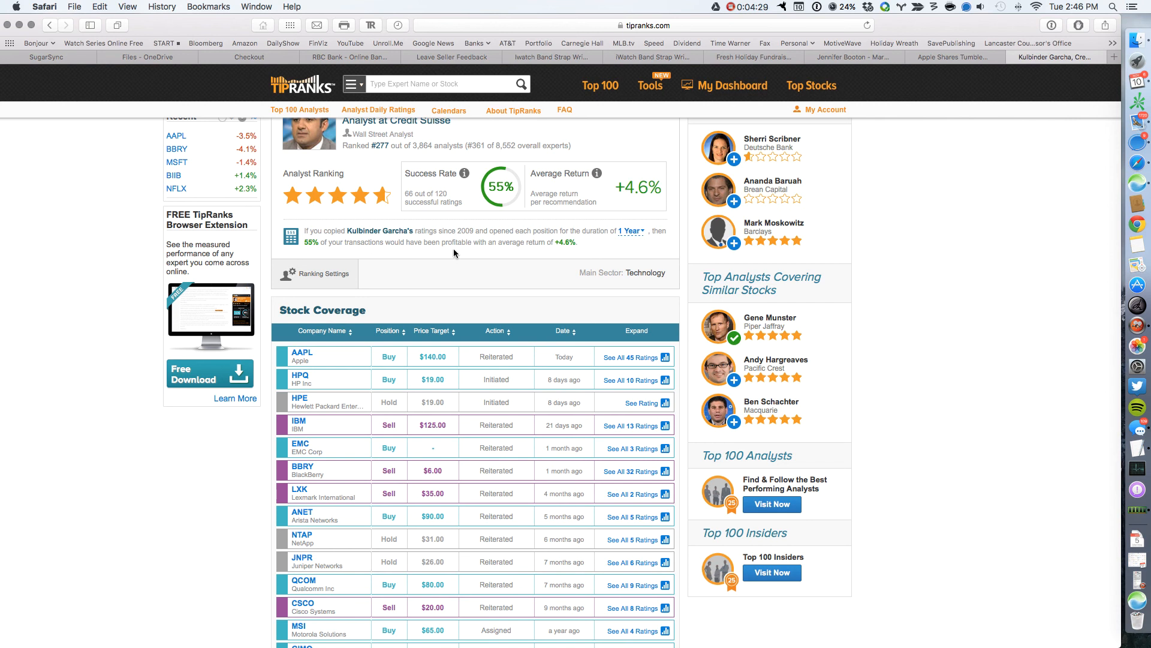
{"action": "mouse_move", "coordinate": [545, 252]}
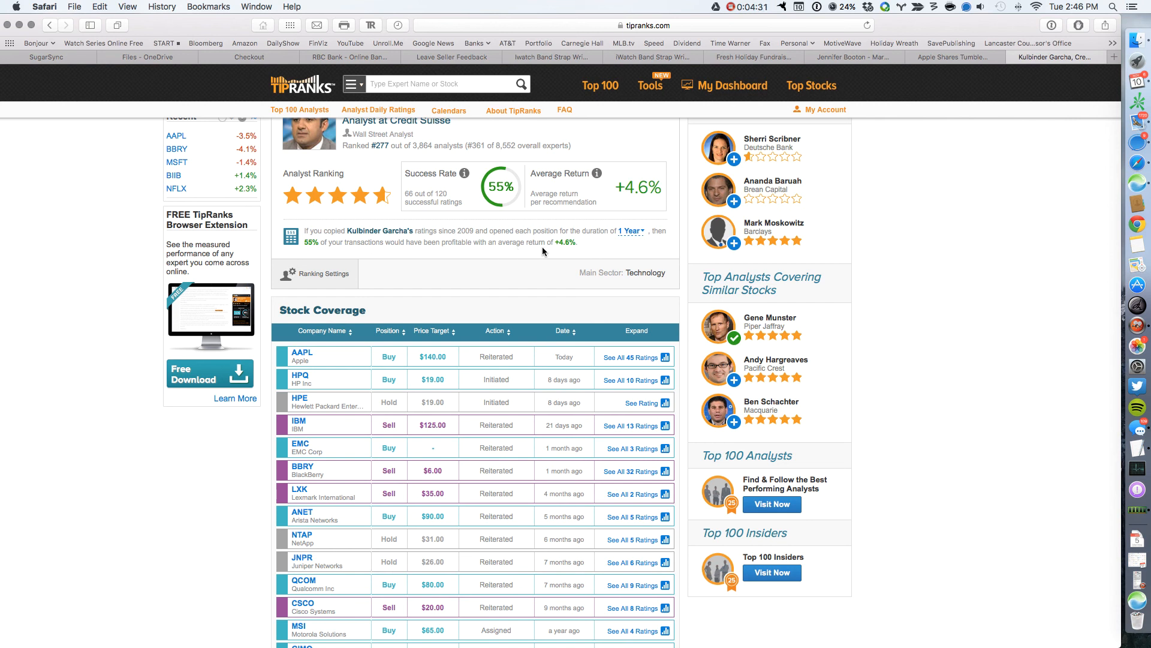
{"action": "scroll", "scroll_direction": "down", "scroll_amount": 3}
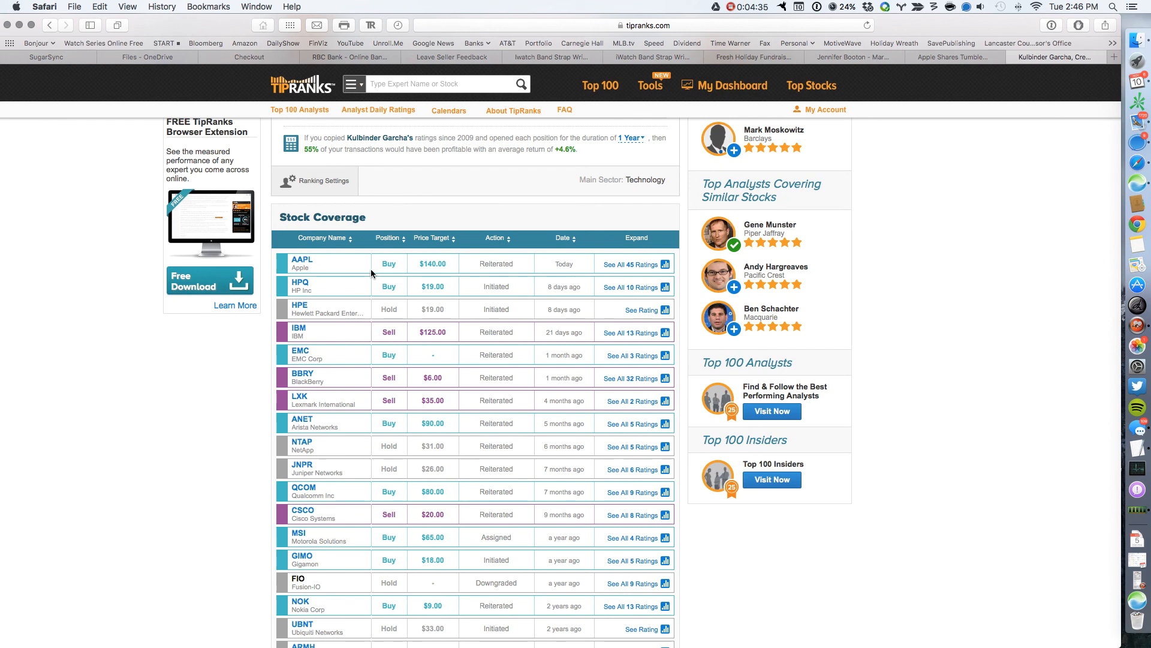
Return to Apple's analyst list and reopen the top-listed Credit Suisse analyst's profile.
{"action": "left_click", "coordinate": [303, 261]}
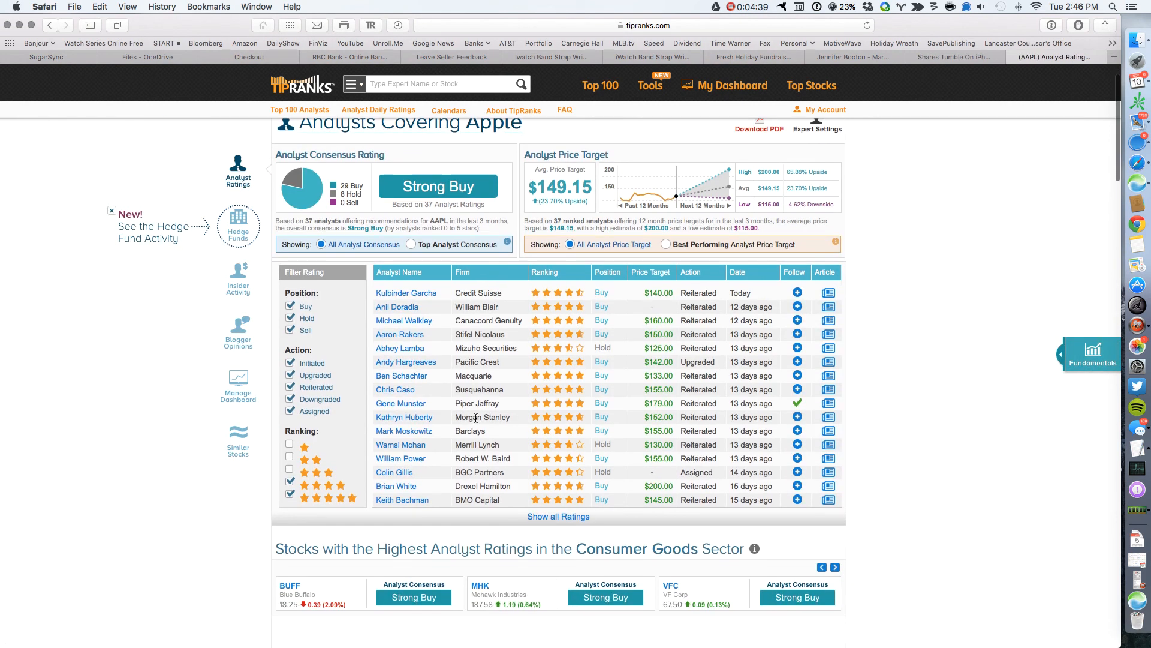
{"action": "mouse_move", "coordinate": [407, 293]}
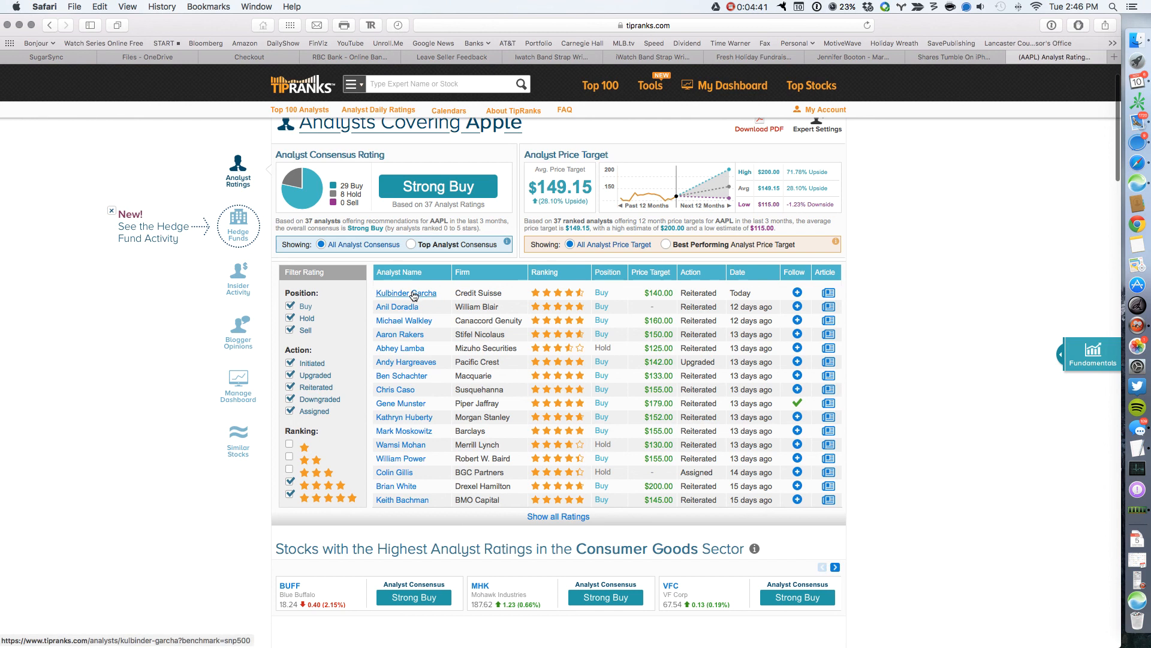
{"action": "left_click", "coordinate": [407, 293]}
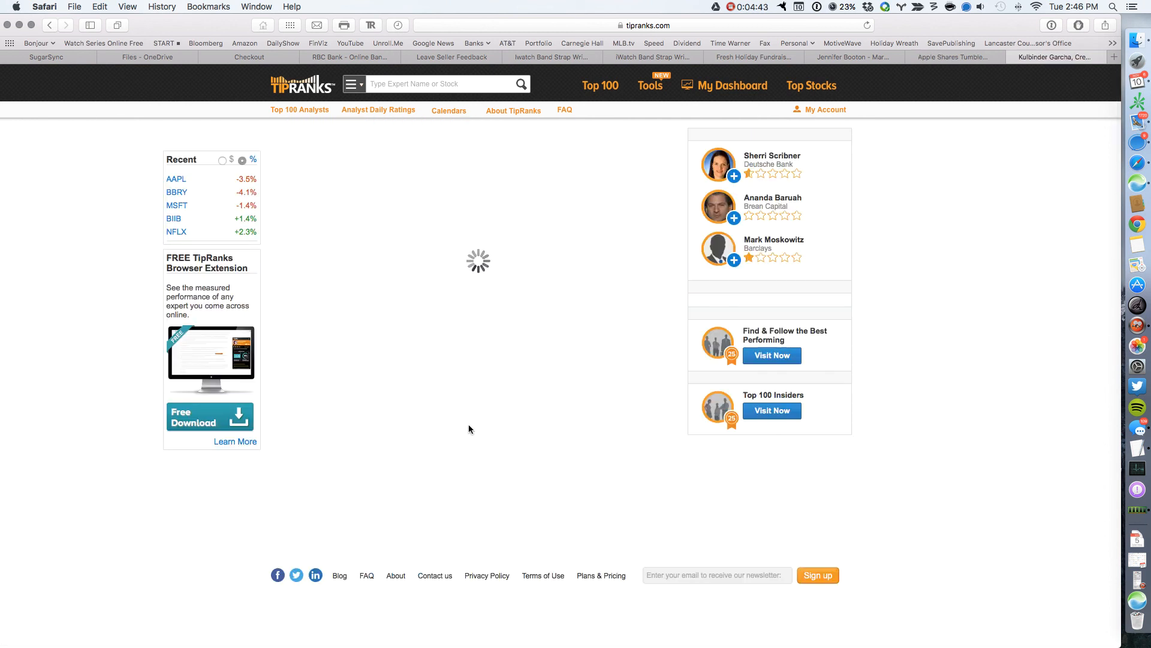
{"action": "left_click", "coordinate": [1054, 56]}
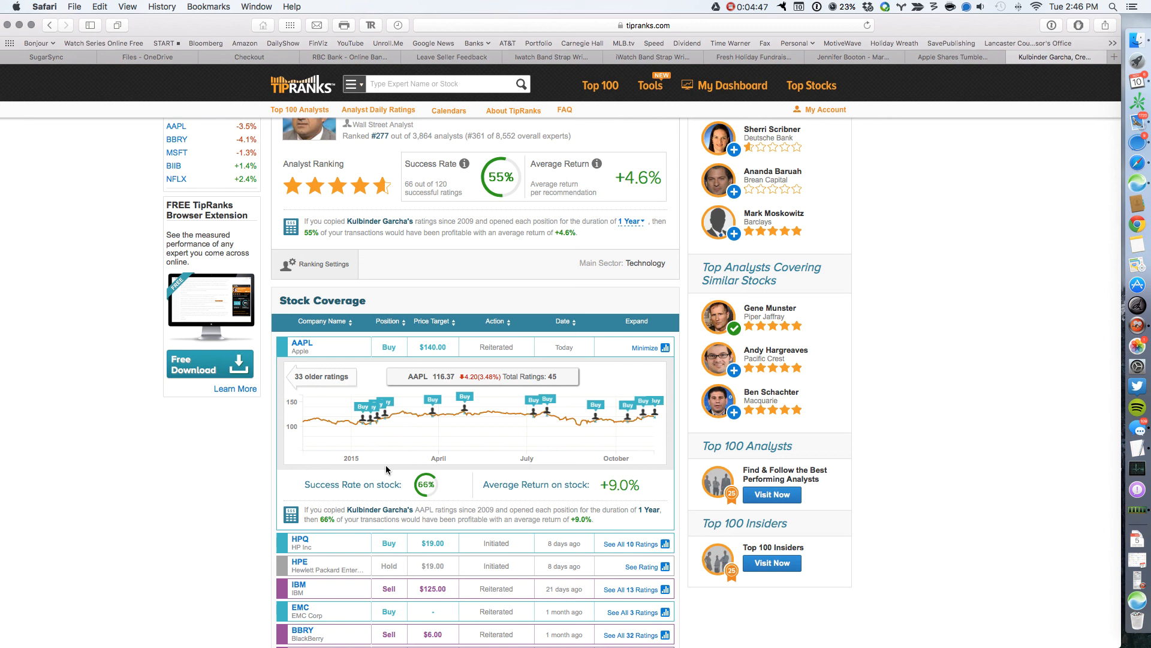
{"action": "scroll", "scroll_direction": "down", "scroll_amount": 3}
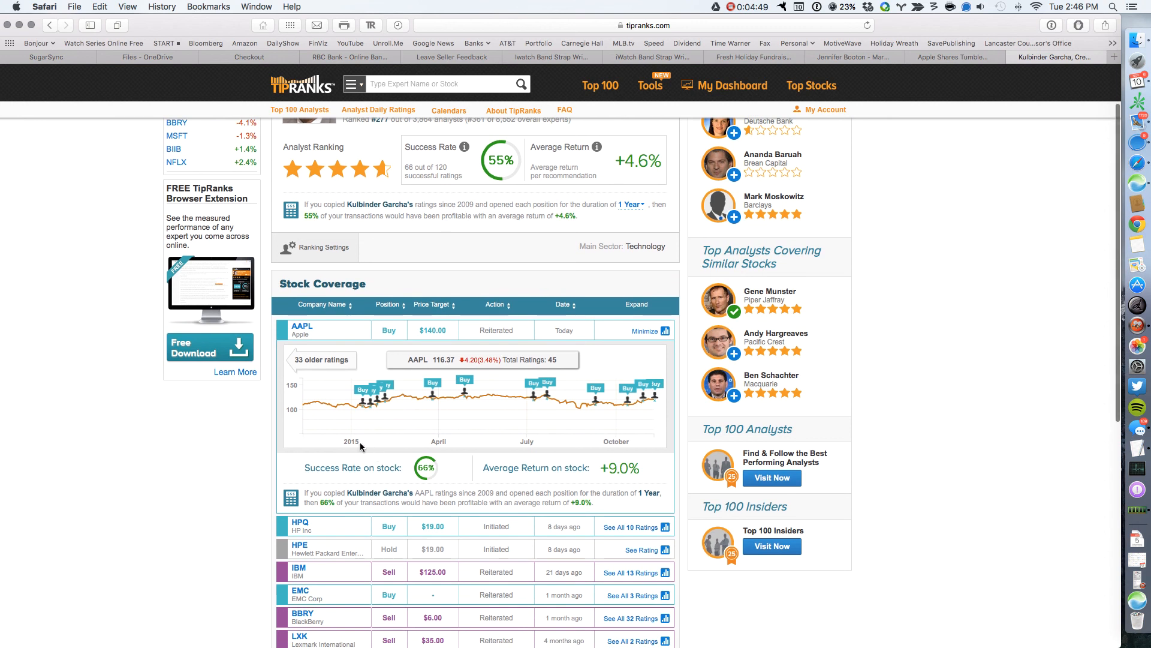
{"action": "mouse_move", "coordinate": [565, 398]}
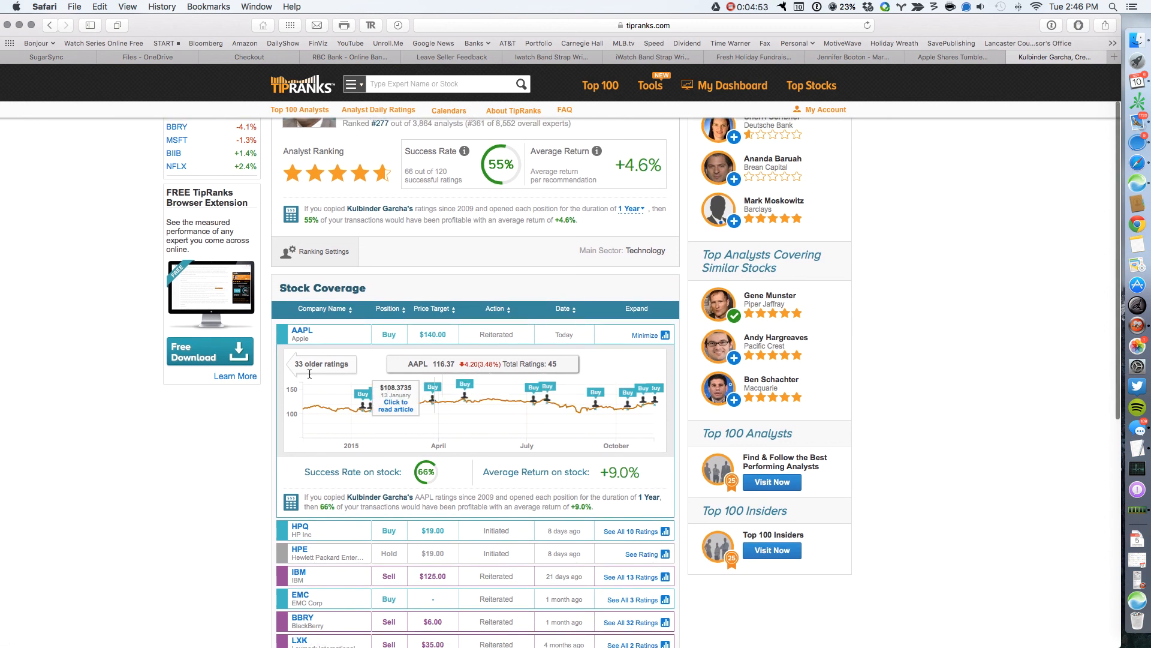
{"action": "left_click", "coordinate": [321, 365]}
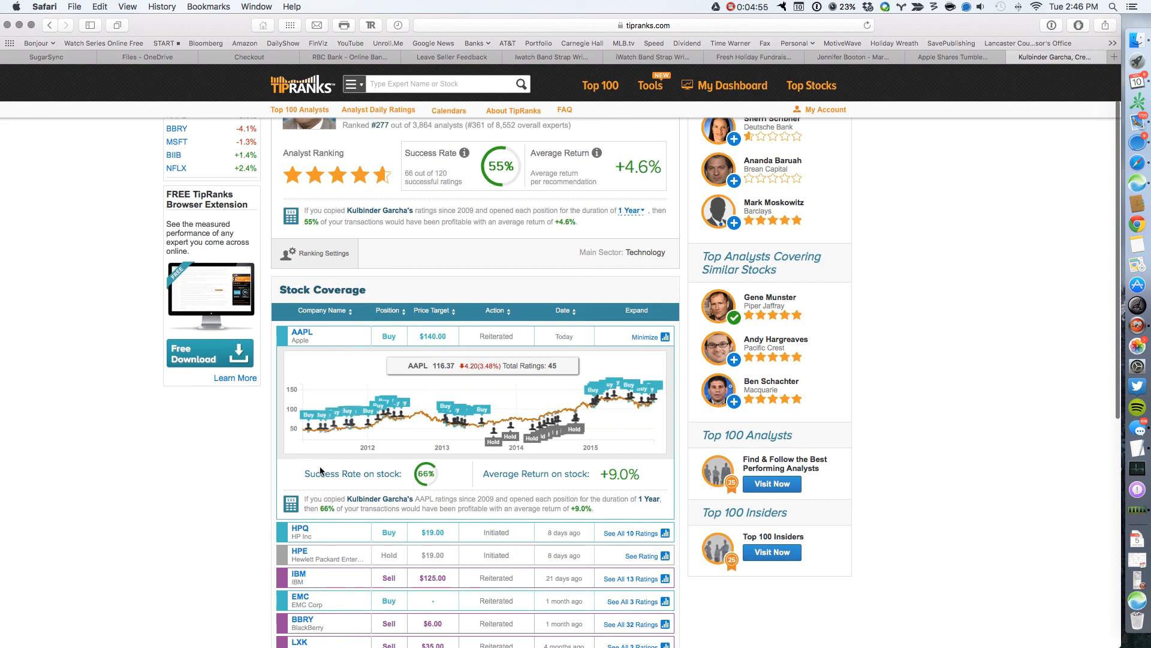
{"action": "mouse_move", "coordinate": [303, 439]}
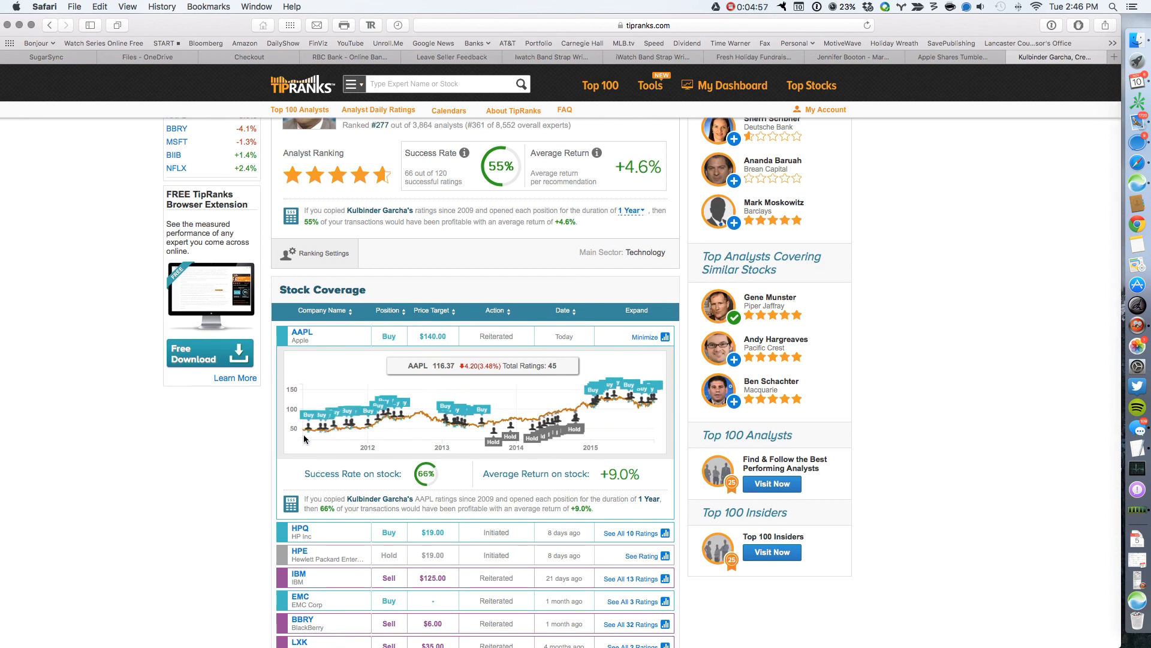
{"action": "mouse_move", "coordinate": [381, 412]}
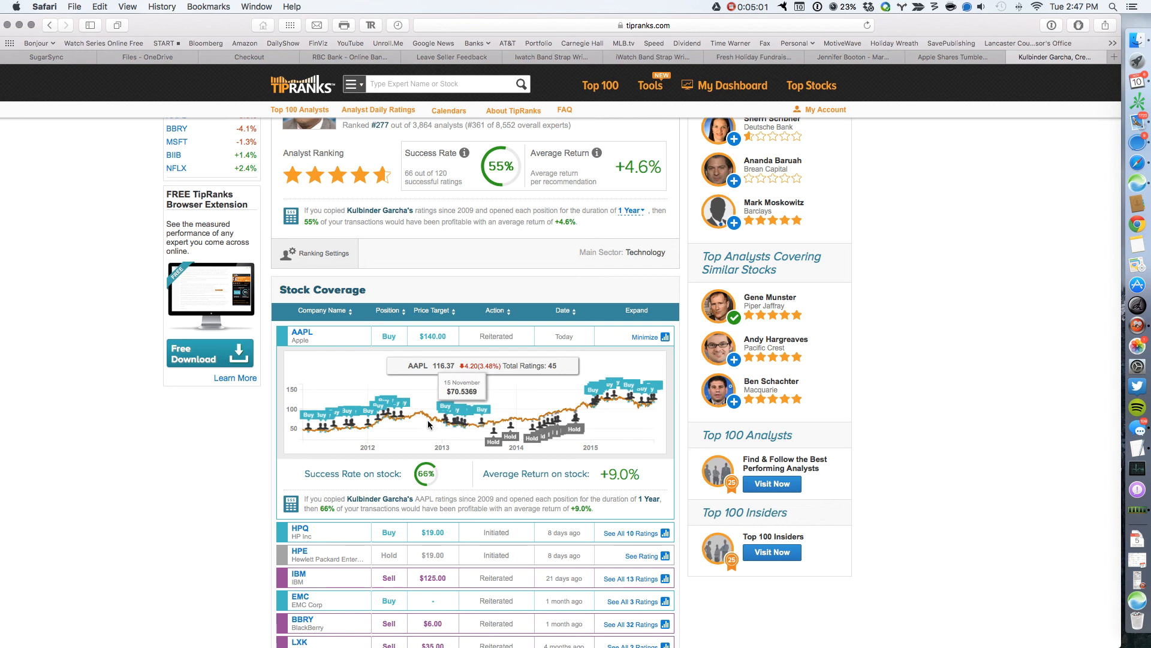
{"action": "mouse_move", "coordinate": [502, 437]}
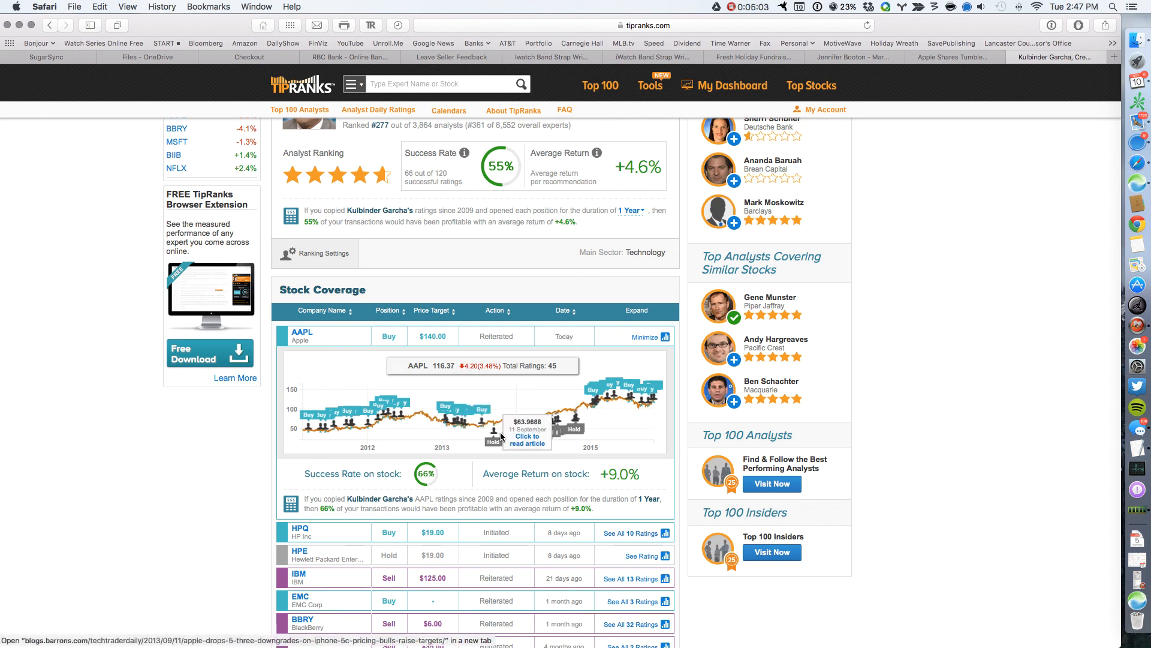
{"action": "mouse_move", "coordinate": [525, 439]}
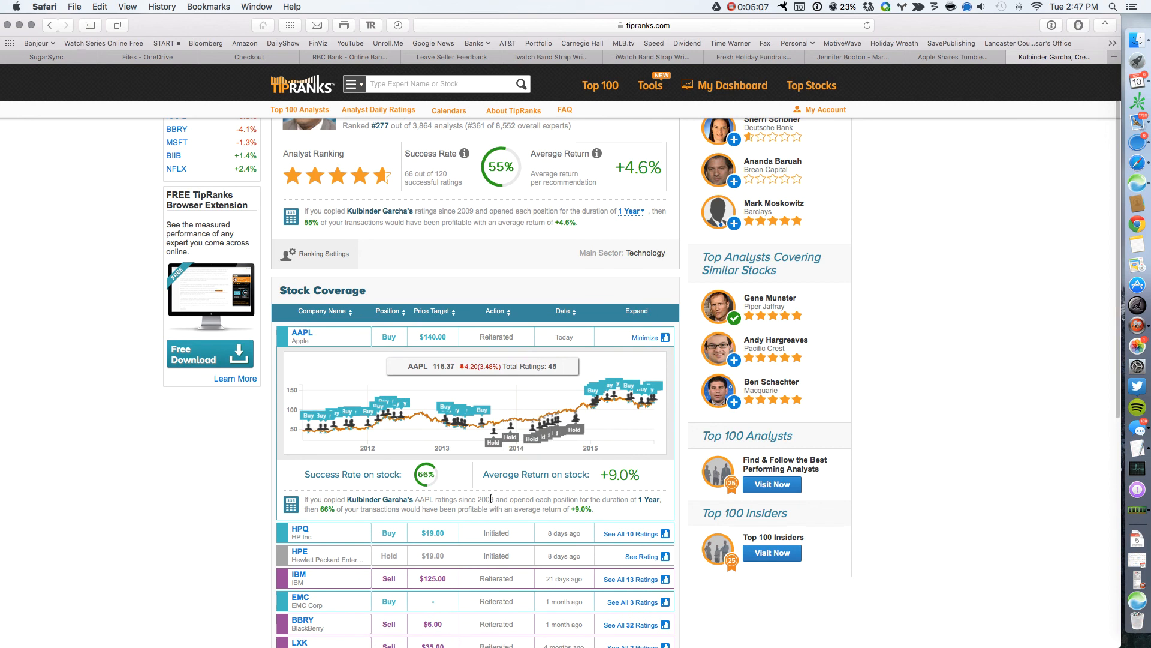
{"action": "mouse_move", "coordinate": [515, 472]}
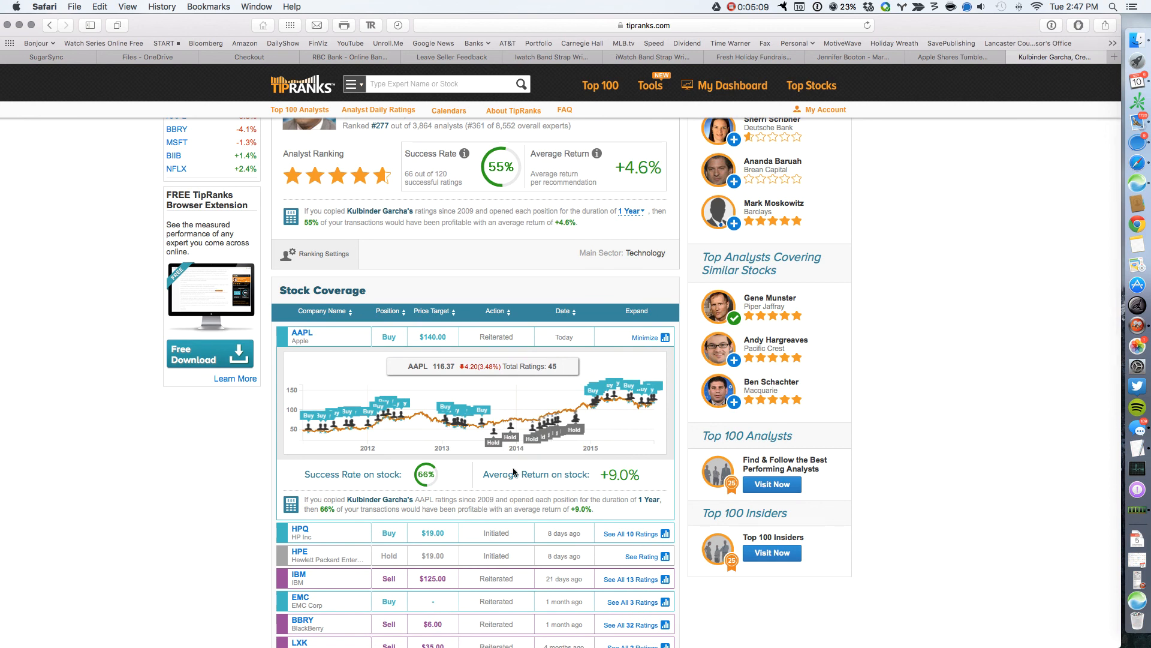
{"action": "mouse_move", "coordinate": [515, 473]}
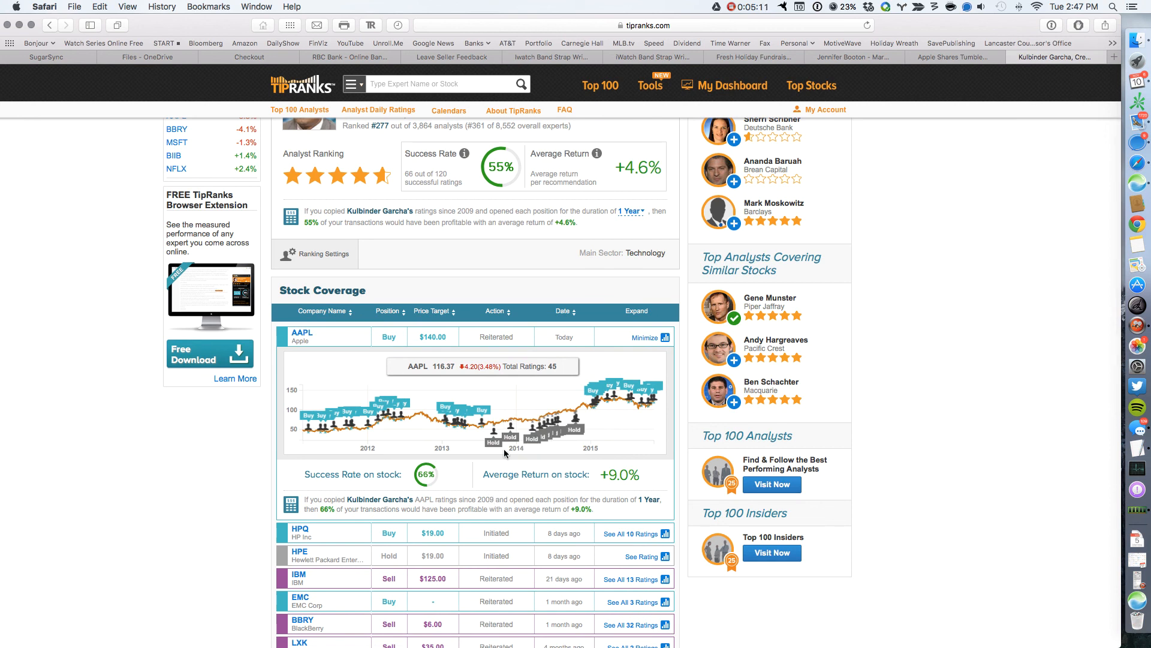
{"action": "mouse_move", "coordinate": [502, 426]}
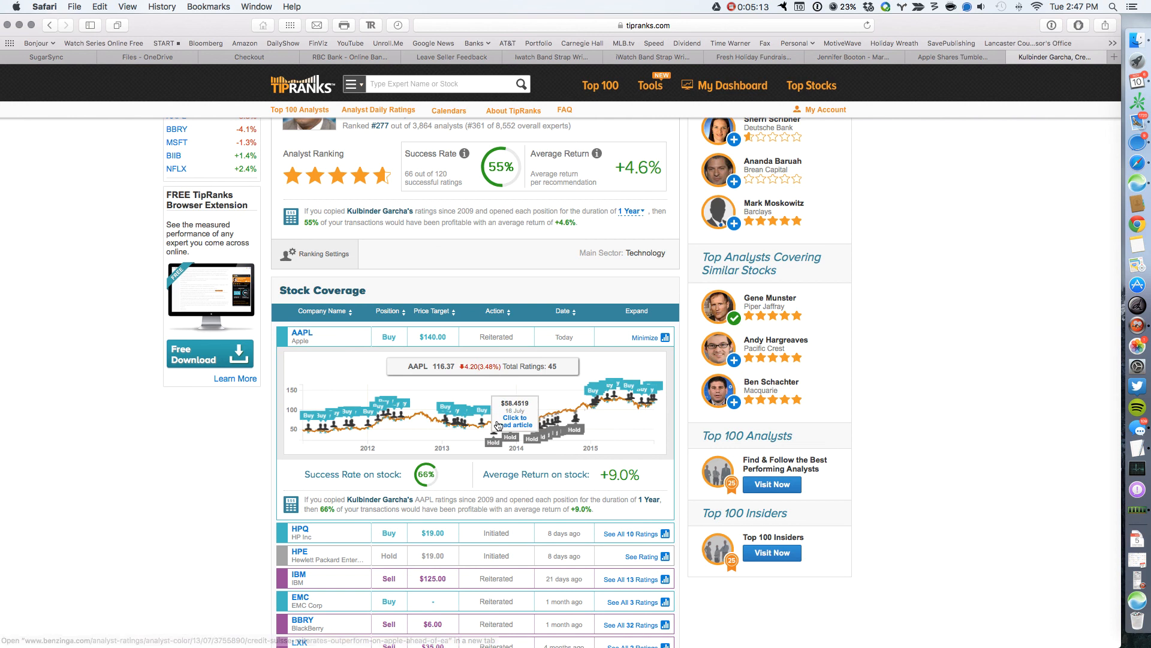
{"action": "mouse_move", "coordinate": [530, 446]}
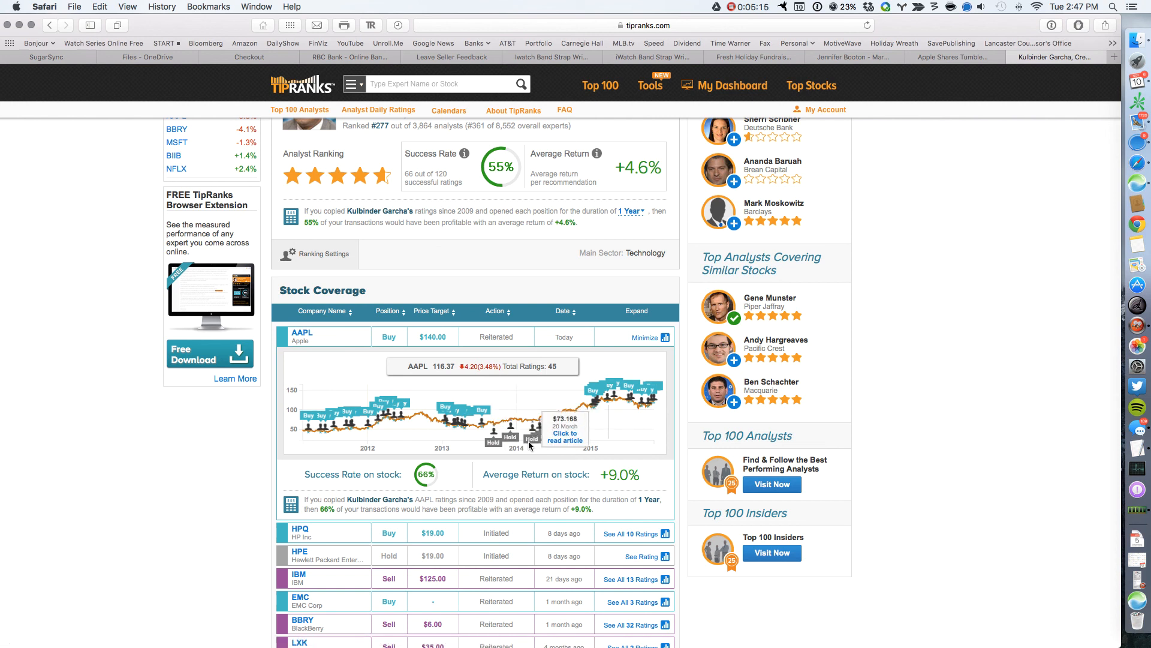
{"action": "mouse_move", "coordinate": [496, 440]}
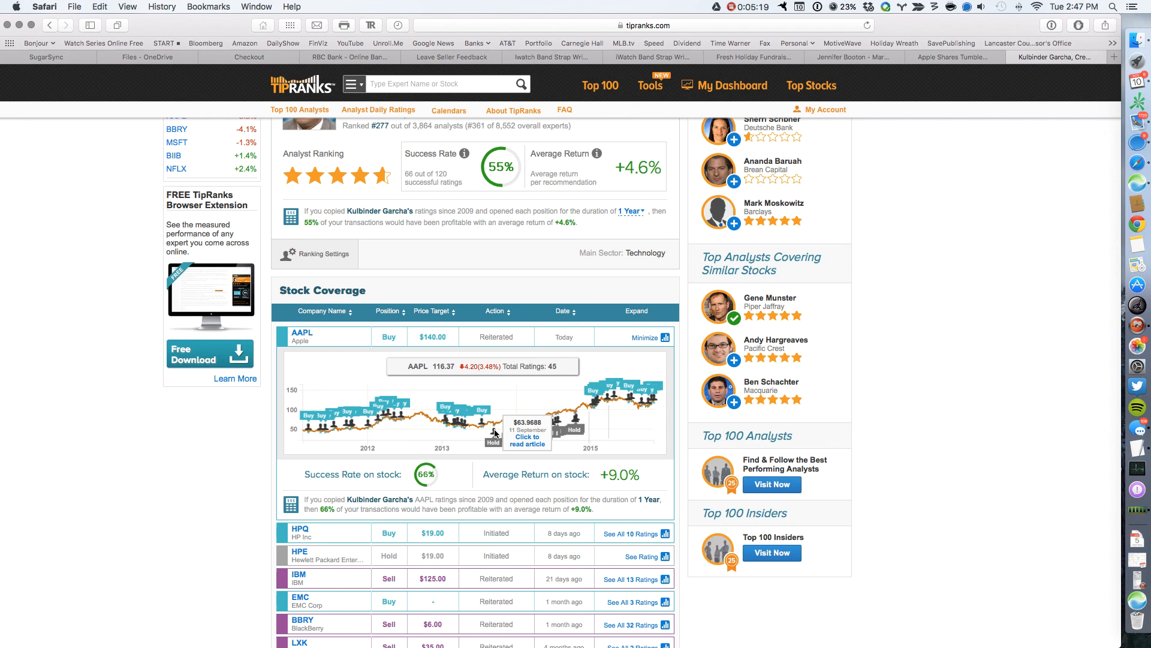
{"action": "mouse_move", "coordinate": [571, 422]}
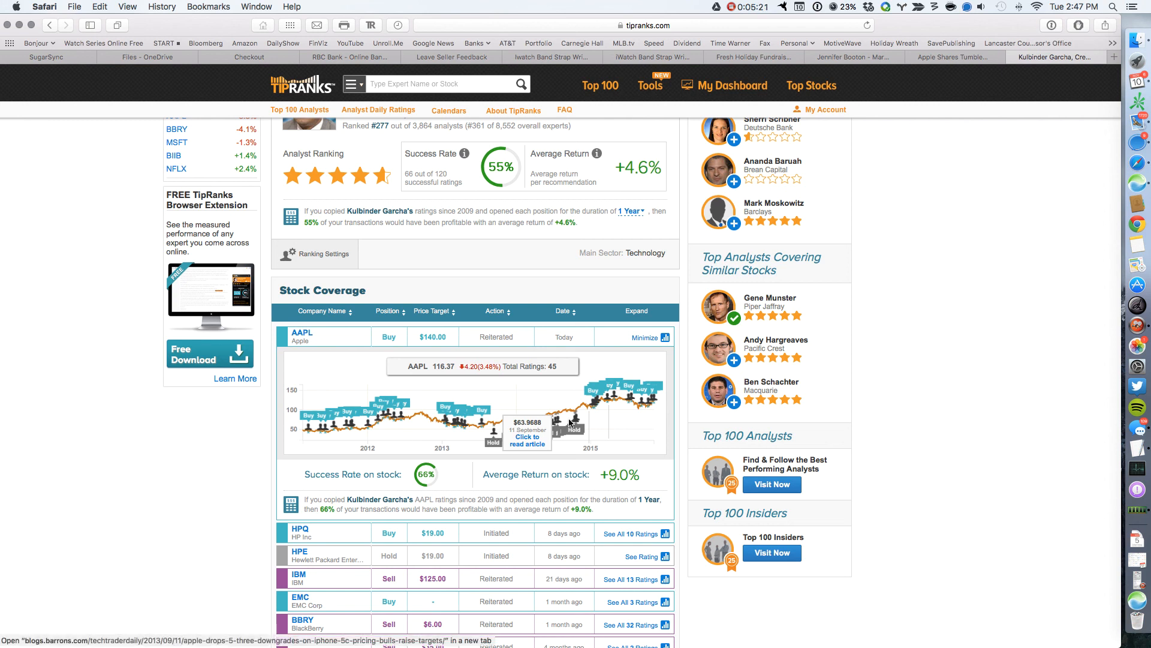
{"action": "mouse_move", "coordinate": [535, 425]}
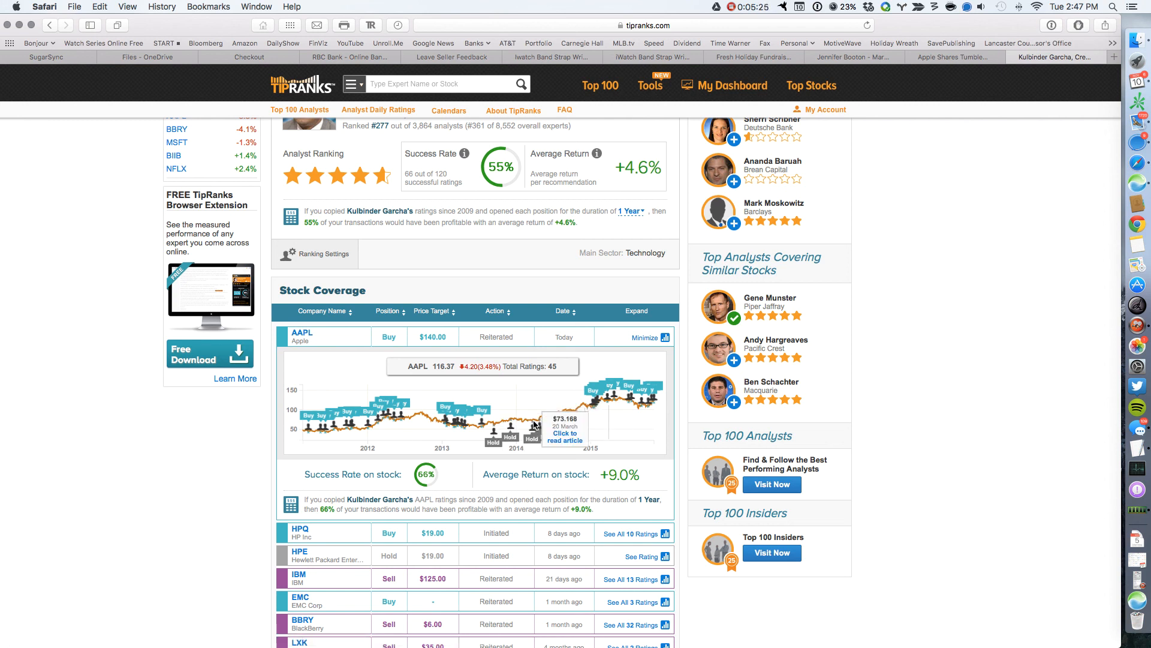
{"action": "mouse_move", "coordinate": [583, 408]}
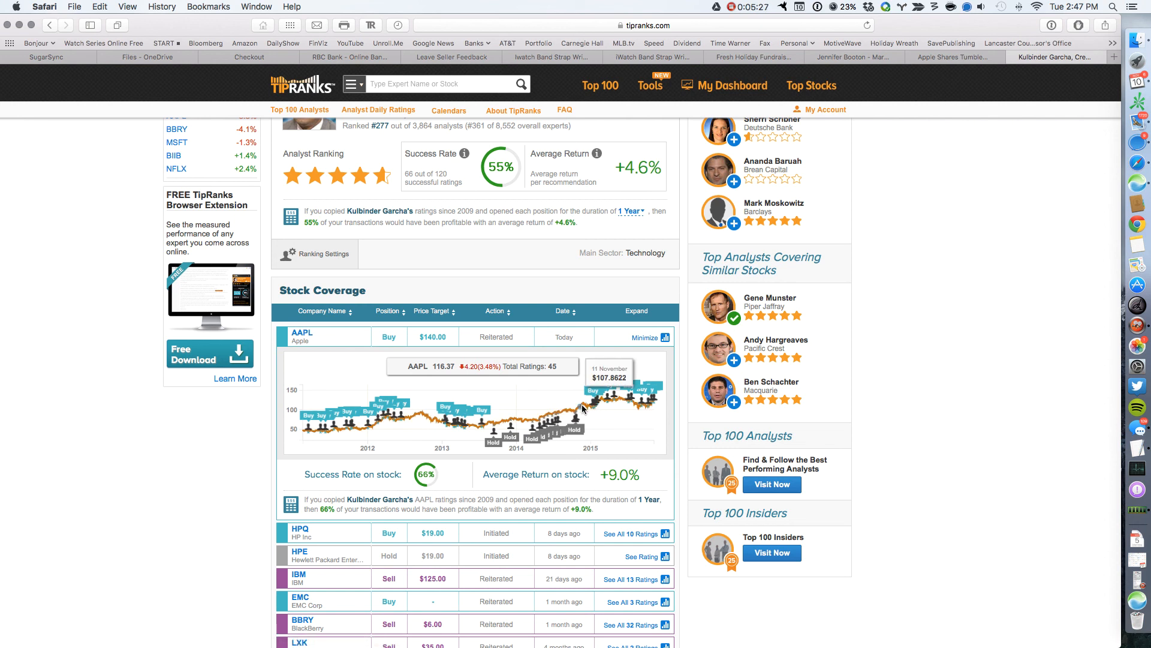
{"action": "mouse_move", "coordinate": [537, 425]}
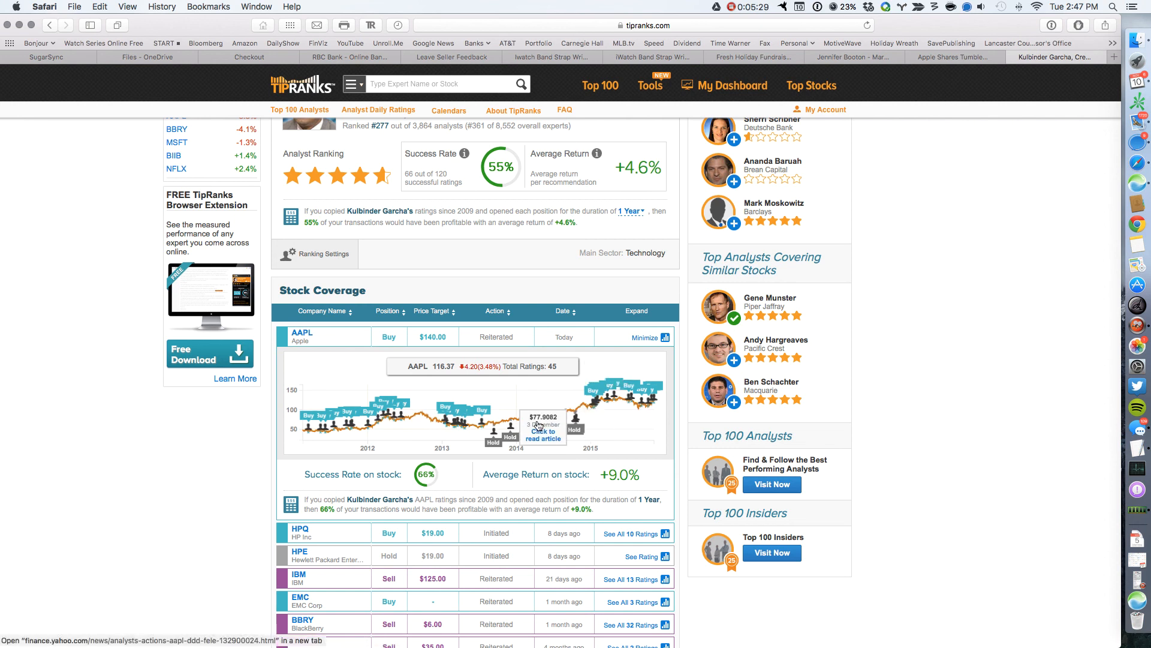
{"action": "mouse_move", "coordinate": [618, 415]}
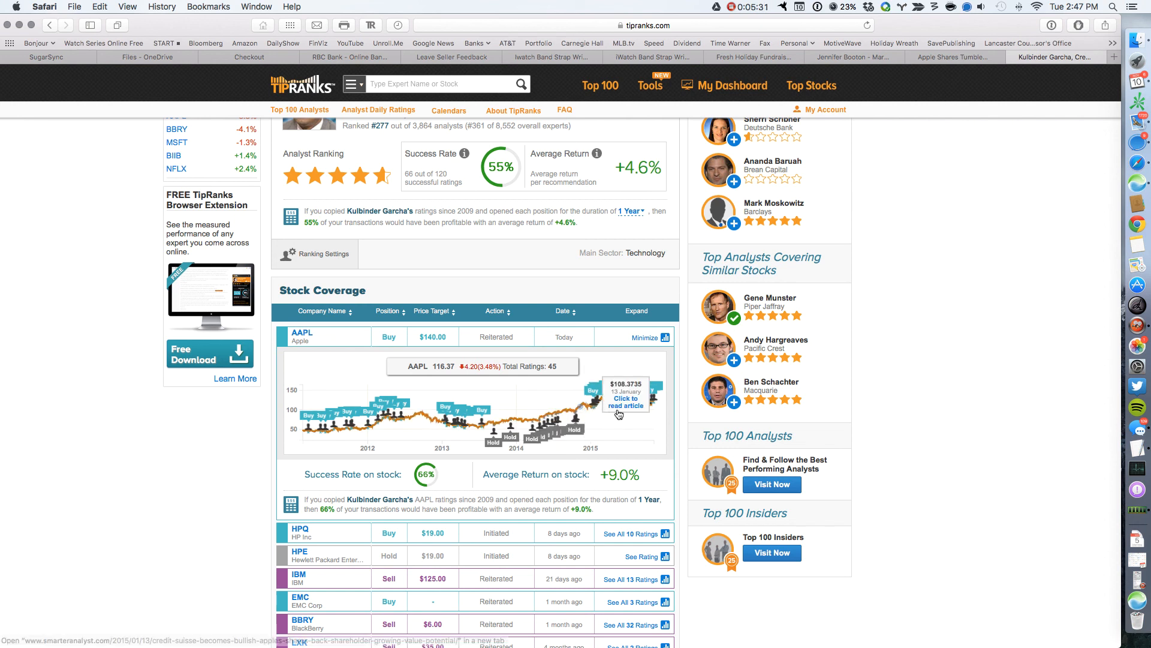
{"action": "mouse_move", "coordinate": [574, 452]}
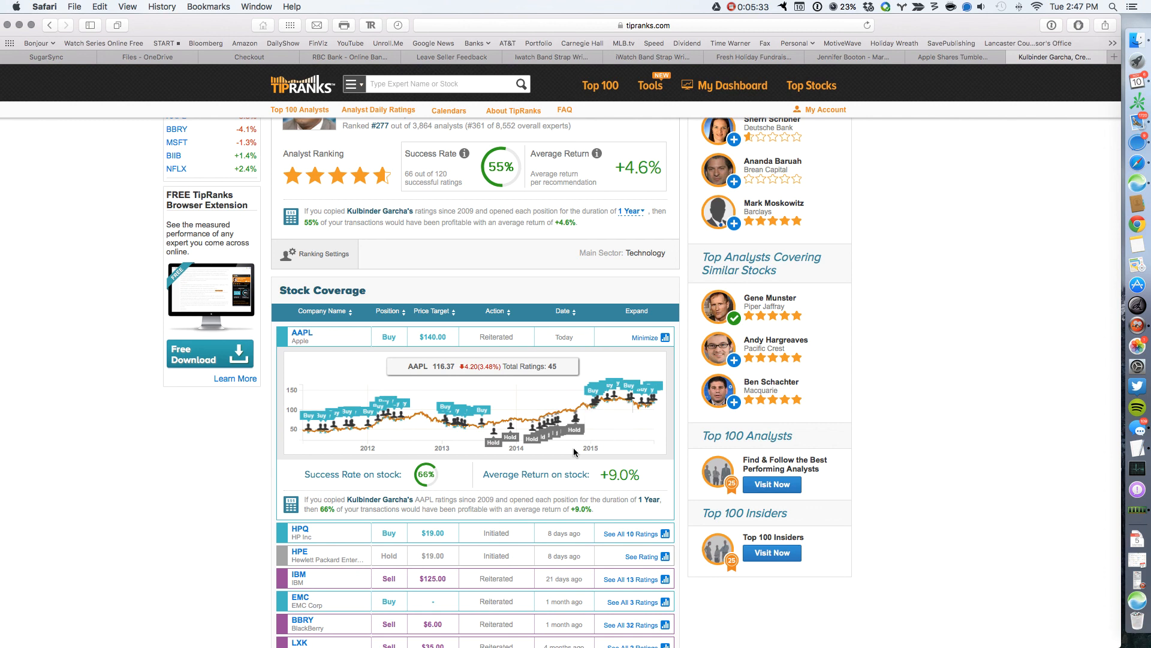
{"action": "mouse_move", "coordinate": [623, 407]}
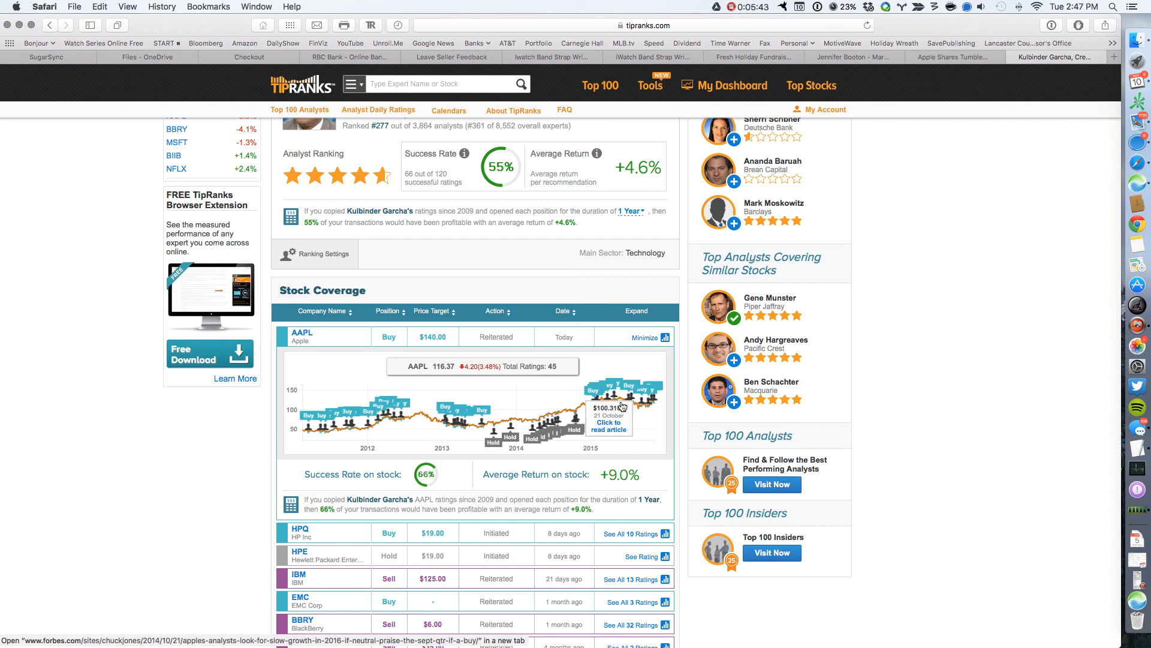
Expand Garcha's IBM (13 ratings) and BBRY (32 ratings) rating history charts.
{"action": "scroll", "scroll_direction": "down", "scroll_amount": 3}
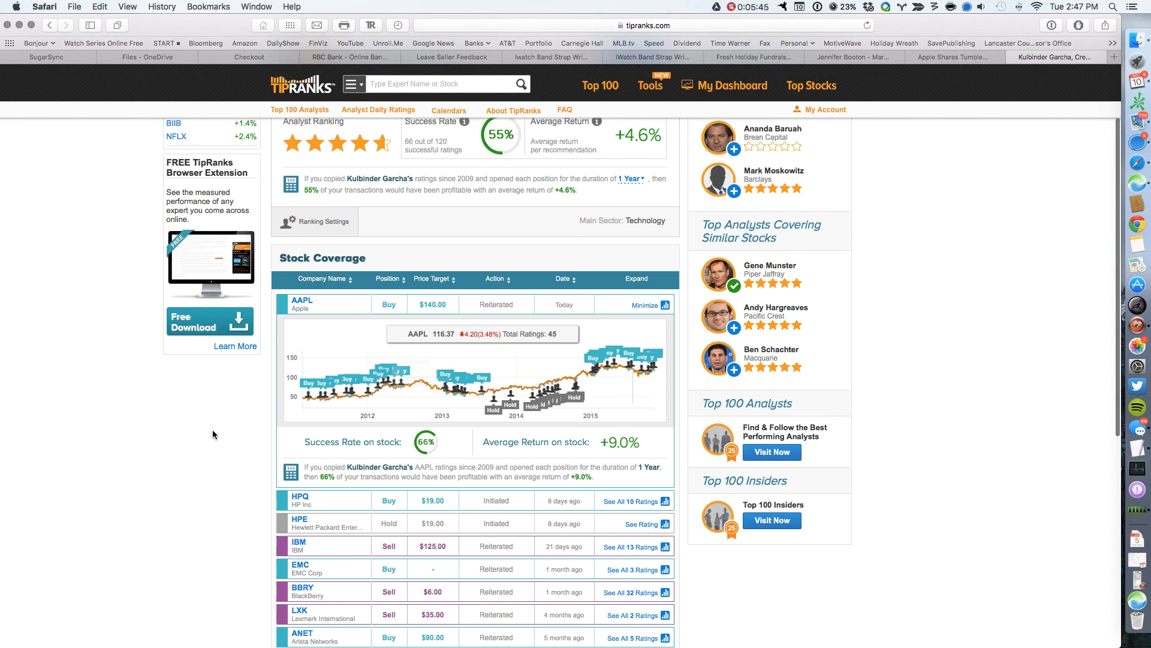
{"action": "scroll", "scroll_direction": "down", "scroll_amount": 3}
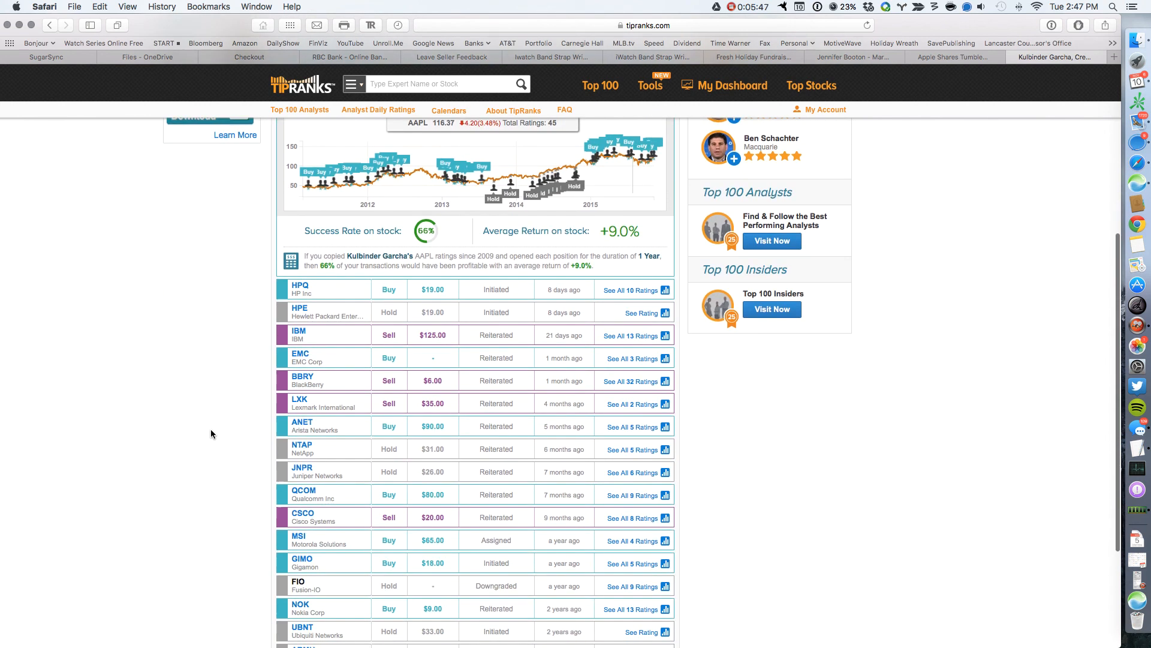
{"action": "mouse_move", "coordinate": [270, 388]}
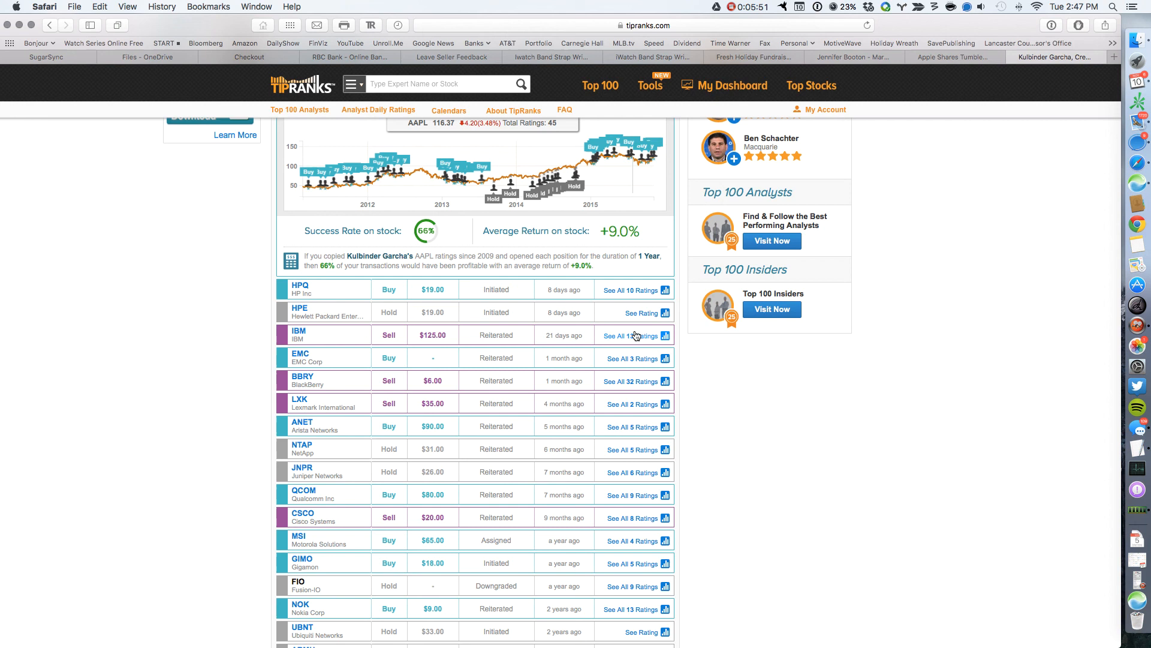
{"action": "left_click", "coordinate": [630, 335]}
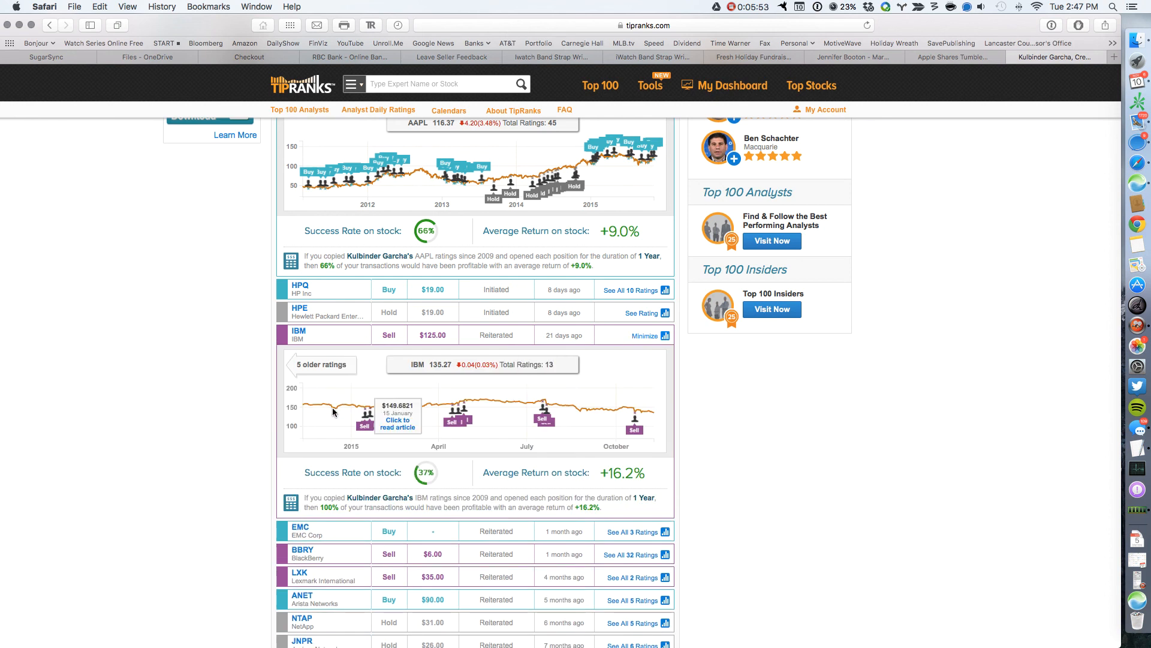
{"action": "mouse_move", "coordinate": [576, 425]}
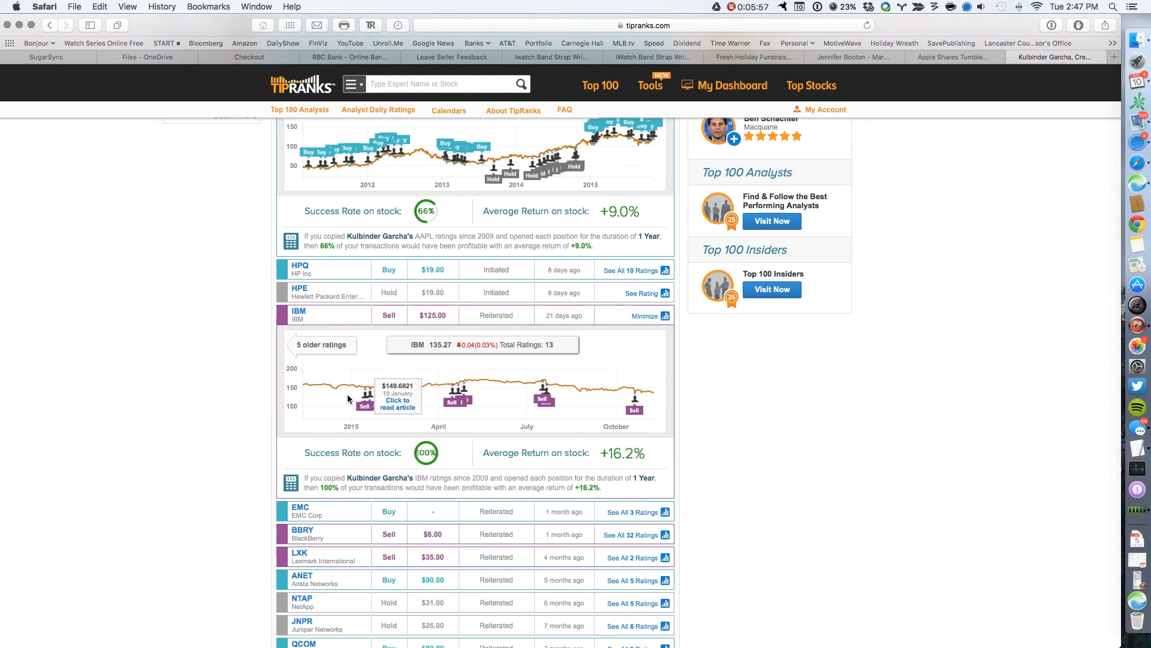
{"action": "scroll", "scroll_direction": "down", "scroll_amount": 3}
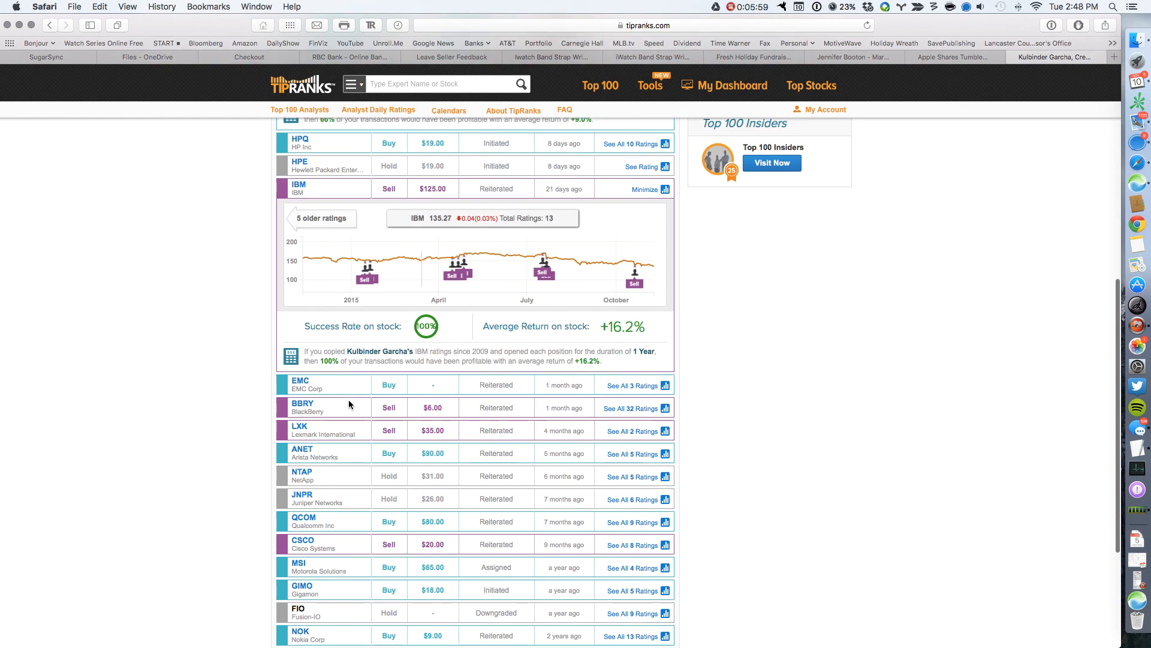
{"action": "left_click", "coordinate": [633, 408]}
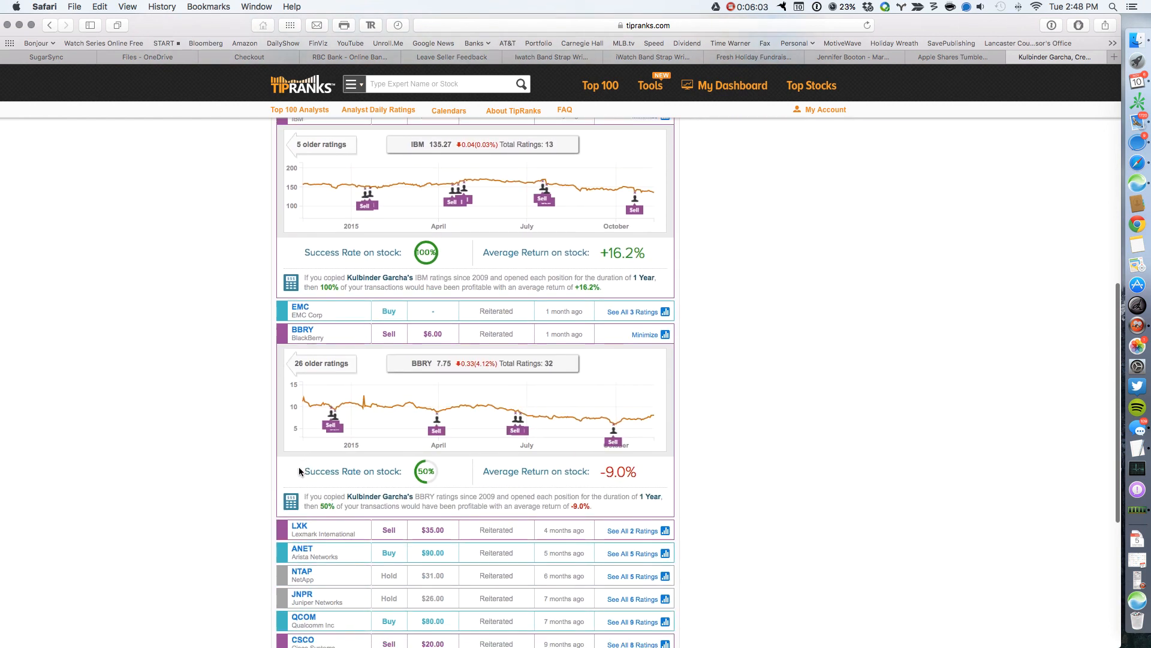
Review the expanded IBM and BlackBerry charts' success rates and returns, then scroll back up.
{"action": "scroll", "scroll_direction": "down", "scroll_amount": 3}
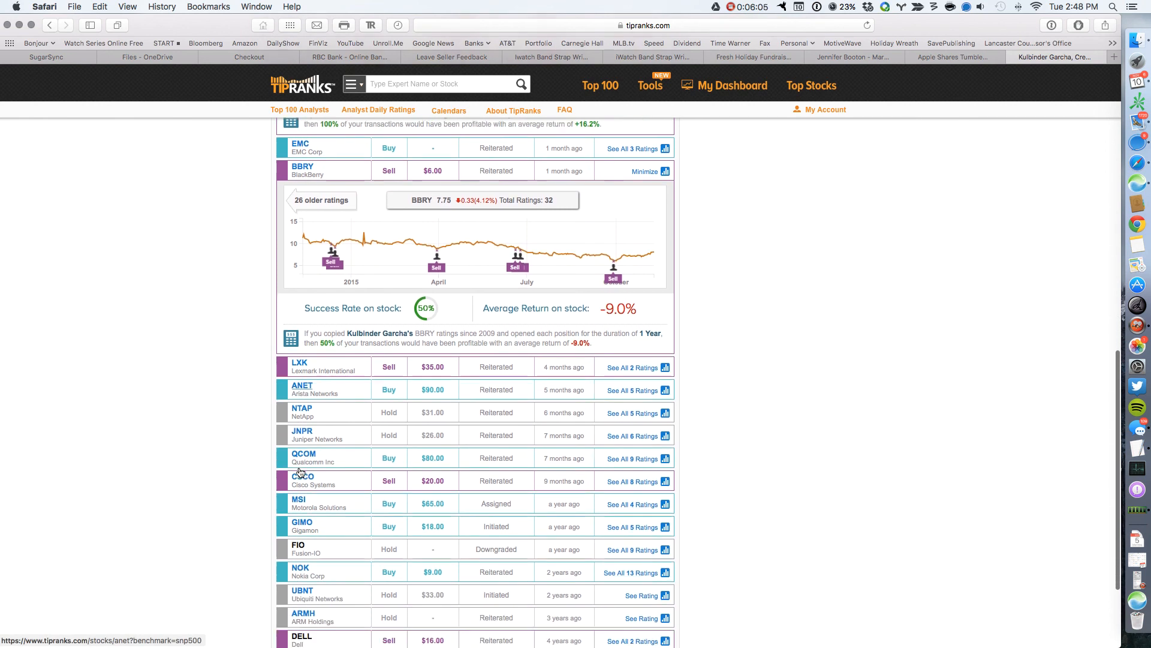
{"action": "scroll", "scroll_direction": "down", "scroll_amount": 3}
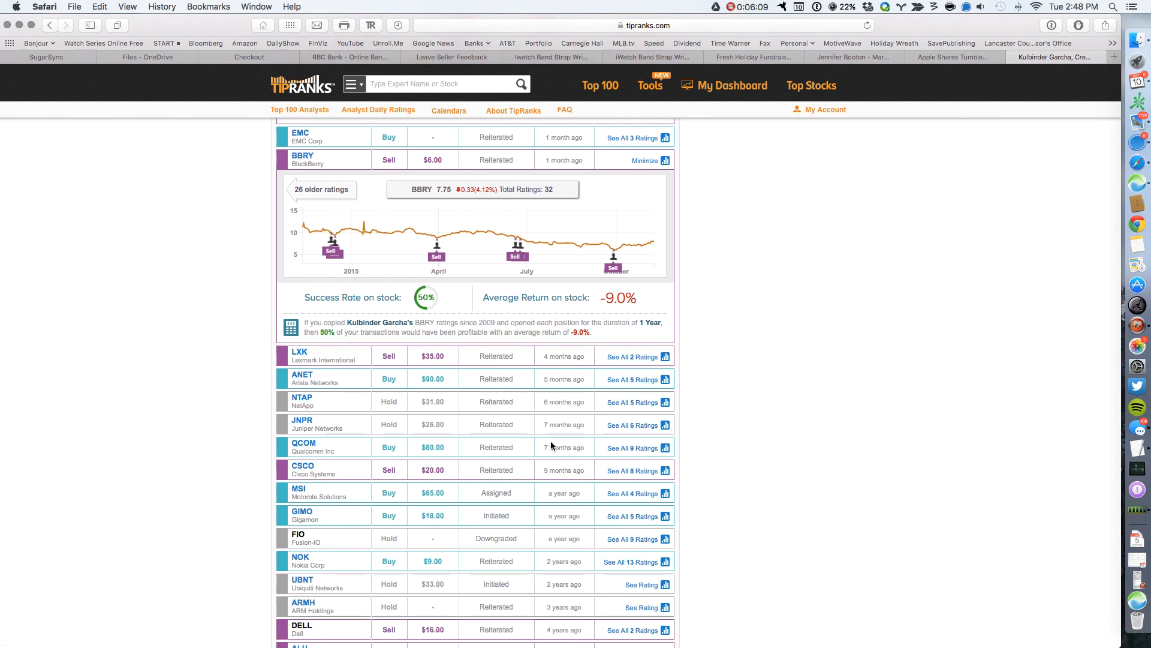
{"action": "scroll", "scroll_direction": "down", "scroll_amount": 3}
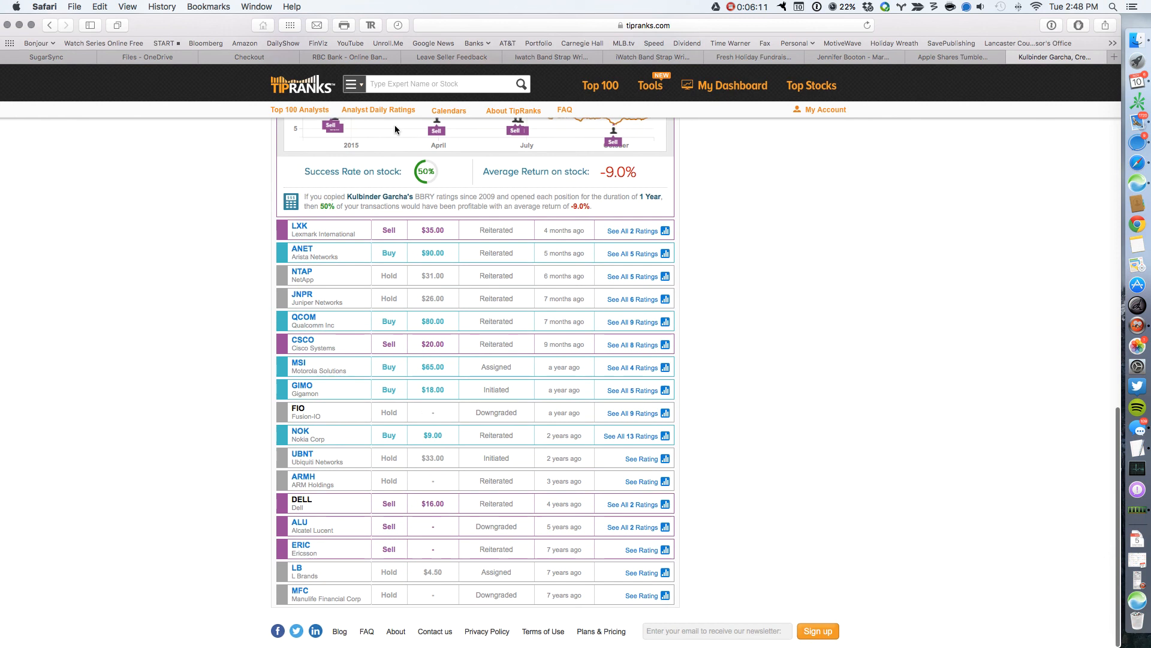
{"action": "scroll", "scroll_direction": "up", "scroll_amount": 3}
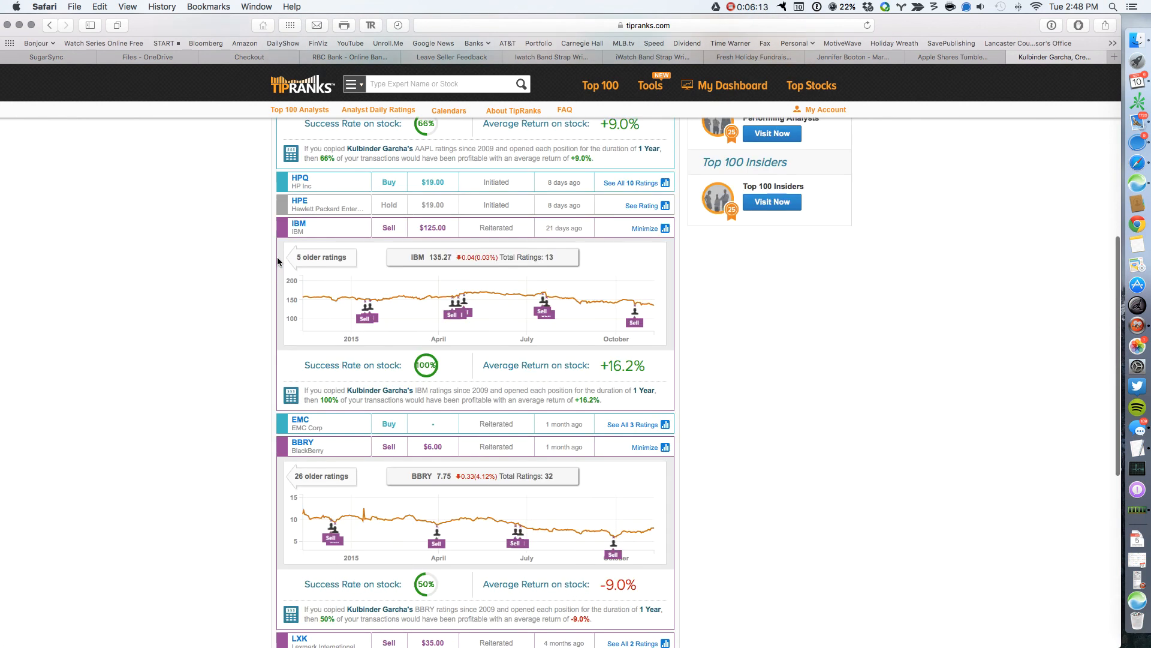
{"action": "scroll", "scroll_direction": "up", "scroll_amount": 3}
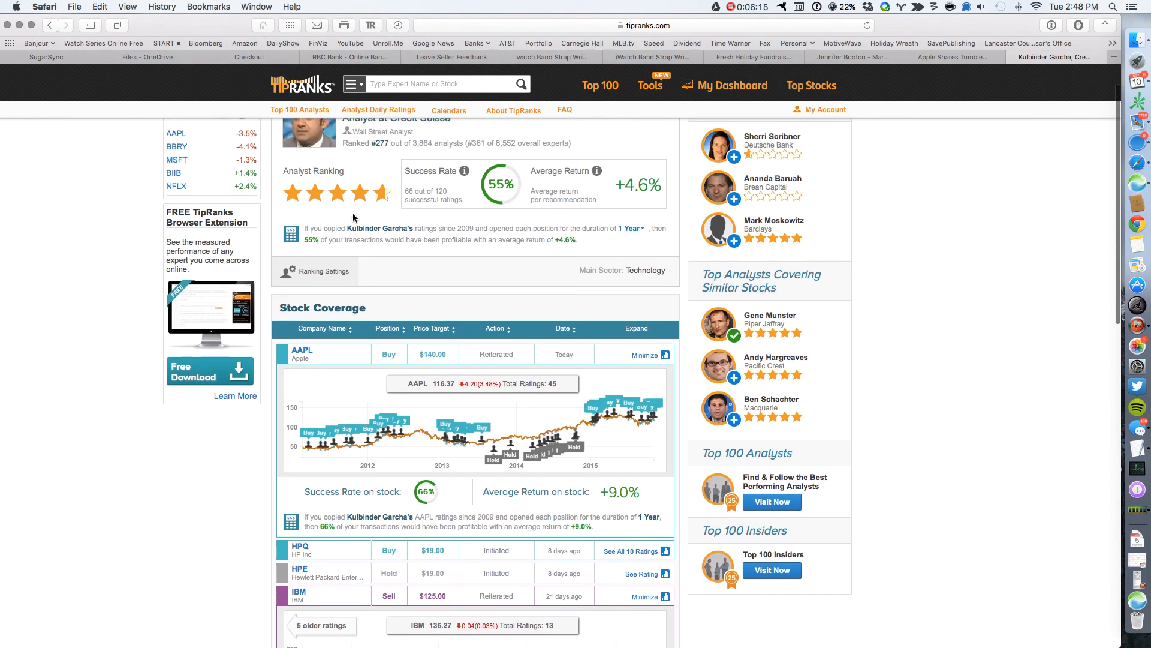
Scroll back up toward the Analysts Covering Apple consensus and ratings table.
{"action": "scroll", "scroll_direction": "up", "scroll_amount": 3}
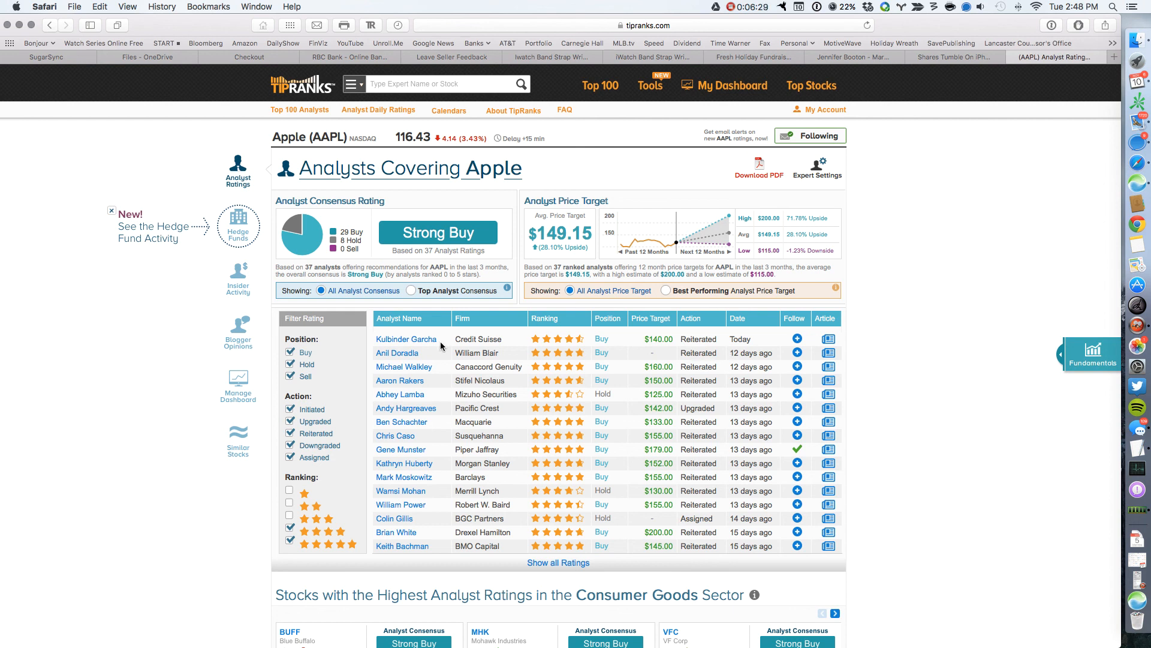
{"action": "mouse_move", "coordinate": [698, 342]}
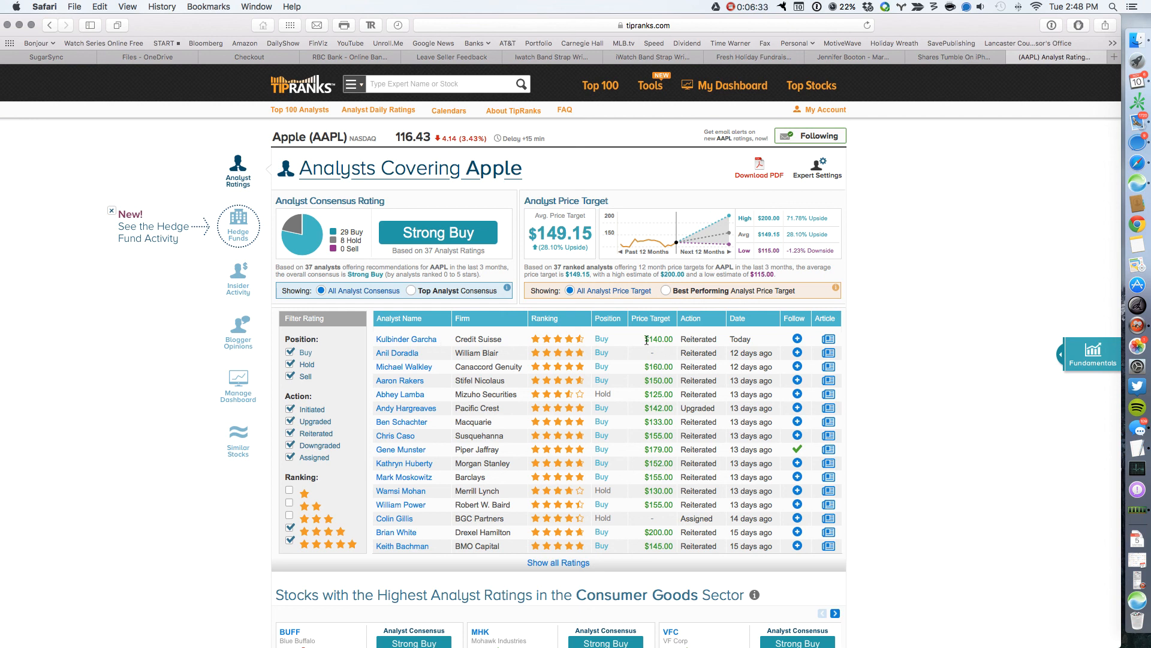
{"action": "mouse_move", "coordinate": [577, 263]}
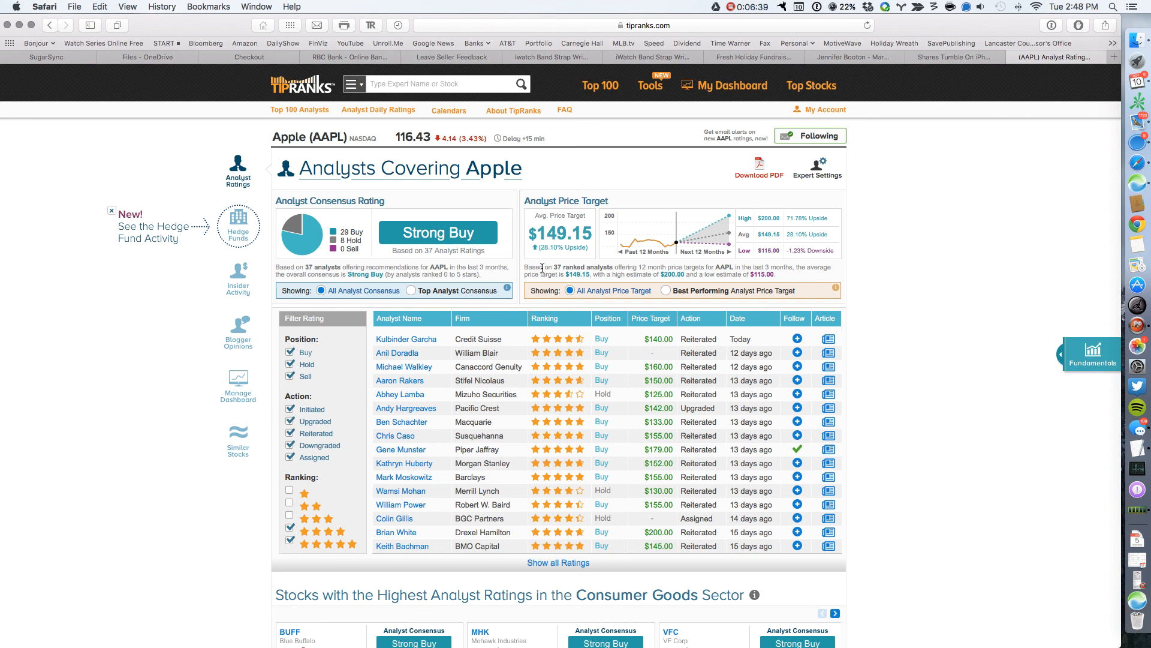
{"action": "mouse_move", "coordinate": [620, 420]}
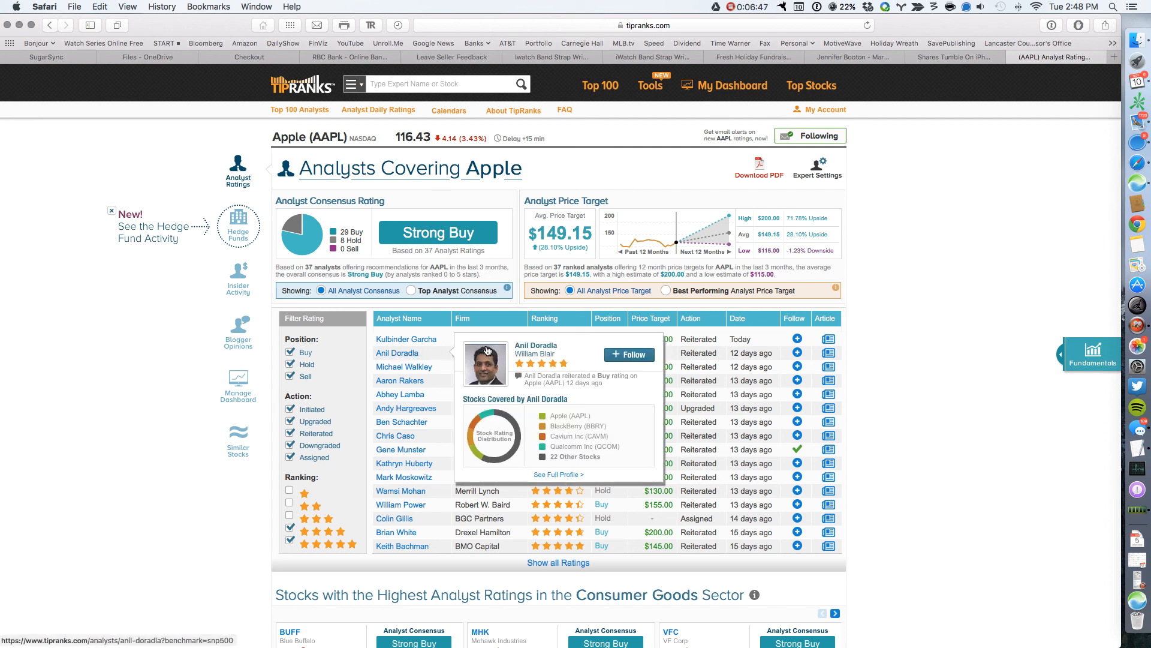
{"action": "mouse_move", "coordinate": [403, 477]}
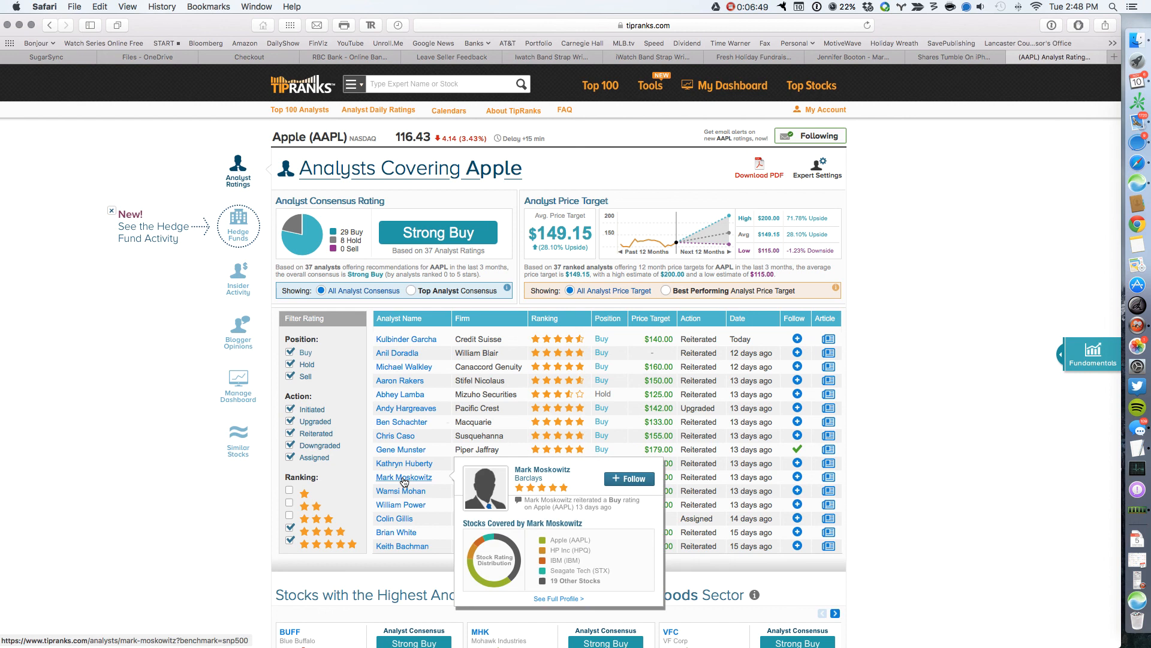